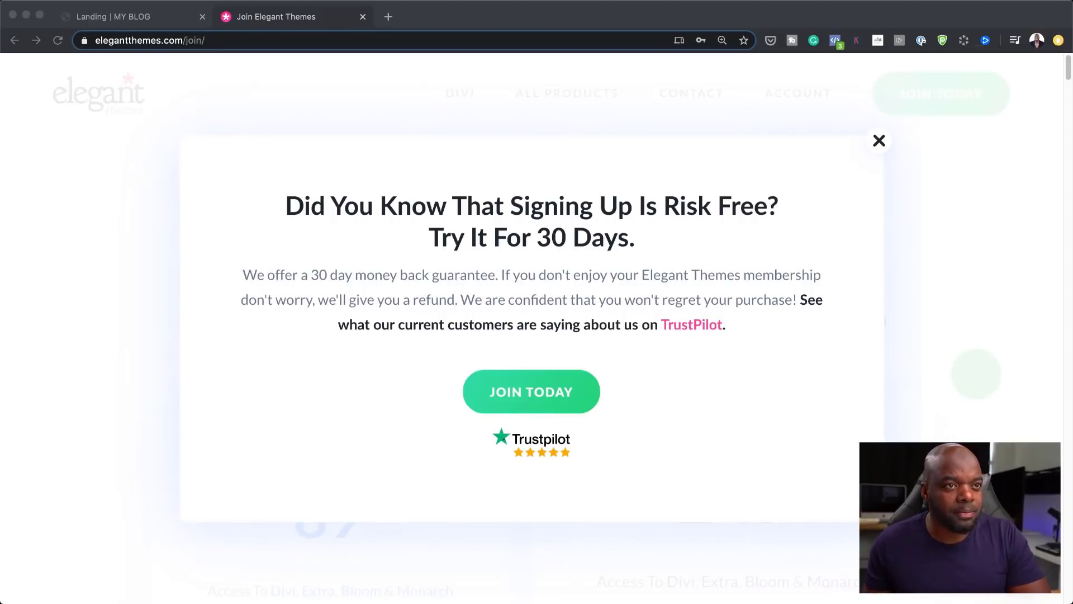
- Dismiss the Risk Free popup and scroll to the Yearly $89 and Lifetime $249 plans
{"action": "left_click", "coordinate": [879, 140]}
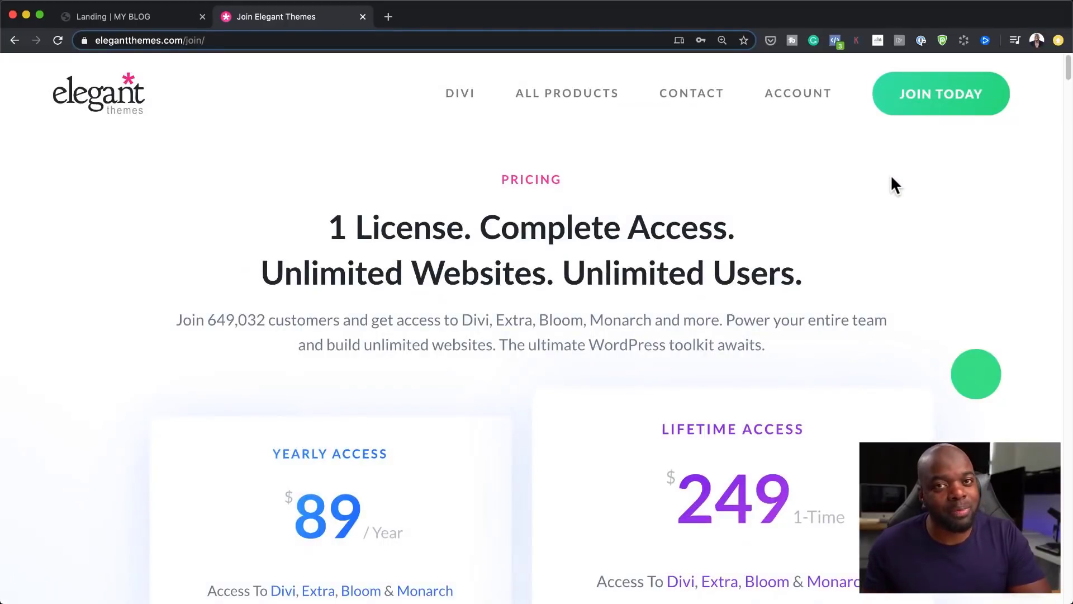
{"action": "scroll", "scroll_direction": "down", "scroll_amount": 3}
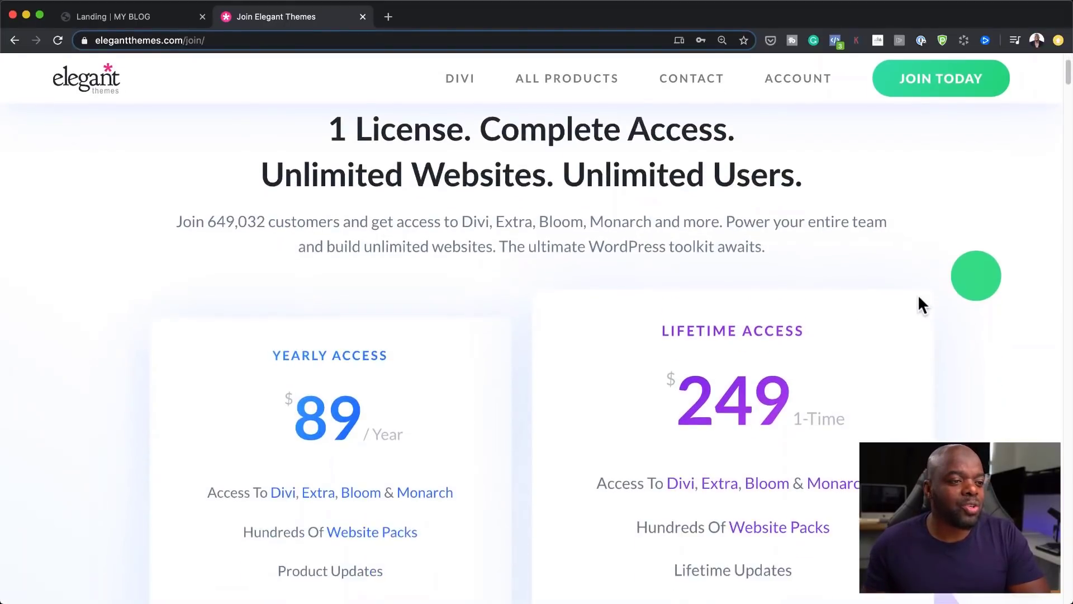
{"action": "scroll", "scroll_direction": "down", "scroll_amount": 3}
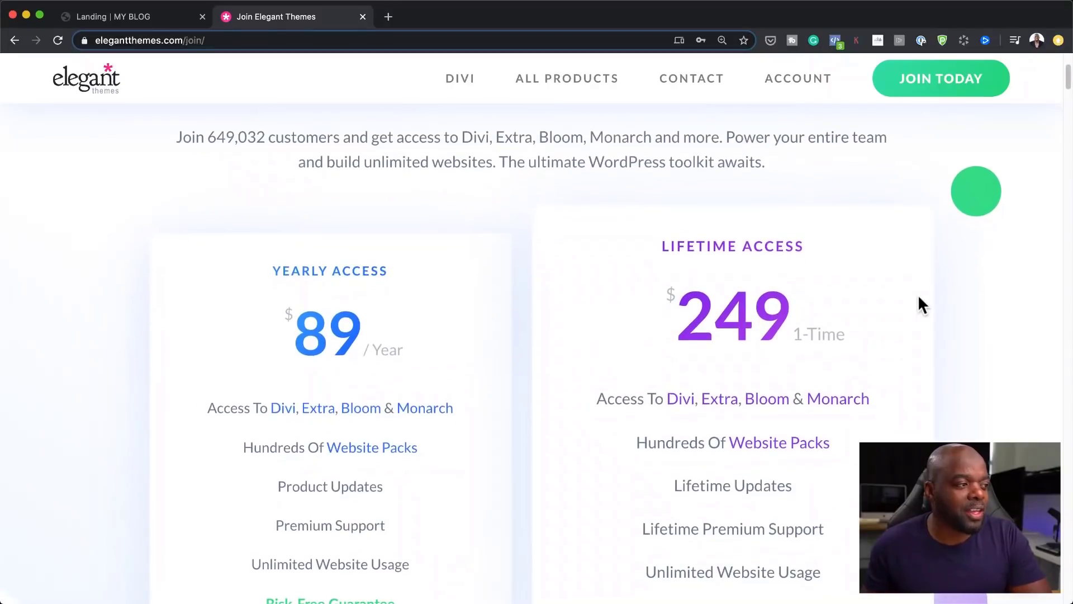
{"action": "scroll", "scroll_direction": "down", "scroll_amount": 3}
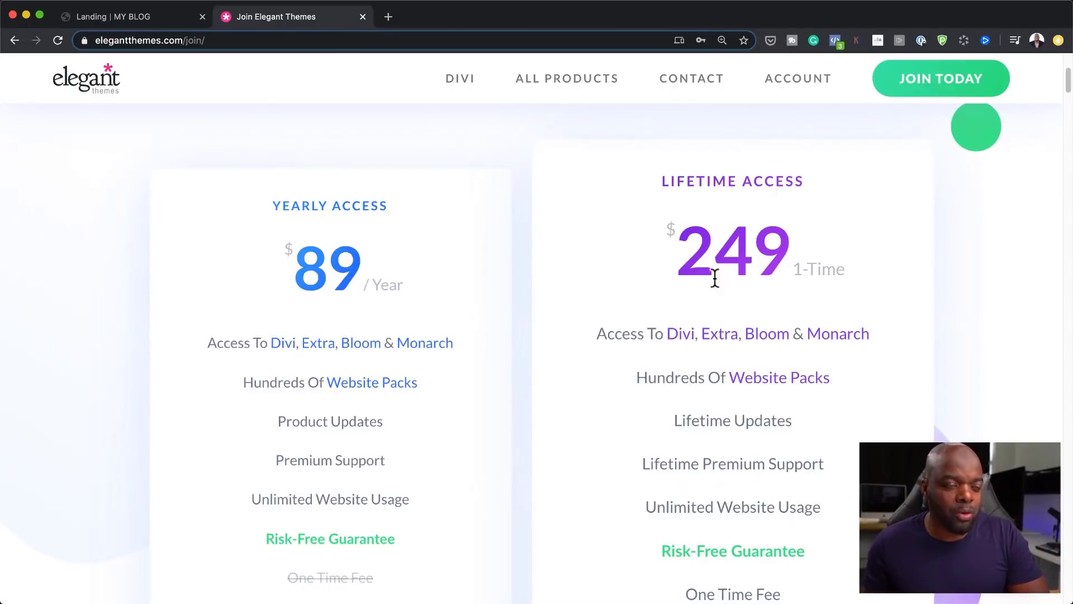
{"action": "scroll", "scroll_direction": "down", "scroll_amount": 3}
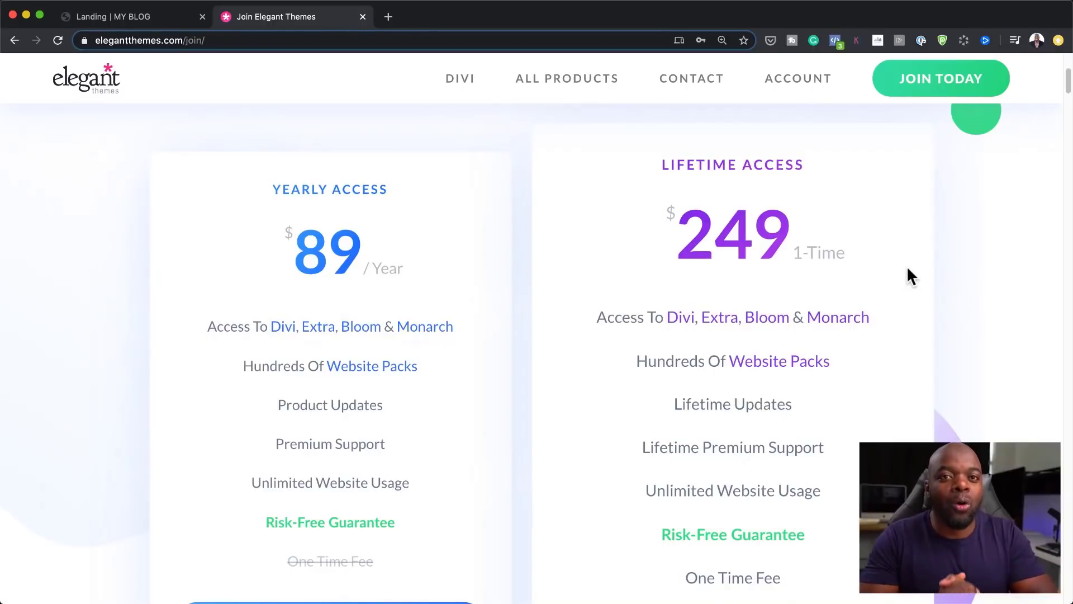
- Back on the landing page, swap the hero's runner background for the watering-can photo
{"action": "left_click", "coordinate": [130, 16]}
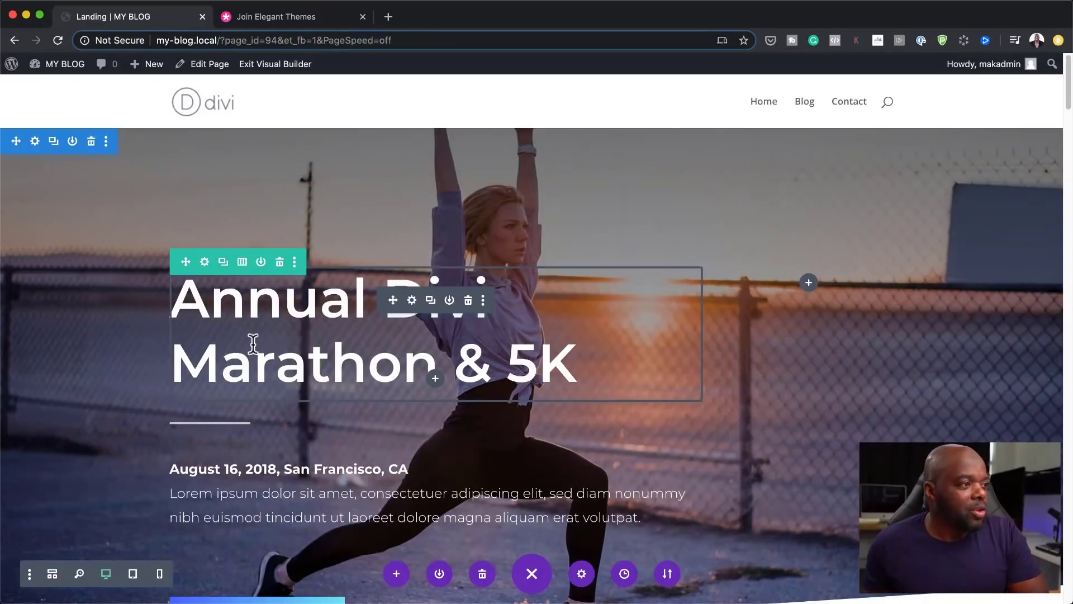
{"action": "scroll", "scroll_direction": "down", "scroll_amount": 3}
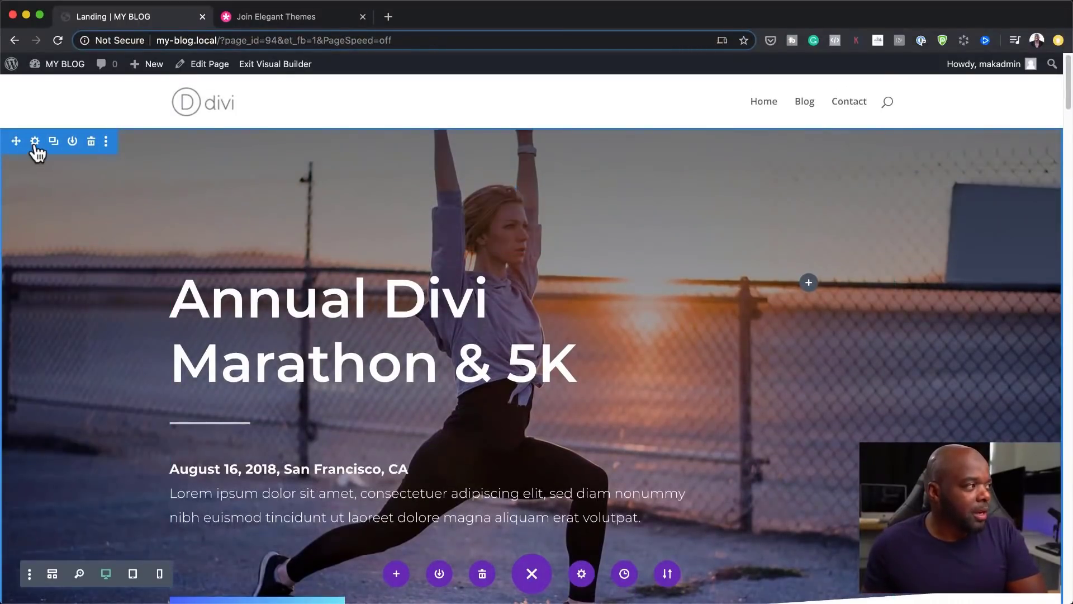
{"action": "left_click", "coordinate": [34, 141]}
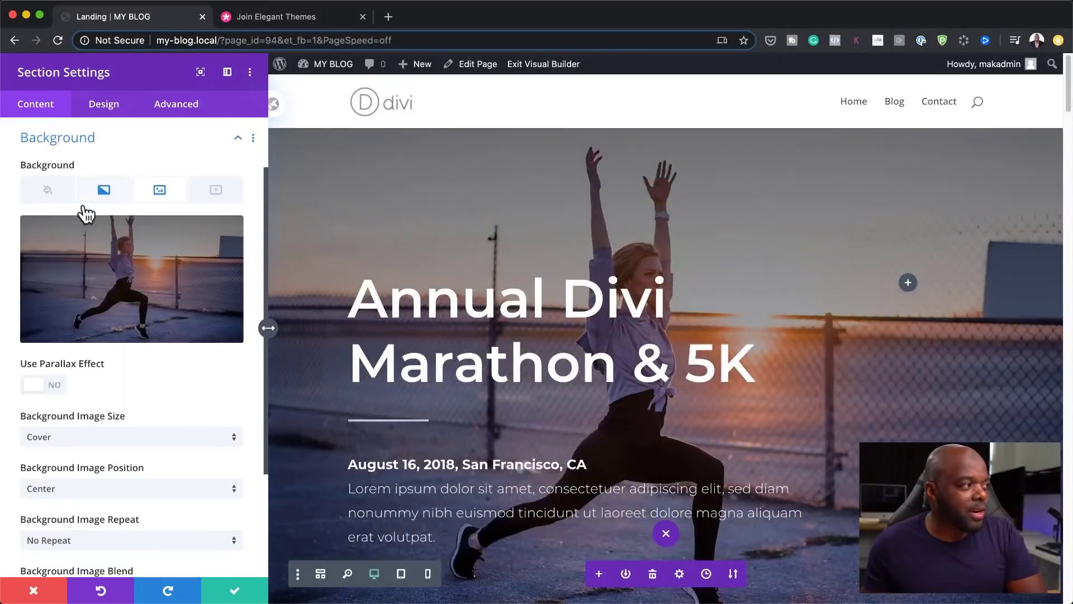
{"action": "left_click", "coordinate": [132, 277]}
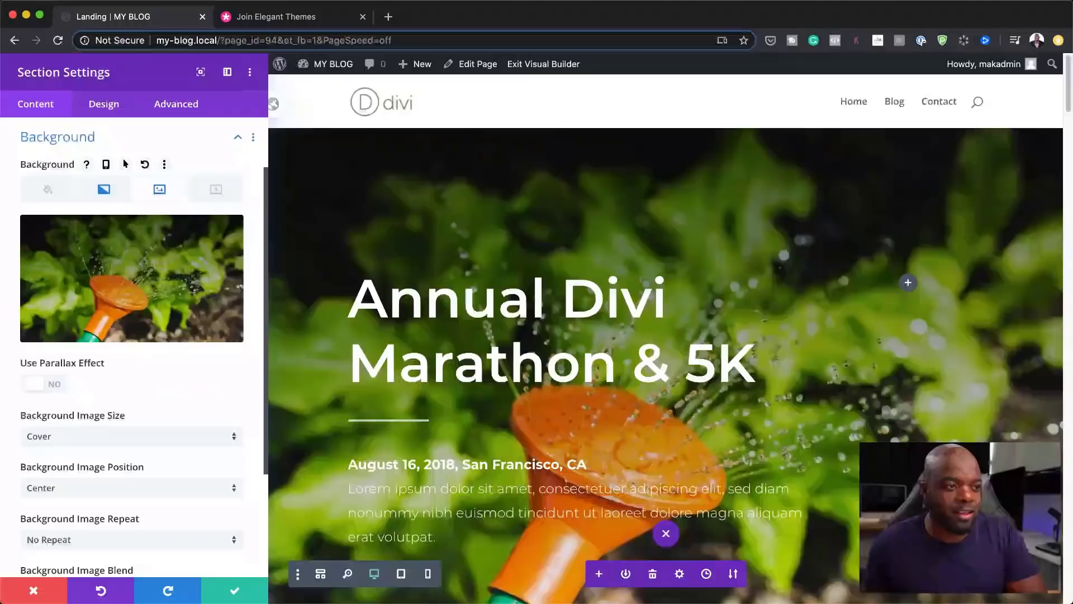
{"action": "scroll", "scroll_direction": "down", "scroll_amount": 3}
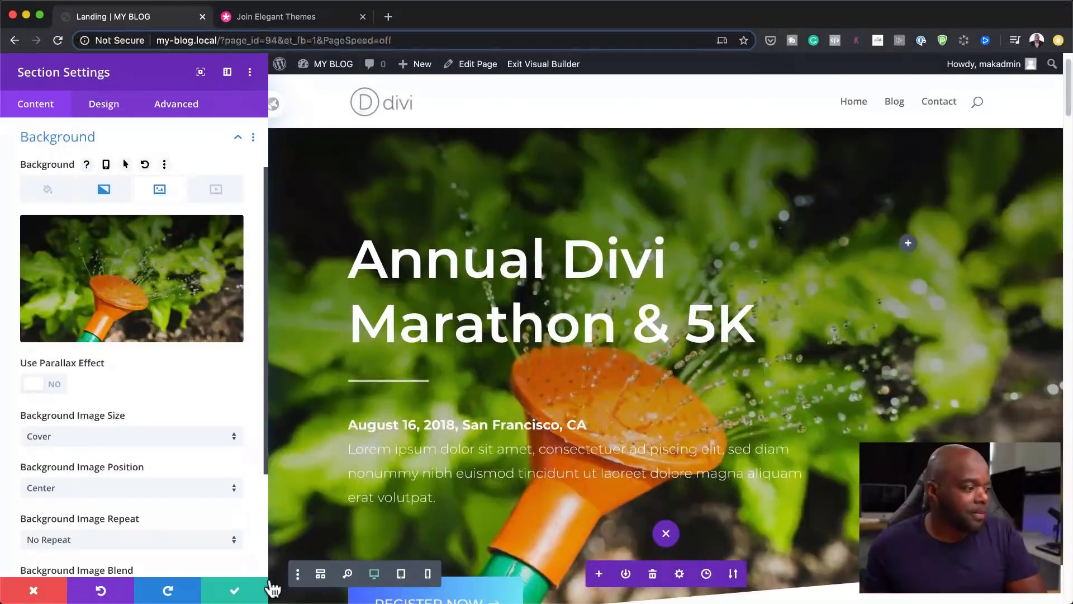
- Keep the new background, then split-test the hero title with a chosen goal module
{"action": "left_click", "coordinate": [235, 591]}
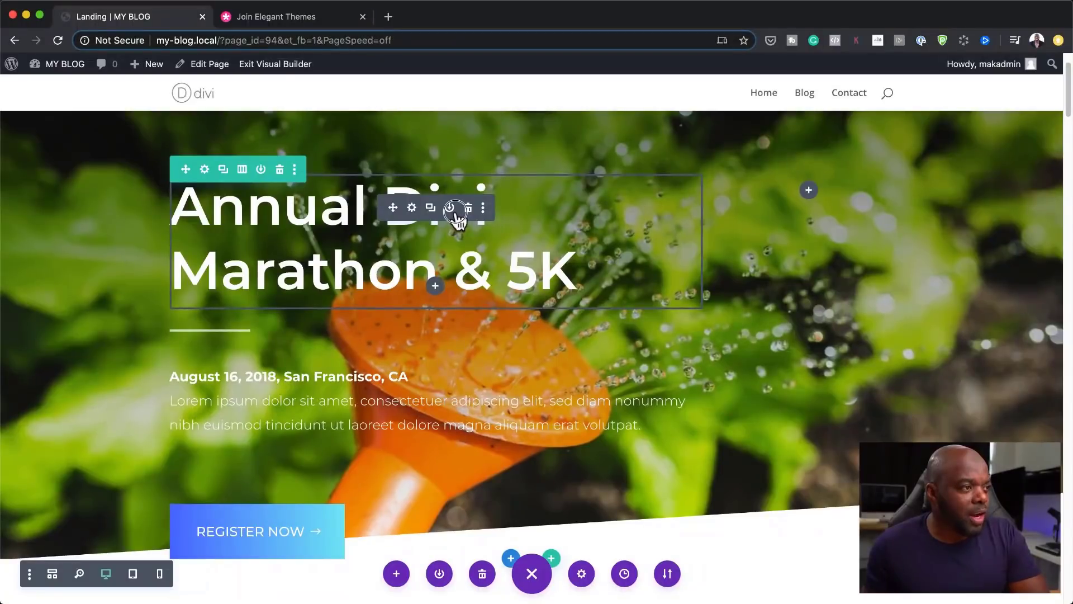
{"action": "left_click", "coordinate": [484, 207]}
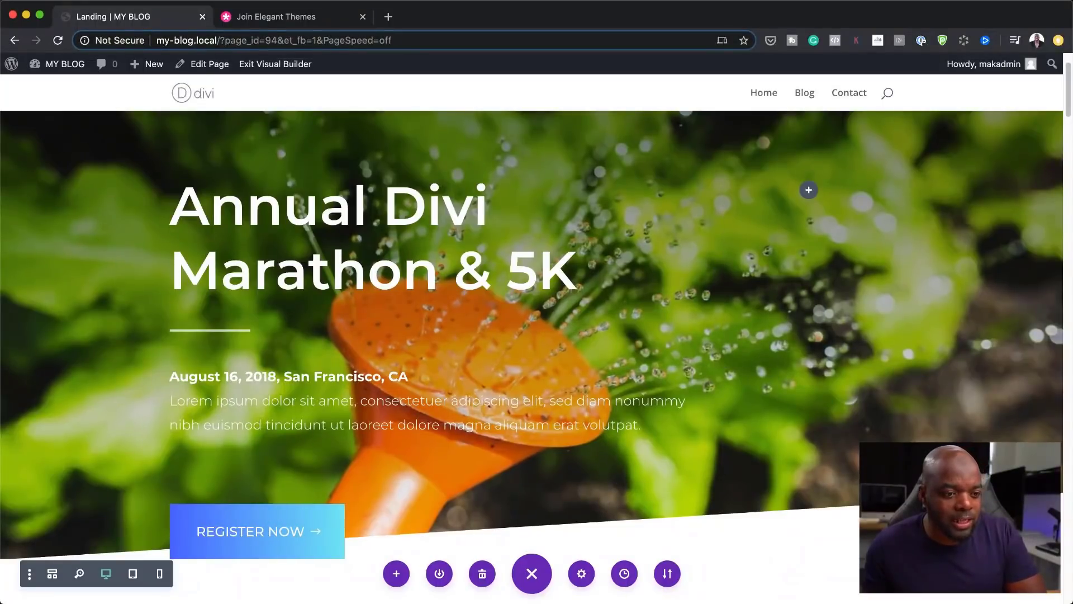
{"action": "left_click", "coordinate": [250, 531]}
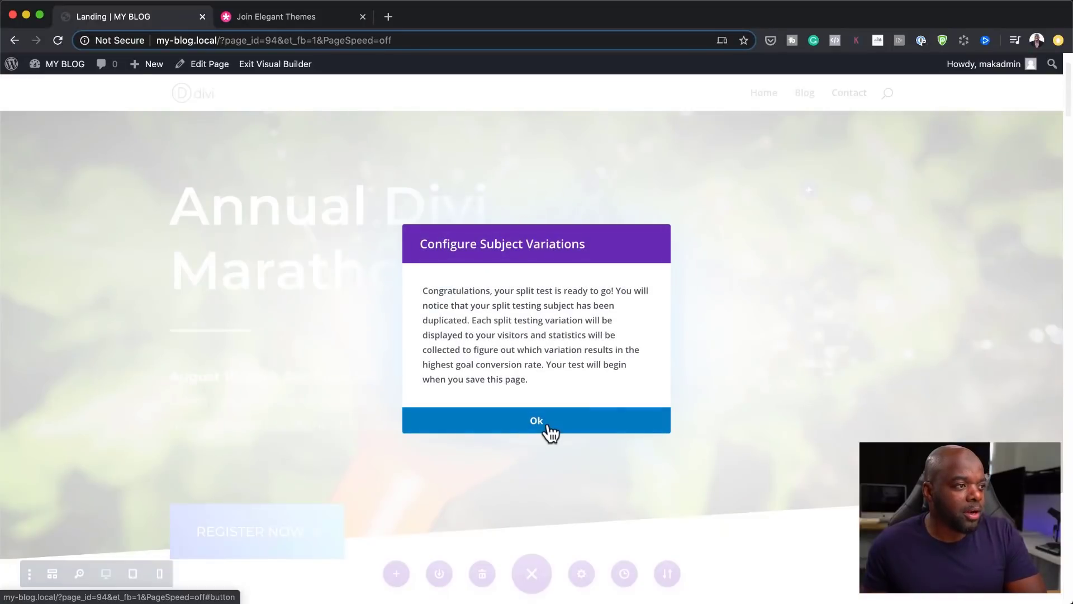
{"action": "left_click", "coordinate": [535, 420]}
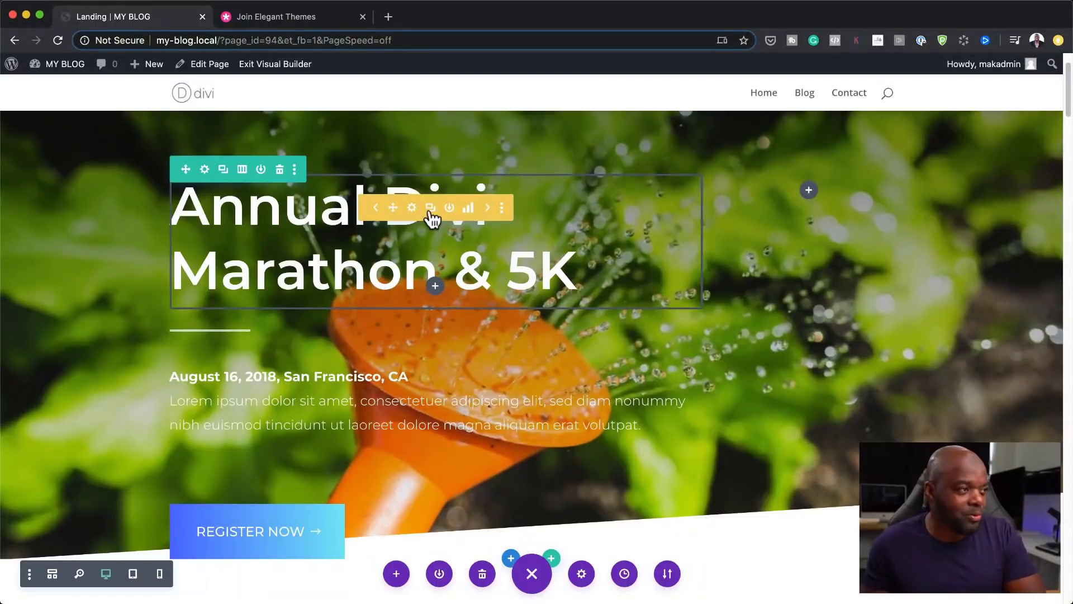
{"action": "mouse_move", "coordinate": [407, 215]}
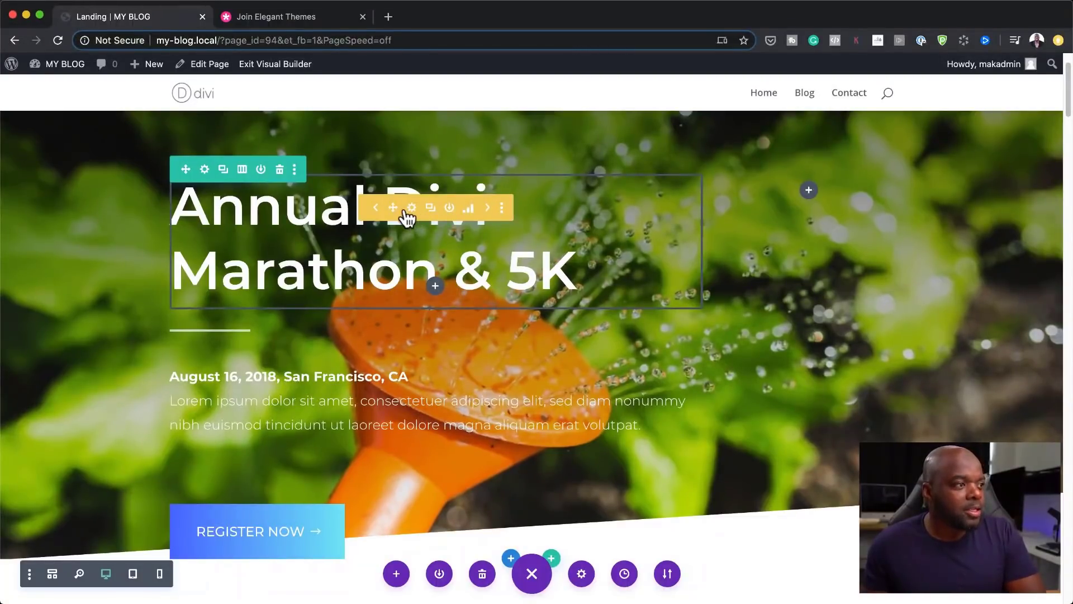
{"action": "mouse_move", "coordinate": [411, 207]}
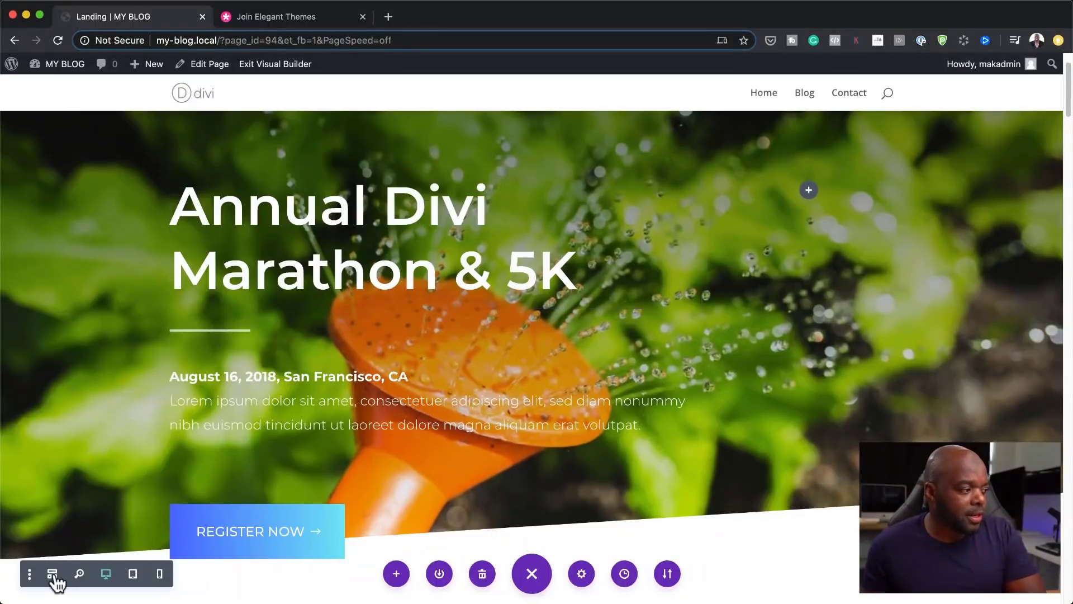
- In Wireframe view, retitle Title 1 'BEST FLOWERS FOR WINTER' and begin typing 'RECOMENDED FLO'
{"action": "left_click", "coordinate": [51, 573]}
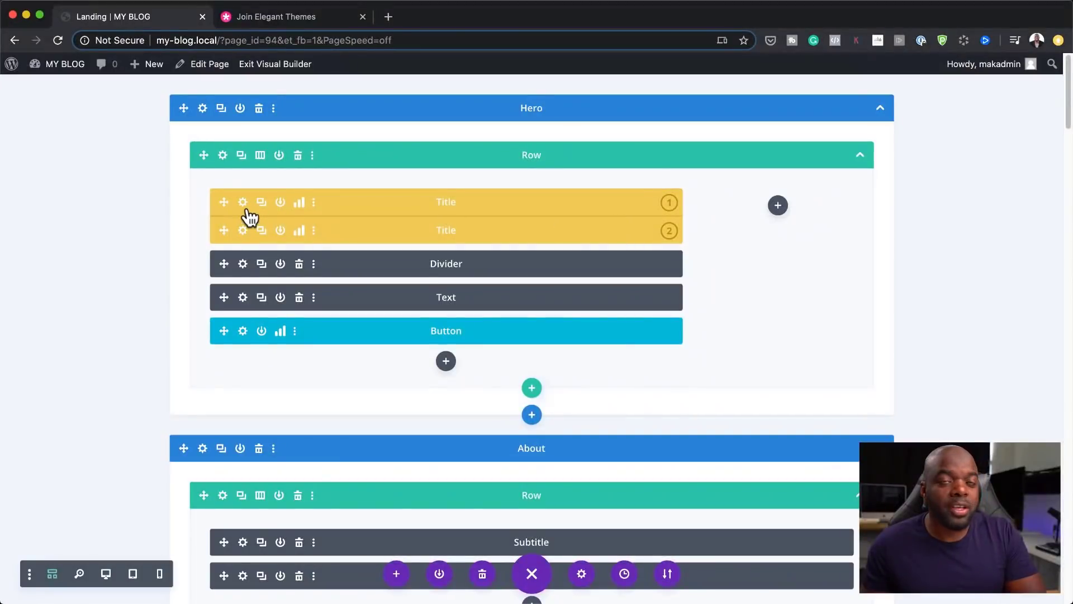
{"action": "mouse_move", "coordinate": [242, 202]}
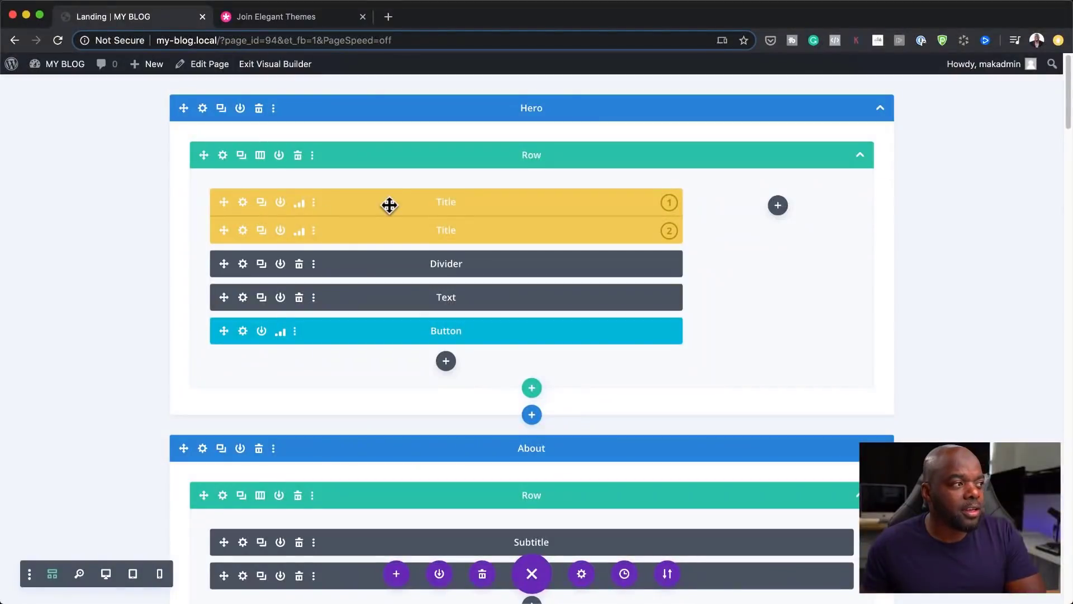
{"action": "mouse_move", "coordinate": [243, 201]}
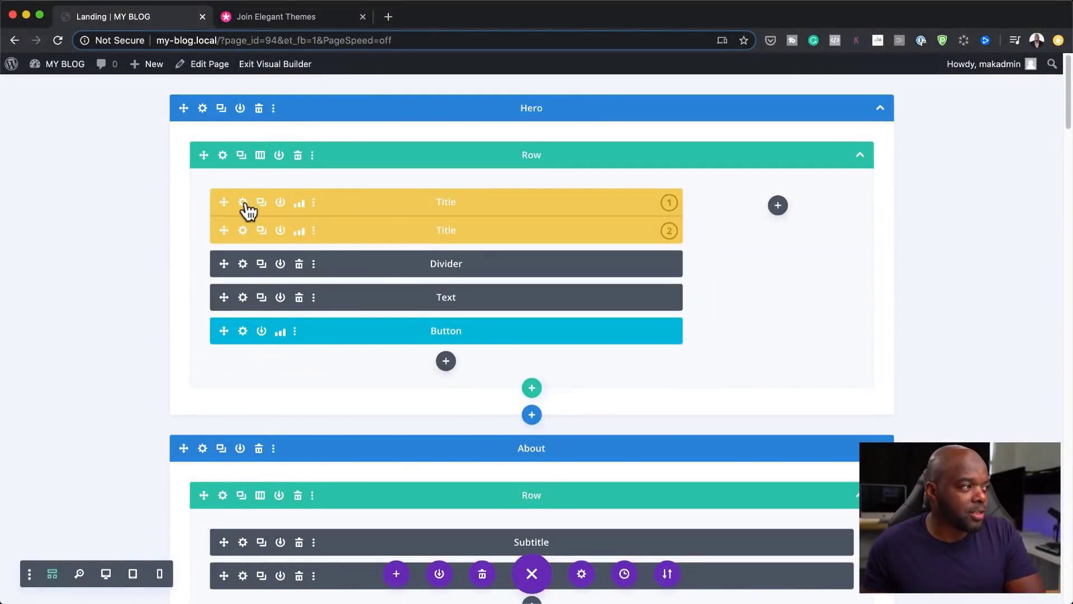
{"action": "left_click", "coordinate": [243, 202]}
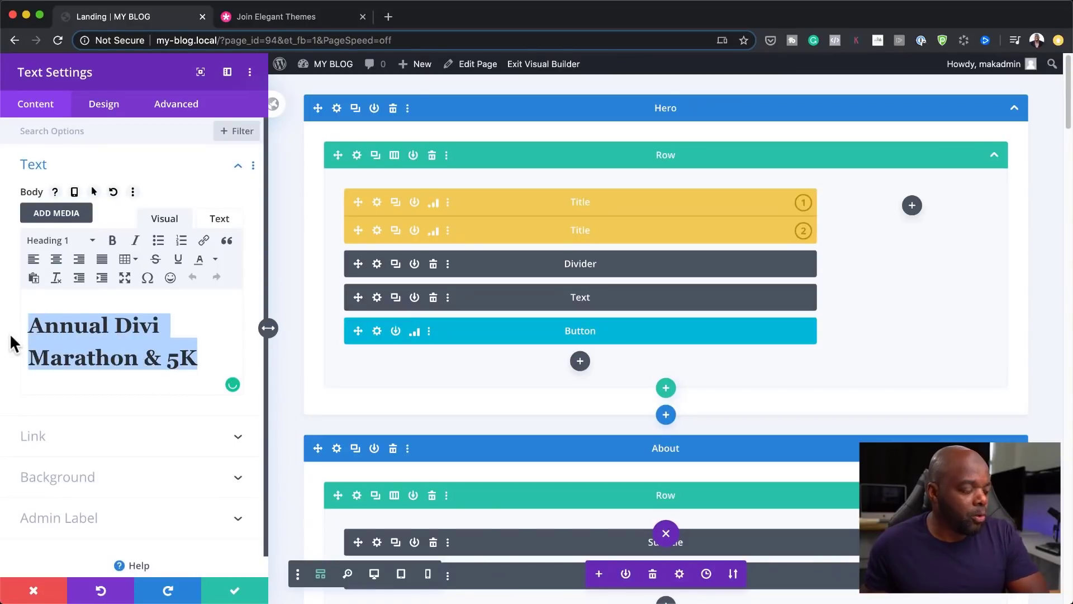
{"action": "type", "text": "BEST FLOWERS FOR WINTER"}
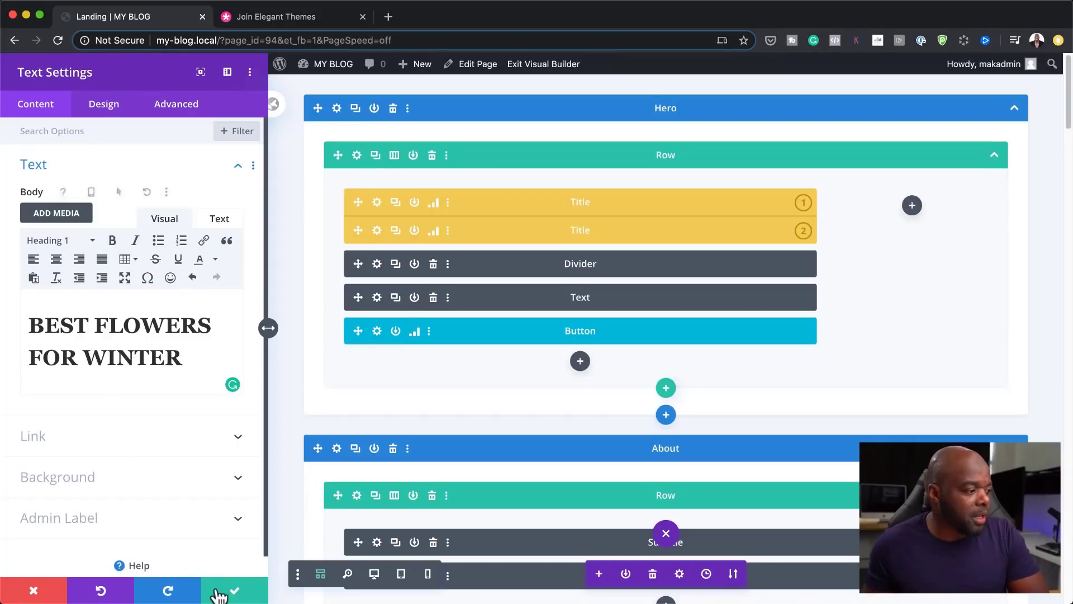
{"action": "left_click", "coordinate": [235, 590]}
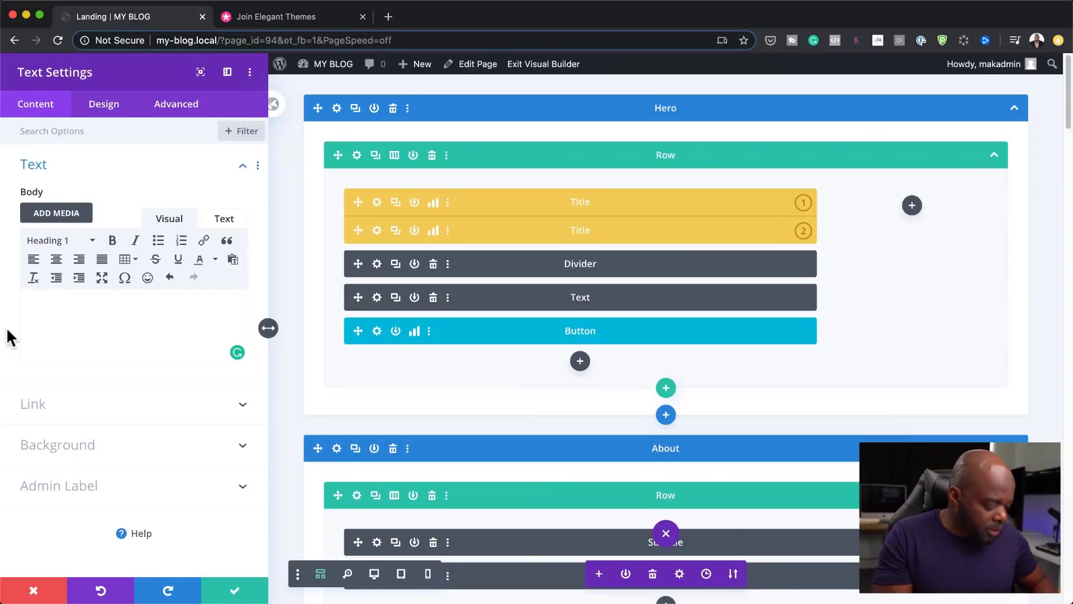
{"action": "type", "text": "RECOMENDED FLO"}
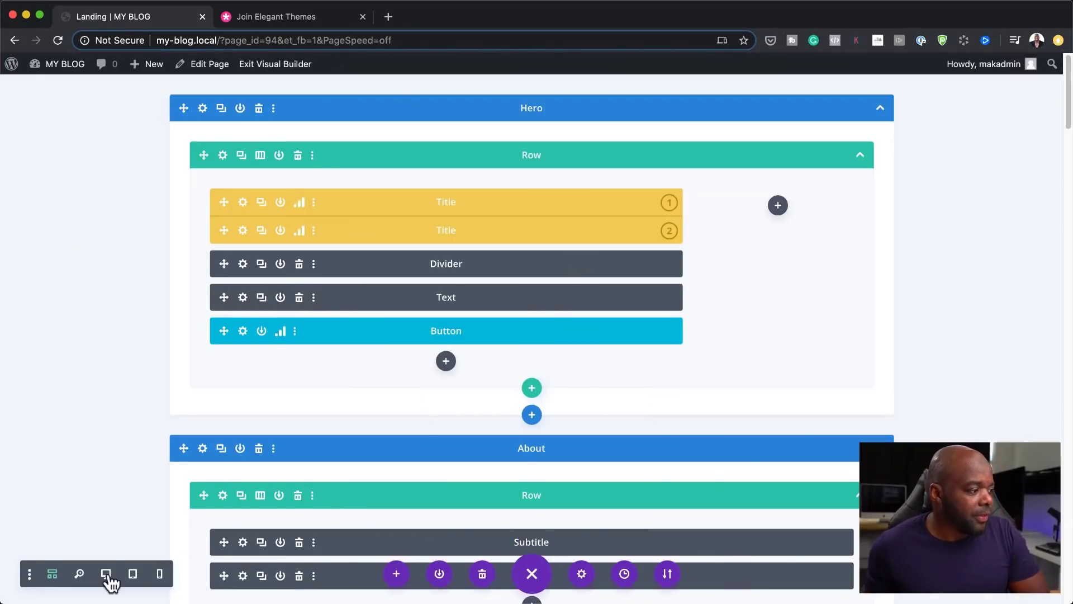
- Return to the Desktop preview showing the BEST FLOWERS FOR WINTER hero
{"action": "left_click", "coordinate": [106, 573]}
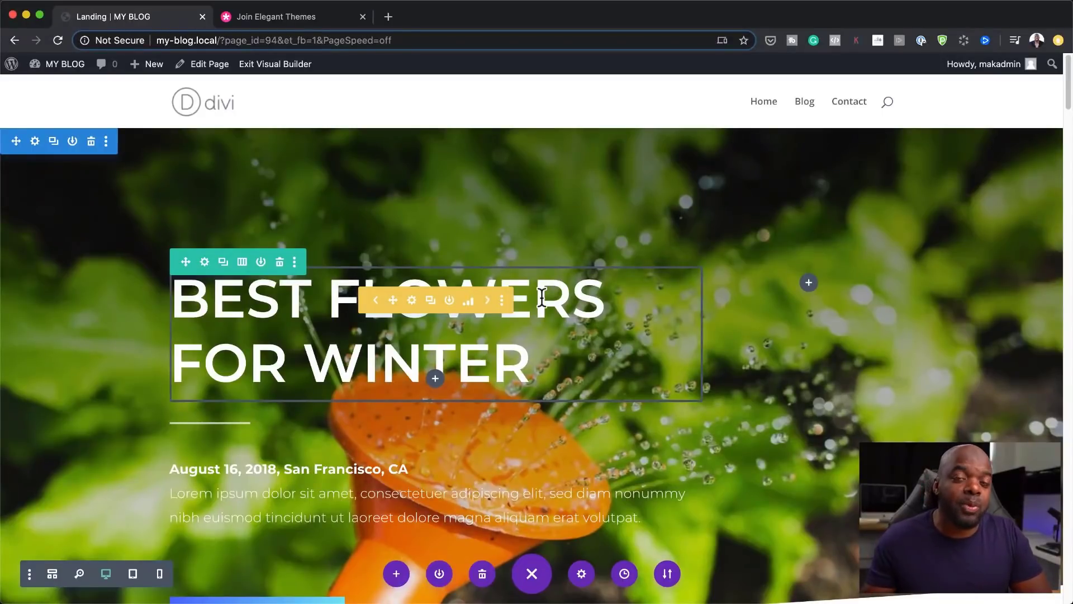
{"action": "mouse_move", "coordinate": [566, 333]}
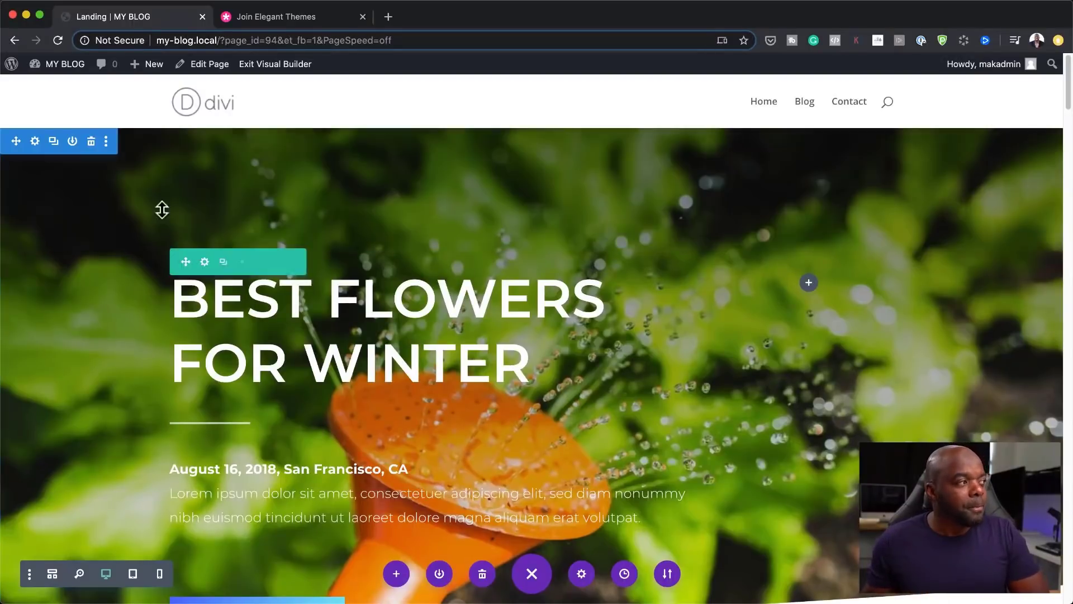
{"action": "left_click_drag", "start_coordinate": [162, 208], "coordinate": [269, 146]}
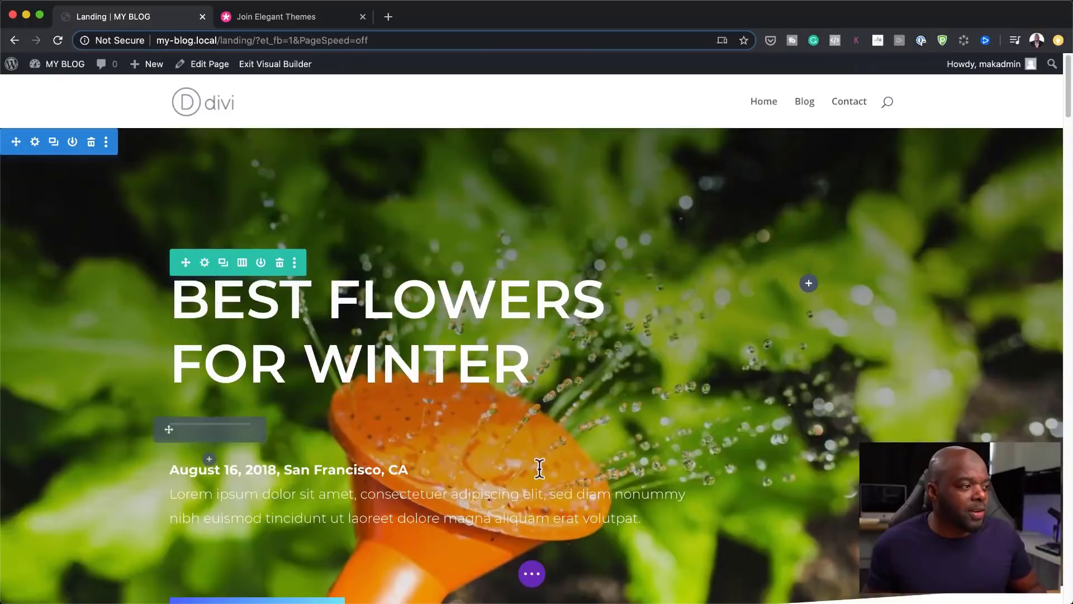
{"action": "scroll", "scroll_direction": "down", "scroll_amount": 3}
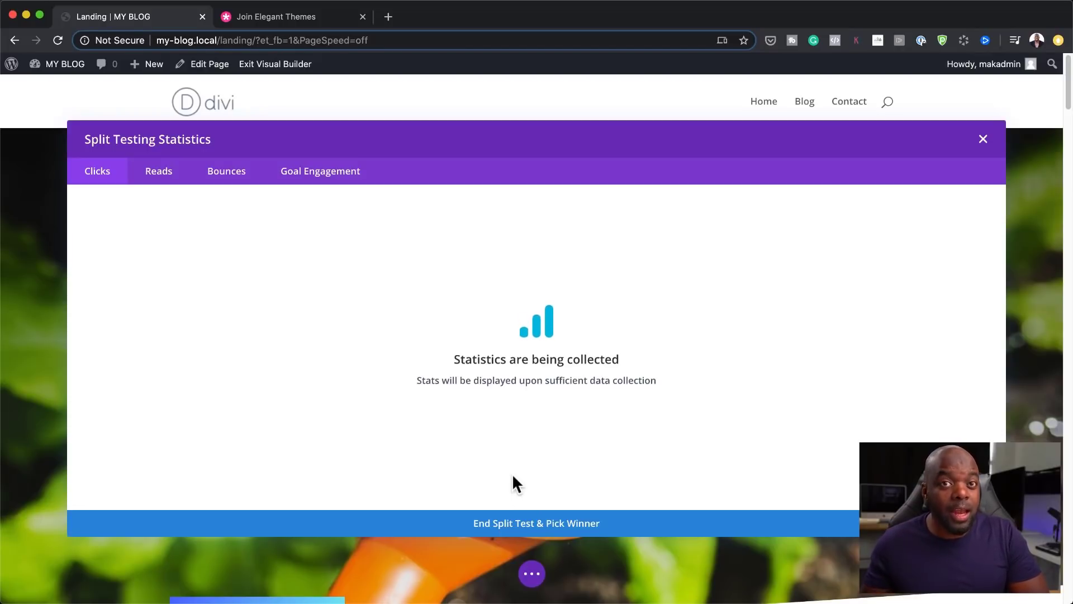
{"action": "mouse_move", "coordinate": [693, 380]}
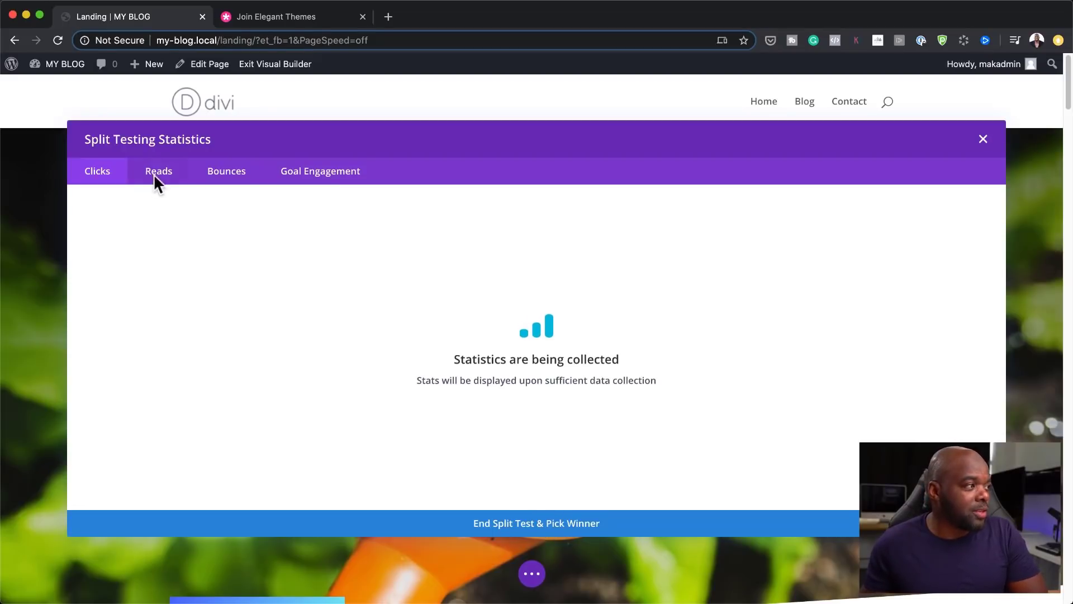
- View the Reads figures in the Split Testing Statistics window
{"action": "left_click", "coordinate": [226, 171]}
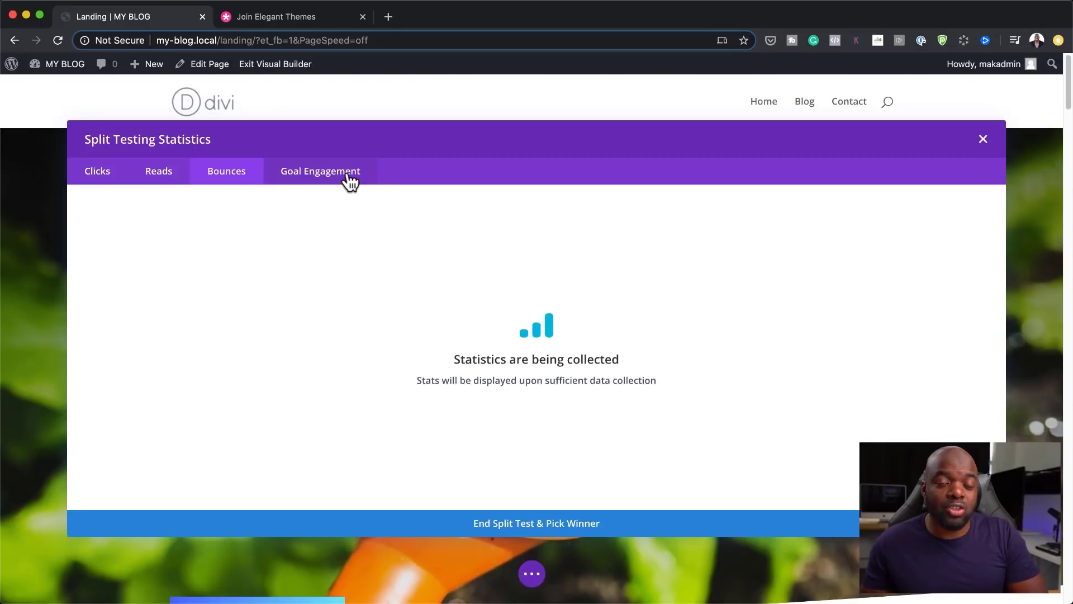
{"action": "mouse_move", "coordinate": [889, 174]}
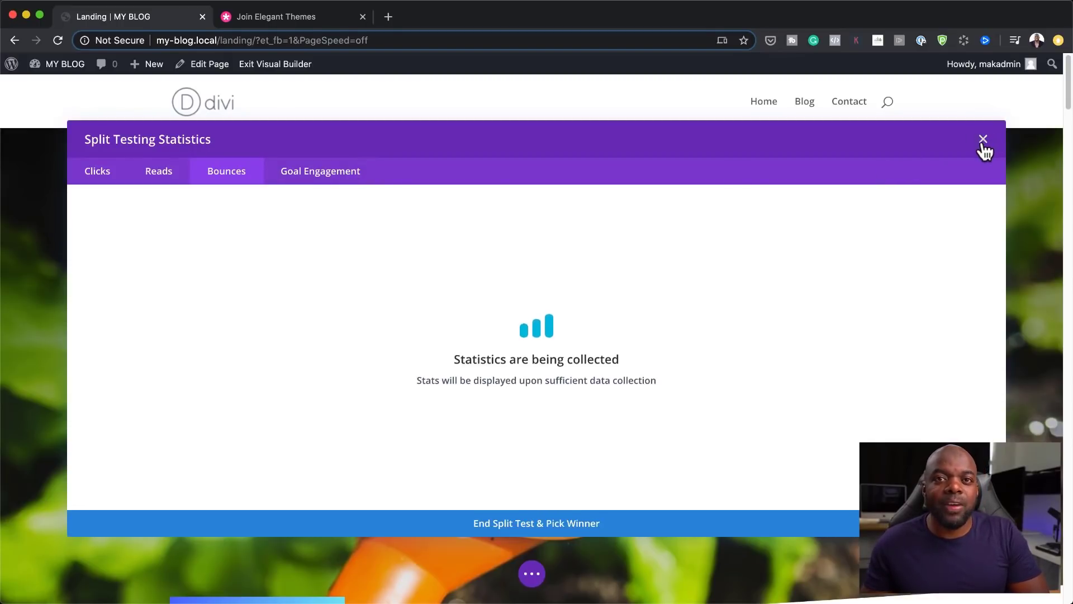
- Close the Split Testing Statistics window
{"action": "left_click", "coordinate": [982, 140]}
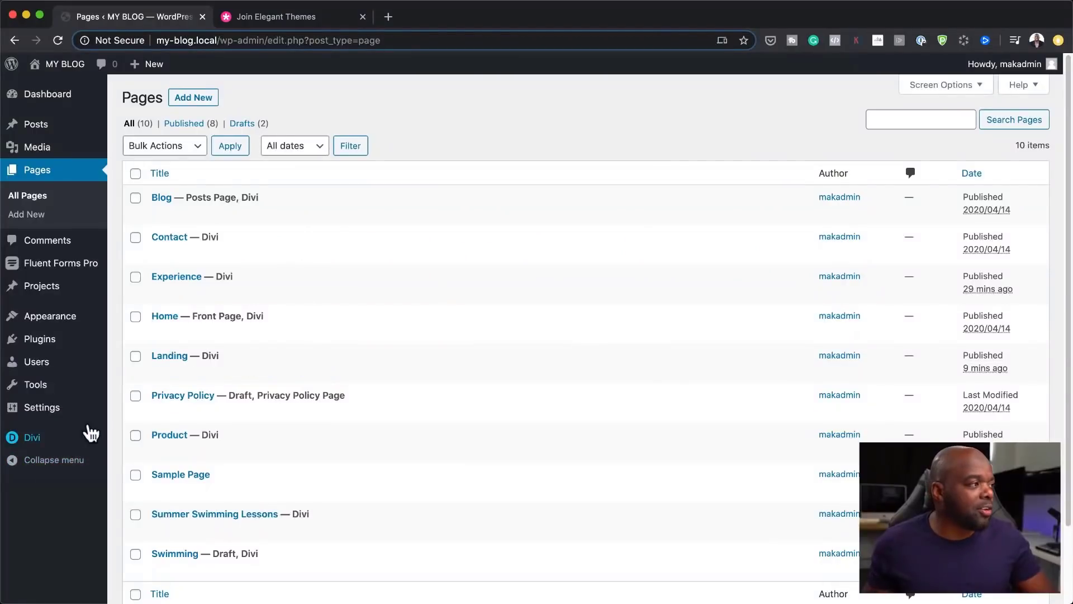
- Create a new page titled TEST and build it with the Divi Builder
{"action": "left_click", "coordinate": [192, 97]}
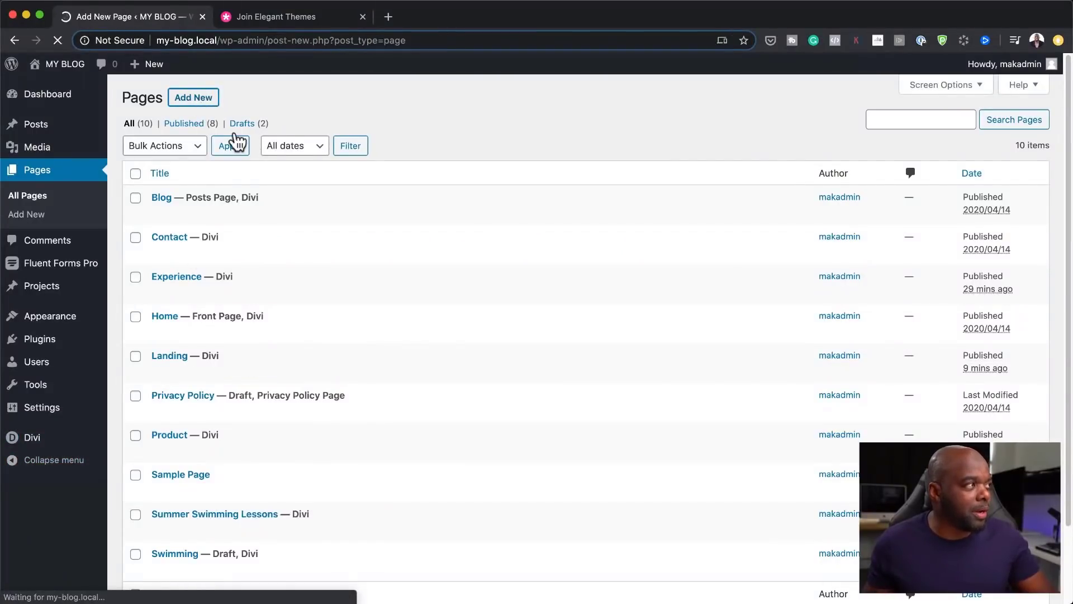
{"action": "left_click", "coordinate": [193, 97]}
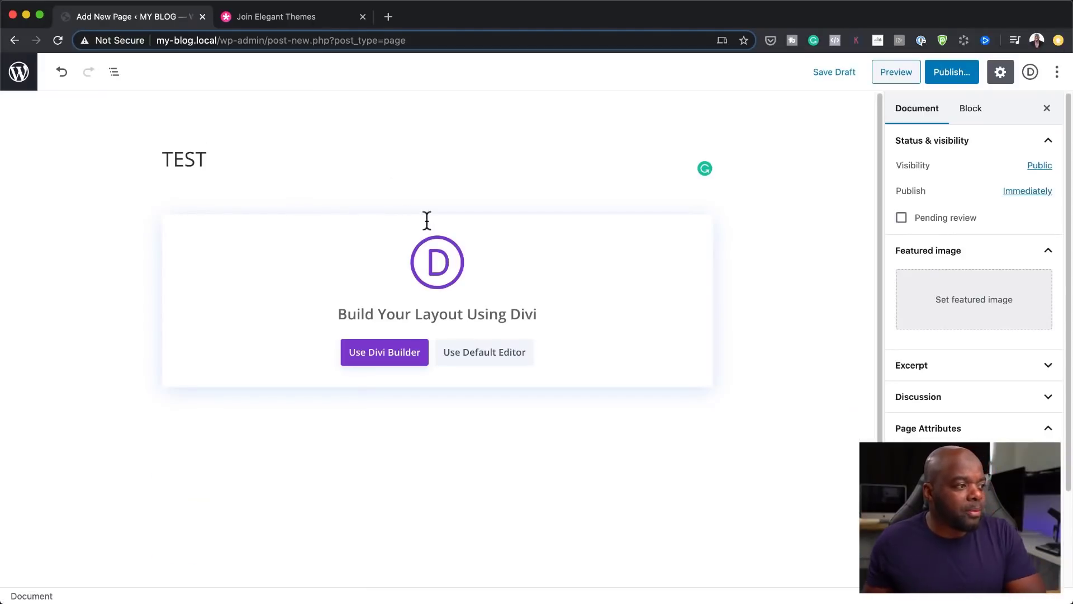
{"action": "left_click", "coordinate": [384, 351]}
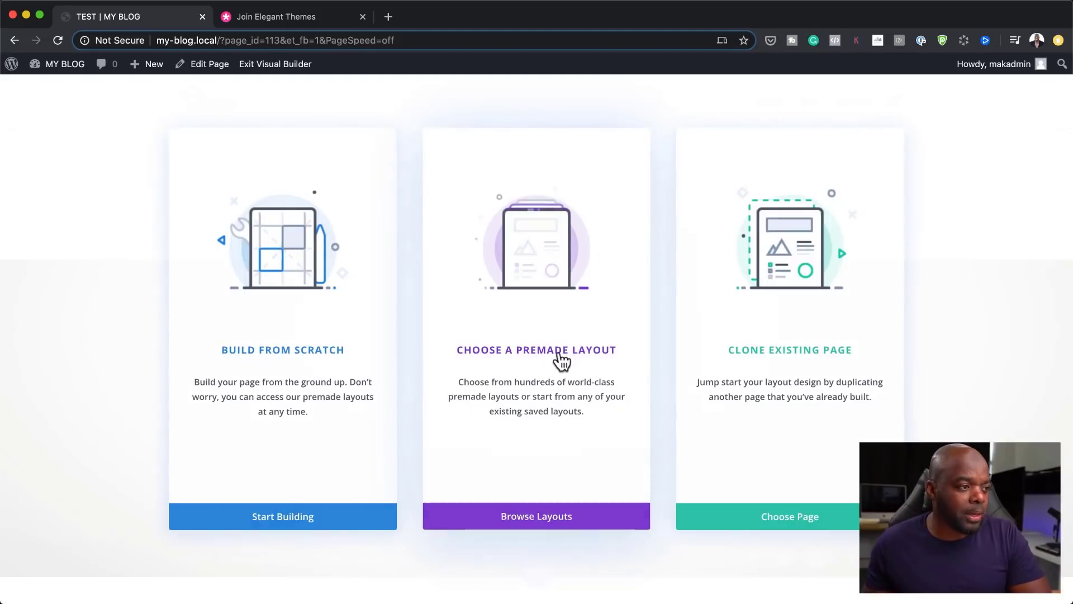
- Browse the premade layout library down to the Jeweler Landing Page layout
{"action": "left_click", "coordinate": [536, 515]}
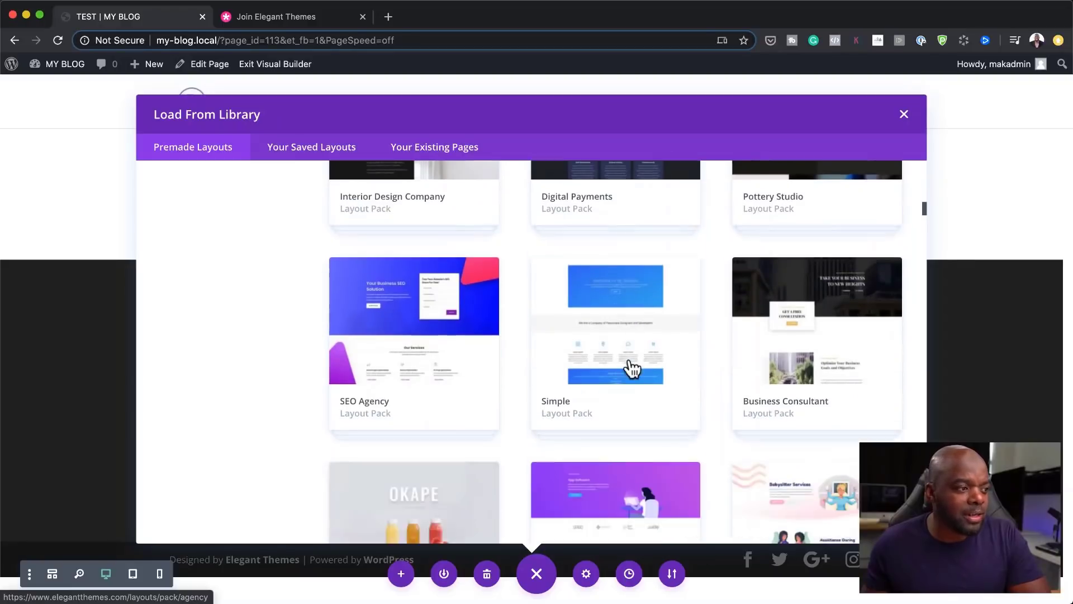
{"action": "scroll", "scroll_direction": "down", "scroll_amount": 3}
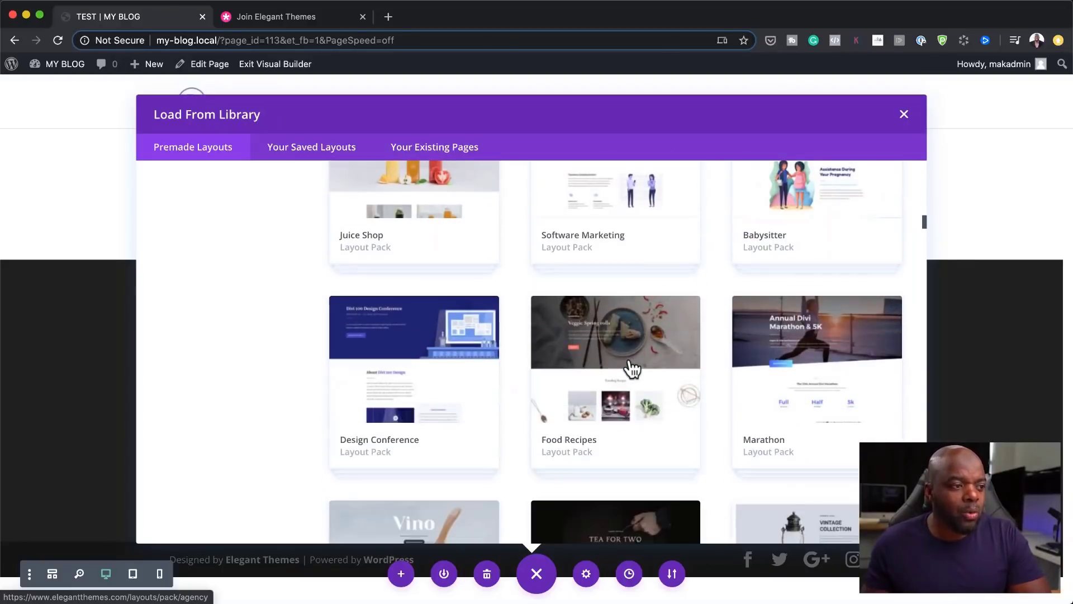
{"action": "scroll", "scroll_direction": "down", "scroll_amount": 3}
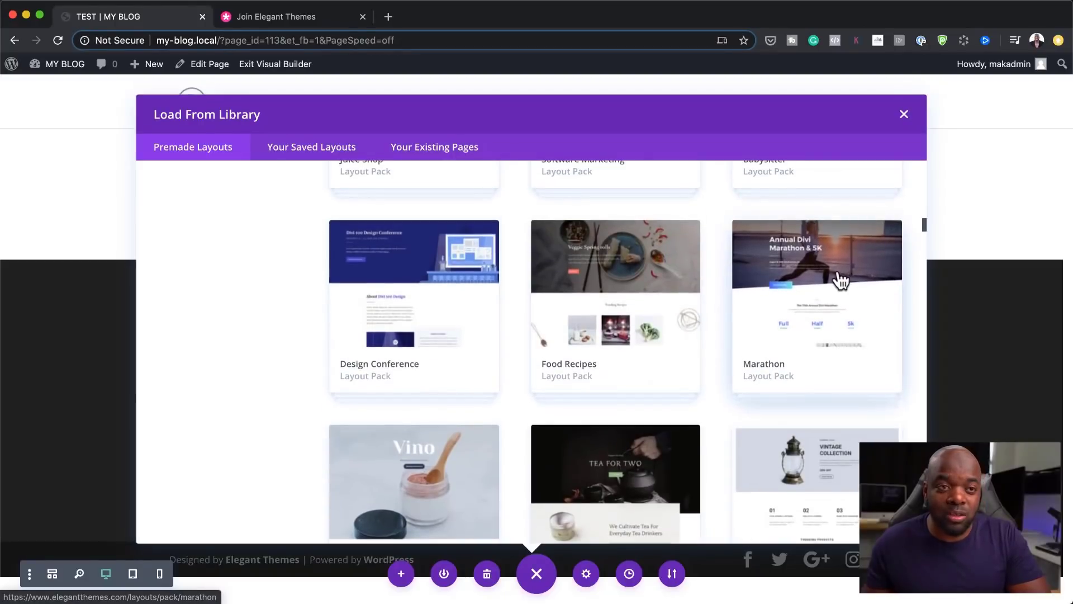
{"action": "scroll", "scroll_direction": "down", "scroll_amount": 3}
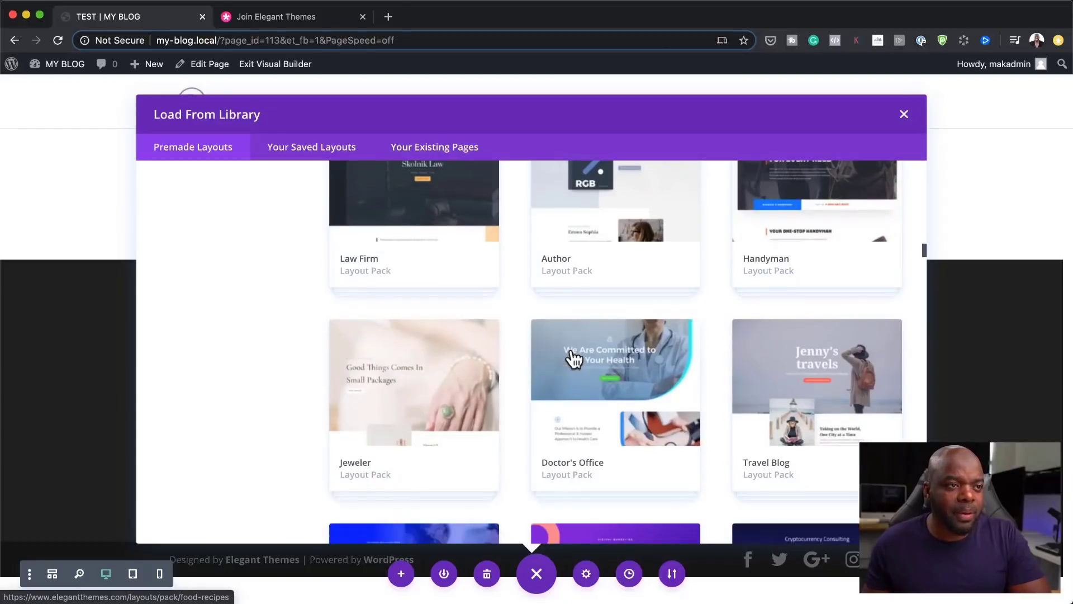
{"action": "scroll", "scroll_direction": "down", "scroll_amount": 3}
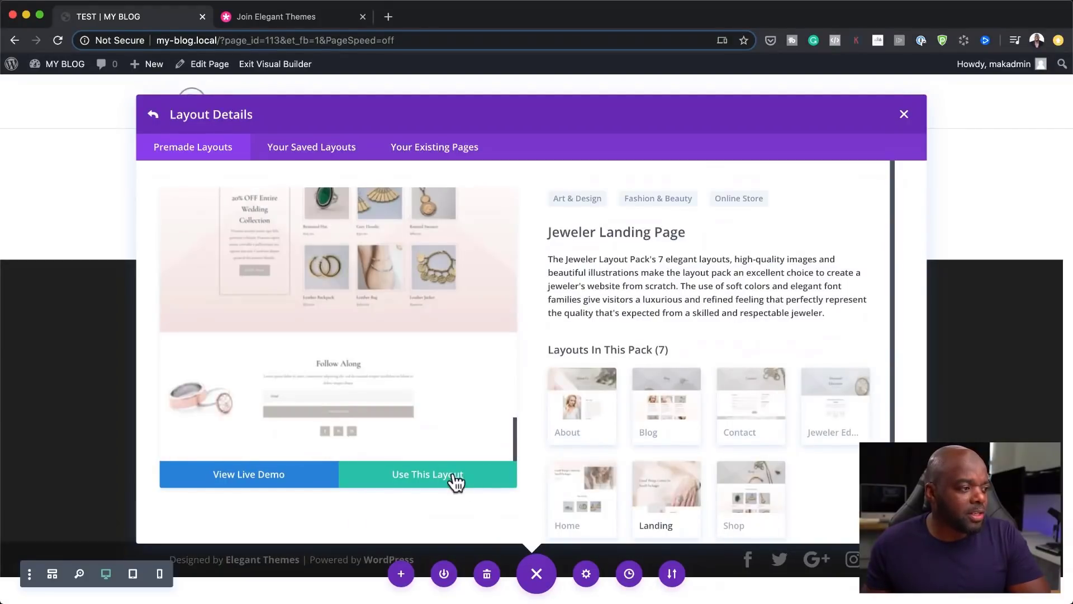
- Load the Jeweler Landing Page layout onto the TEST page
{"action": "left_click", "coordinate": [427, 474]}
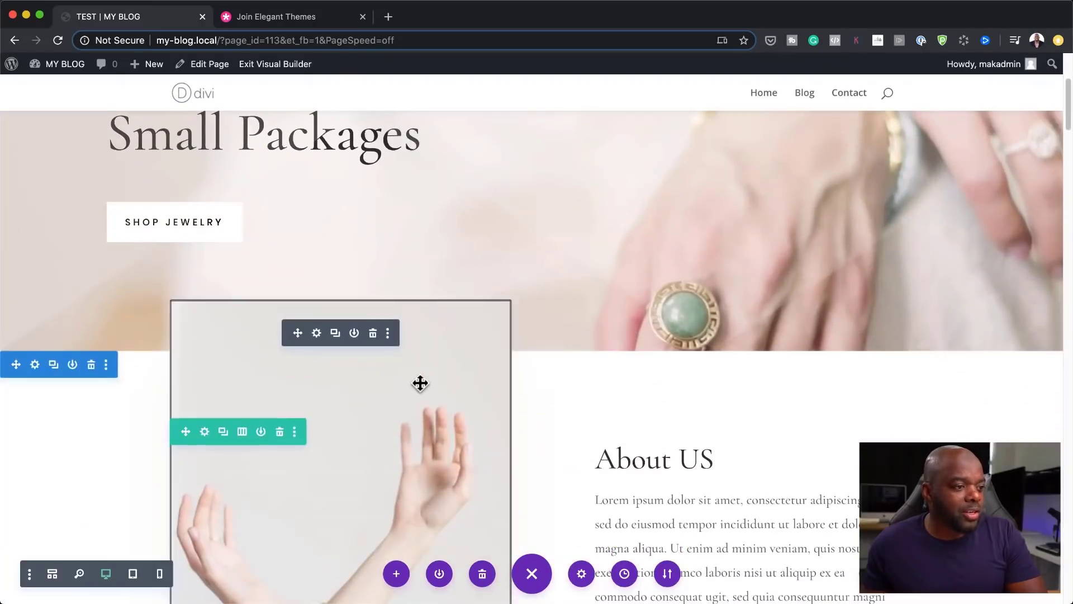
{"action": "scroll", "scroll_direction": "up", "scroll_amount": 3}
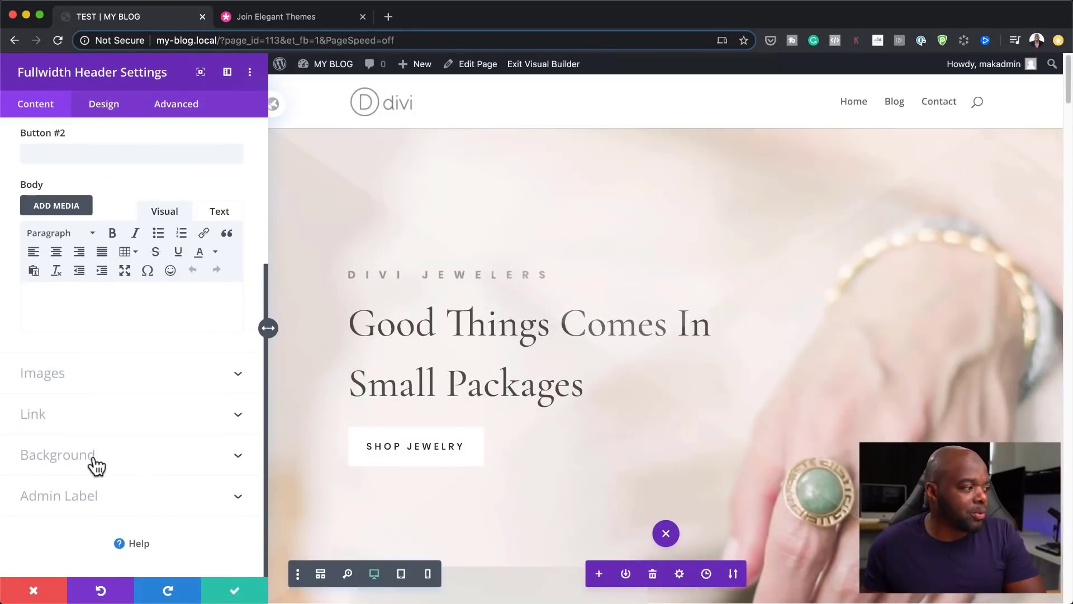
- Set the header's background image to the lawnmower photo
{"action": "left_click", "coordinate": [59, 454]}
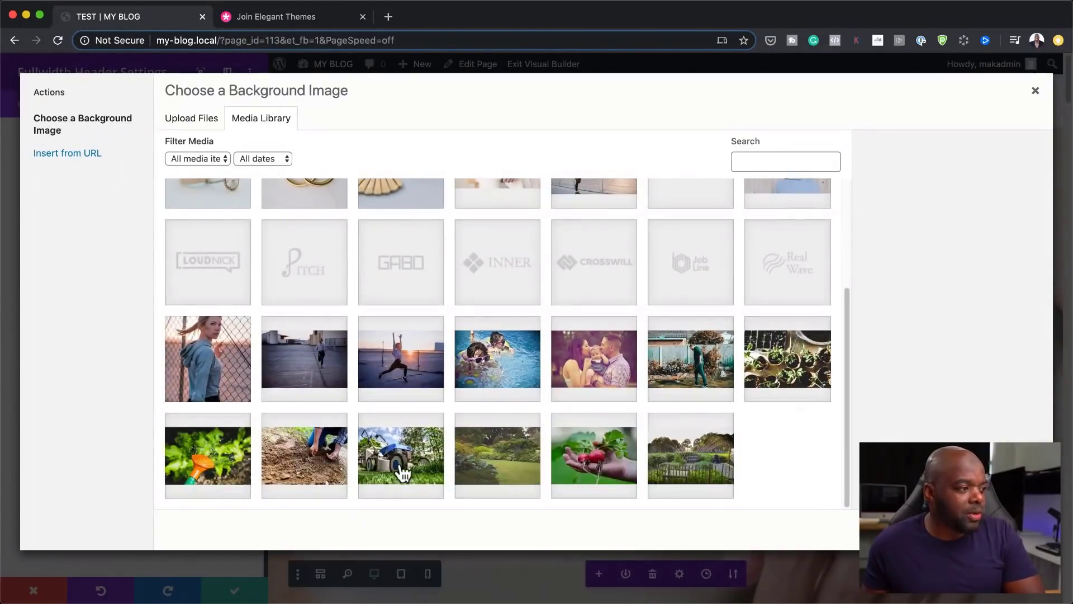
{"action": "left_click", "coordinate": [400, 455]}
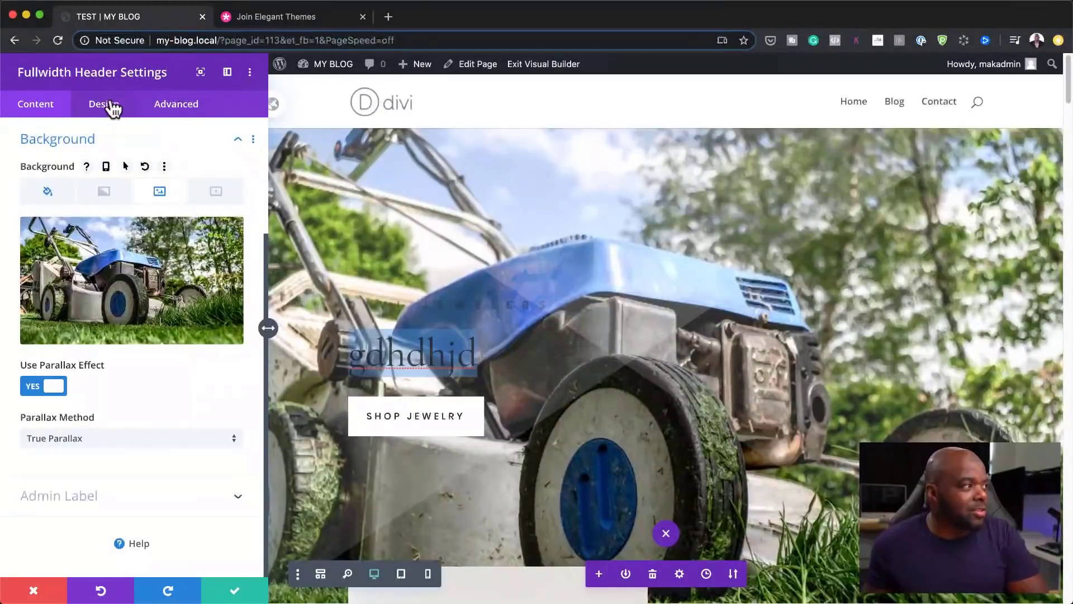
- Style the header heading as white, uppercase Poppins in Ultra Bold weight
{"action": "left_click", "coordinate": [103, 104]}
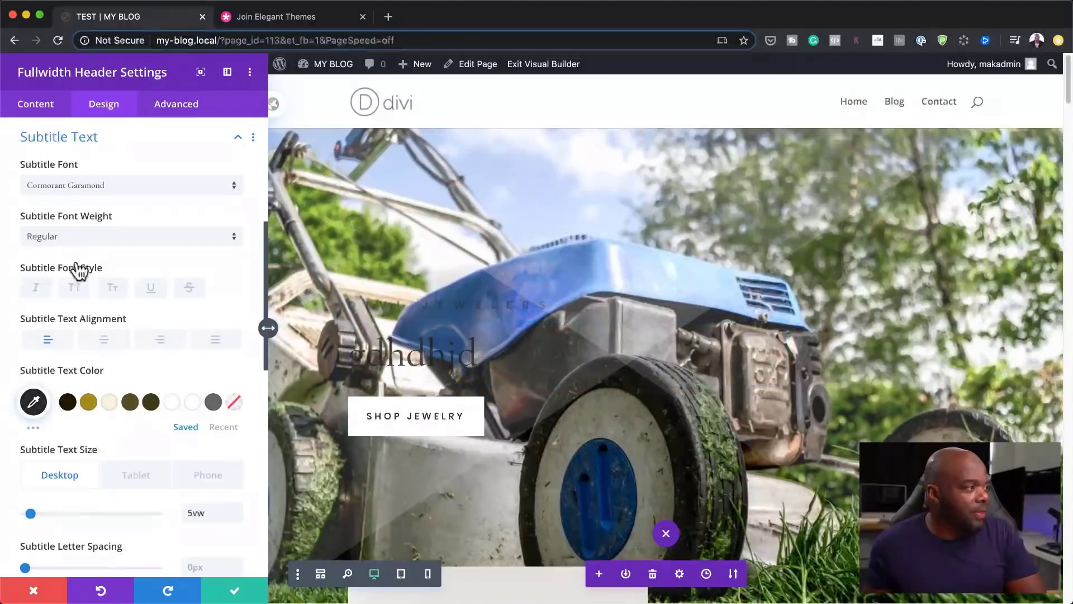
{"action": "left_click", "coordinate": [130, 185]}
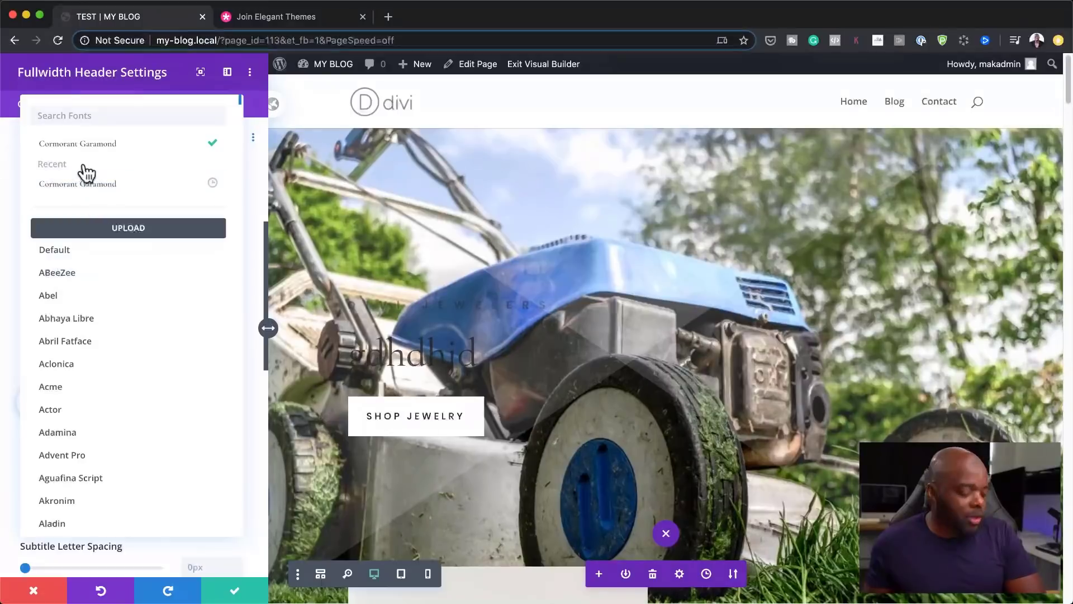
{"action": "type", "text": "popp"}
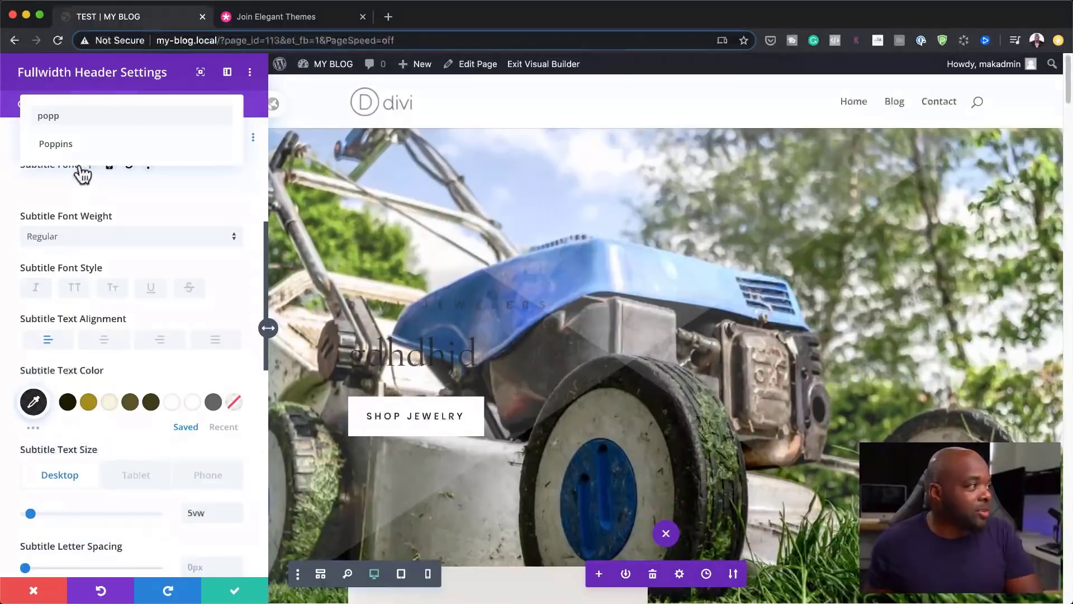
{"action": "left_click", "coordinate": [54, 143]}
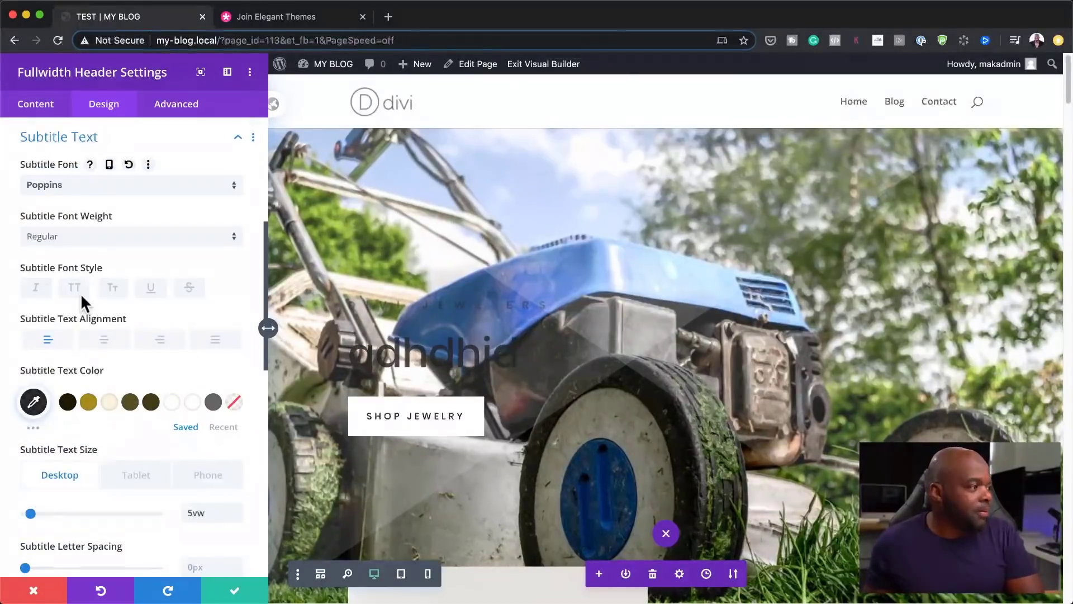
{"action": "left_click", "coordinate": [193, 402]}
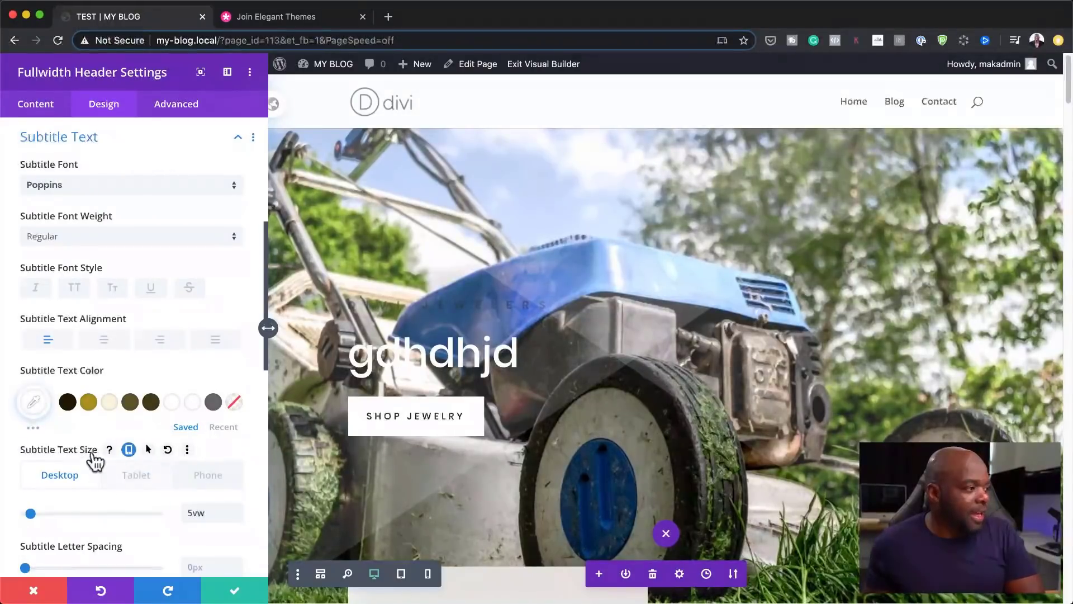
{"action": "left_click", "coordinate": [73, 288]}
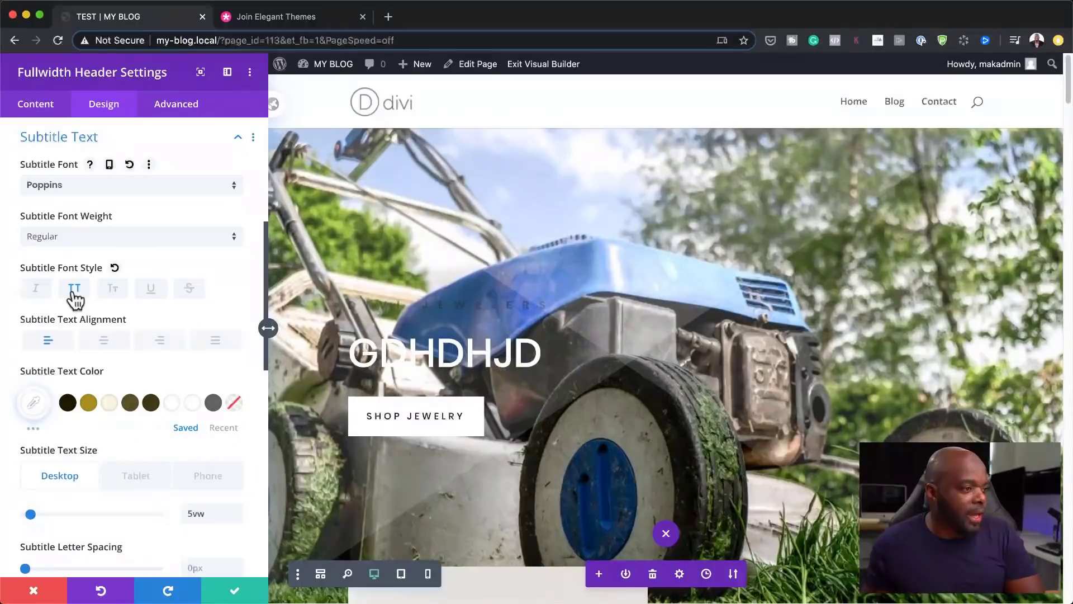
{"action": "scroll", "scroll_direction": "down", "scroll_amount": 3}
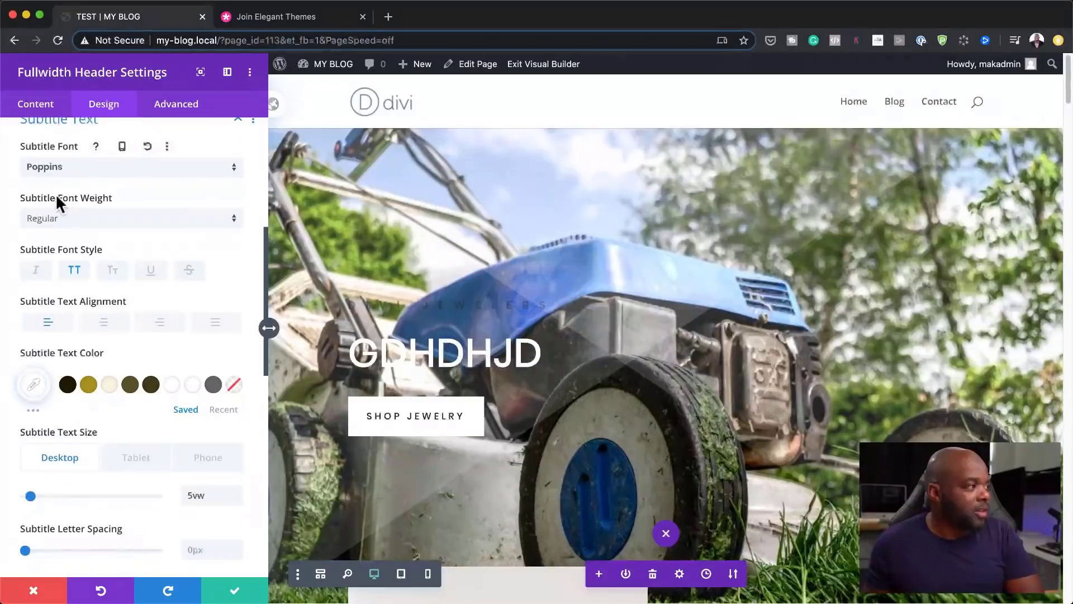
{"action": "left_click", "coordinate": [130, 218]}
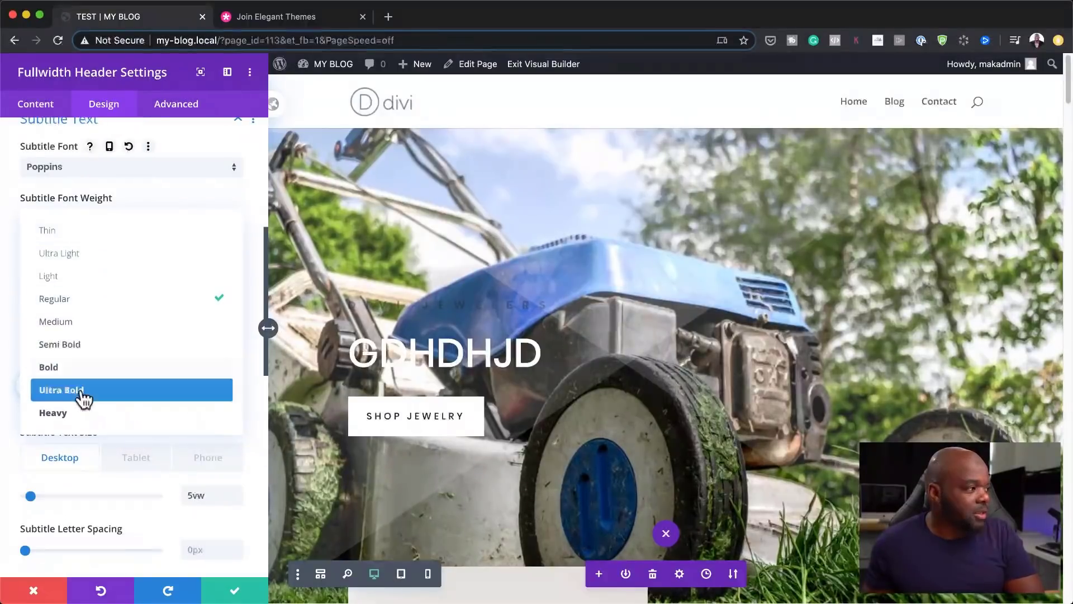
{"action": "left_click", "coordinate": [62, 389]}
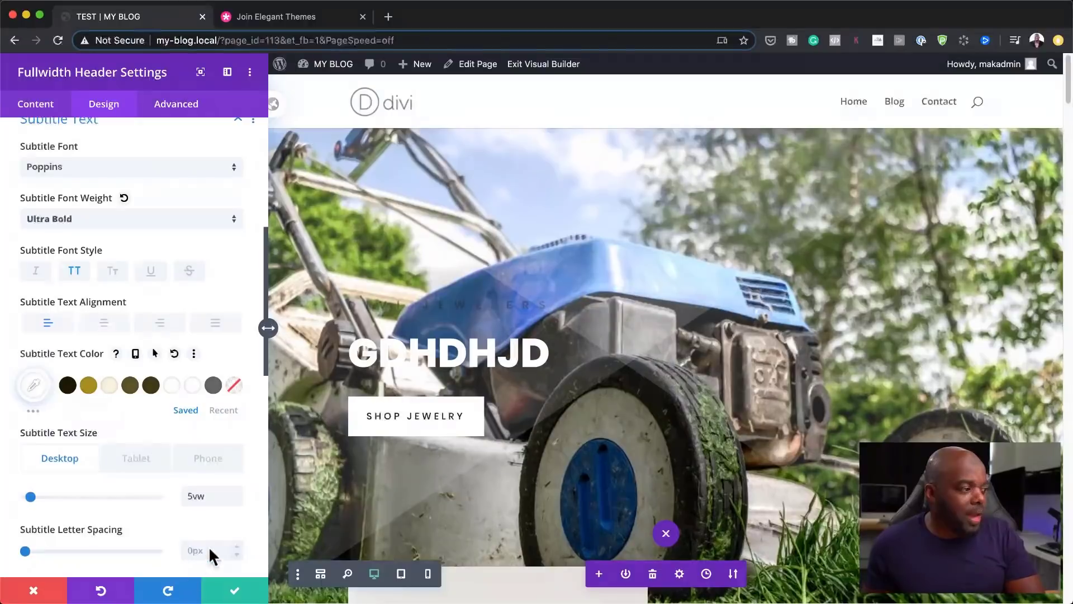
{"action": "scroll", "scroll_direction": "down", "scroll_amount": 3}
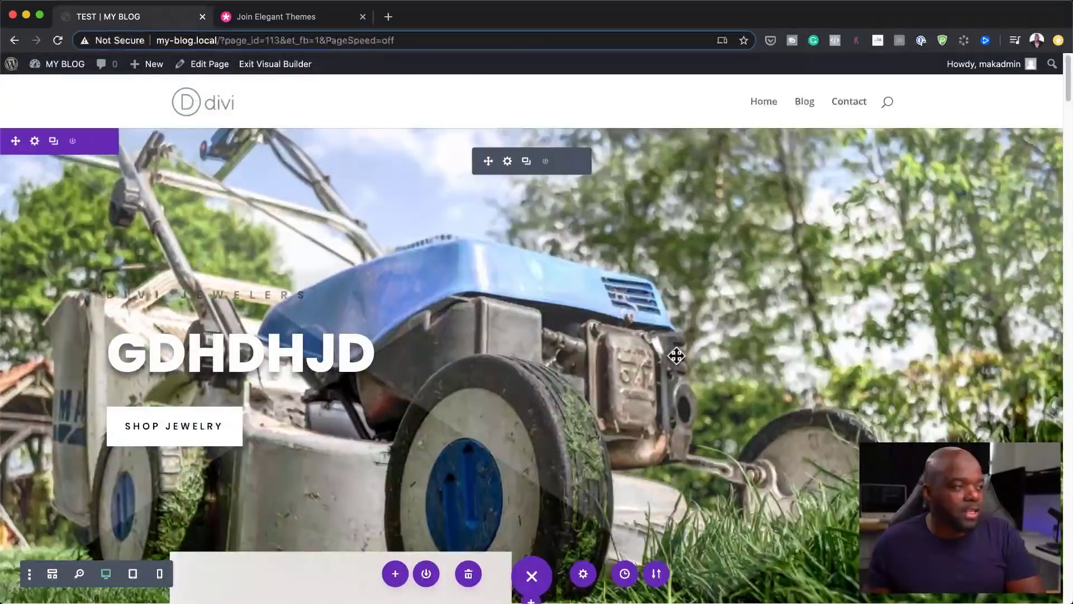
- Scroll down to the About US text module and open its Text Settings
{"action": "scroll", "scroll_direction": "down", "scroll_amount": 3}
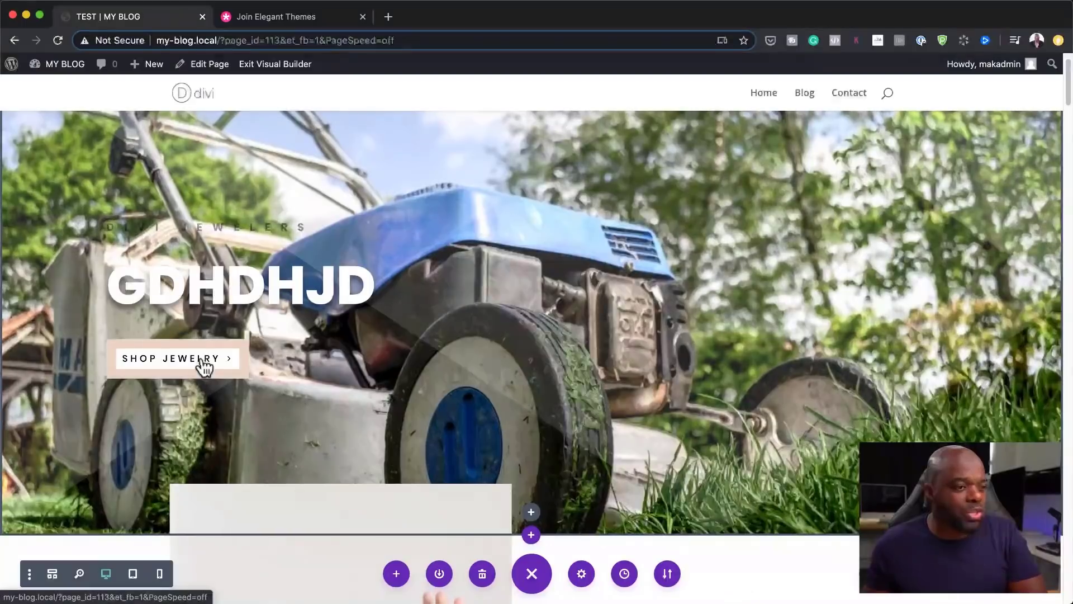
{"action": "scroll", "scroll_direction": "down", "scroll_amount": 3}
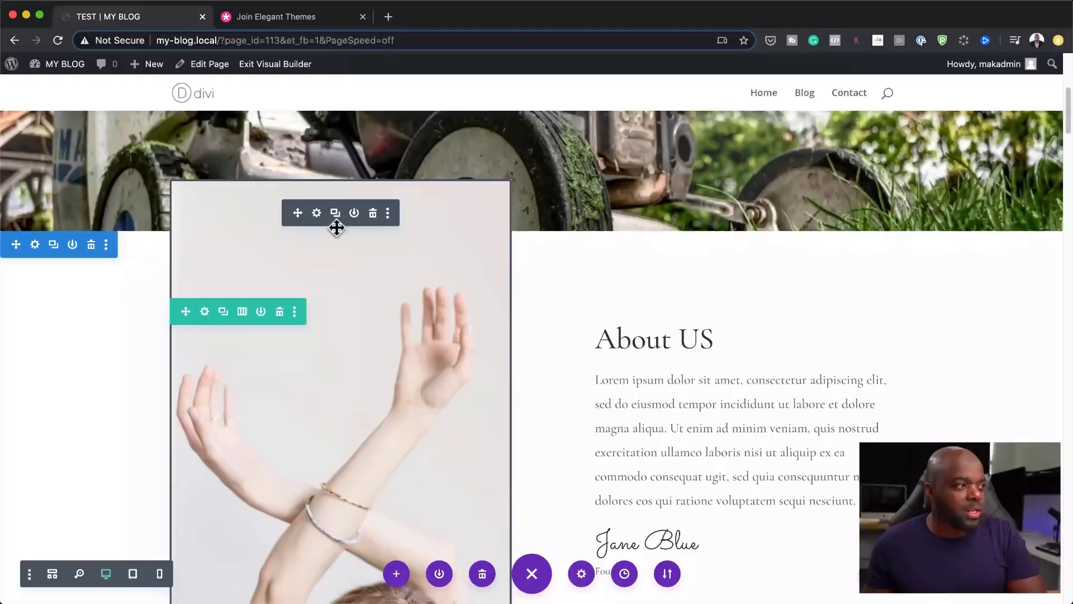
{"action": "mouse_move", "coordinate": [347, 266]}
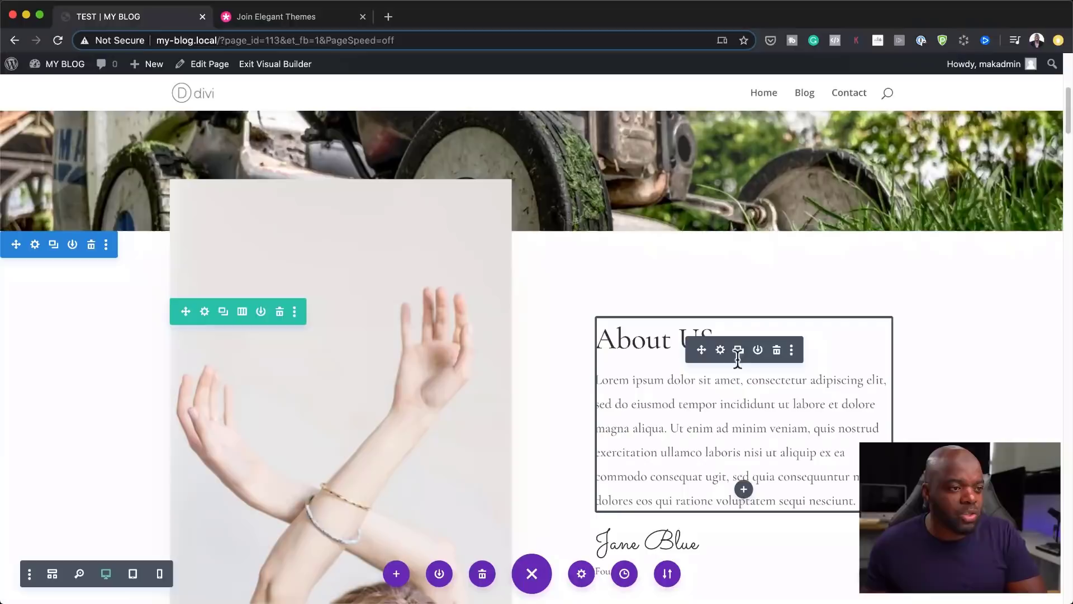
{"action": "mouse_move", "coordinate": [720, 350]}
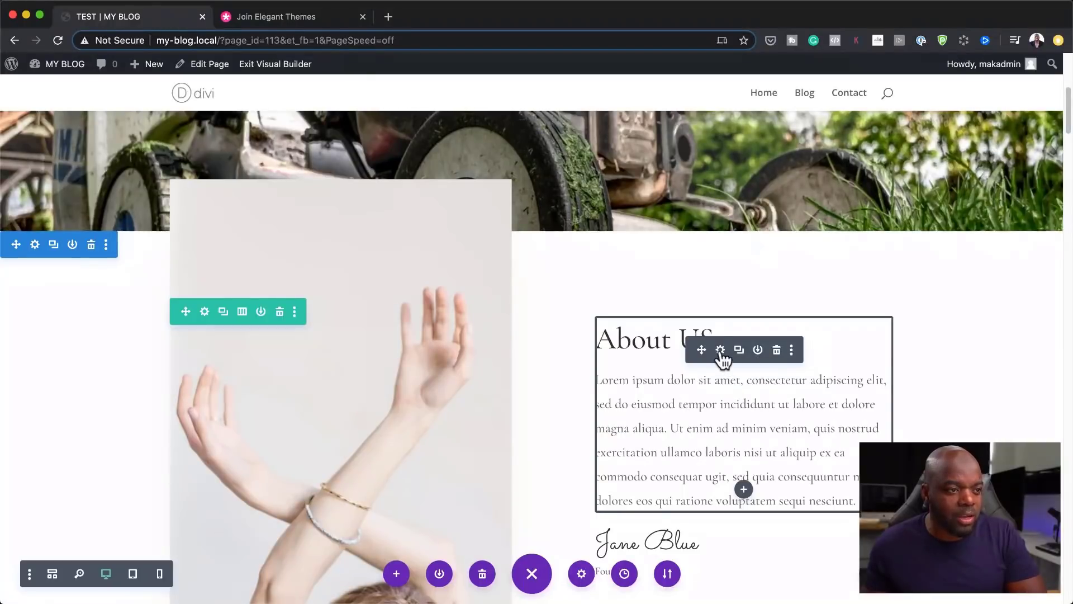
{"action": "left_click", "coordinate": [719, 350]}
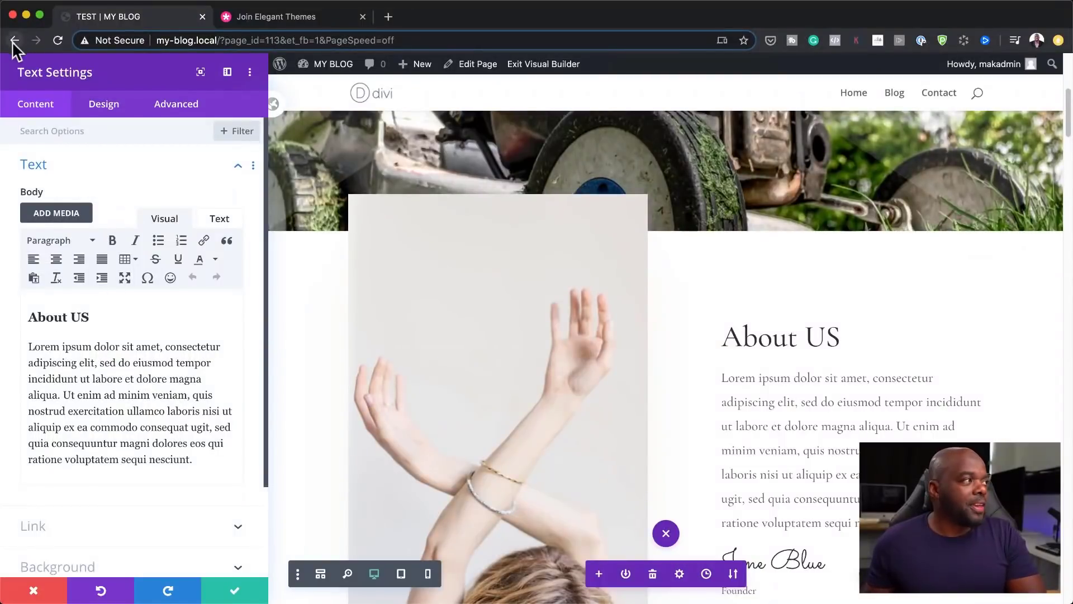
- Leave the builder without saving, dismiss the backup prompt, and go to the MY BLOG home page
{"action": "left_click", "coordinate": [15, 40]}
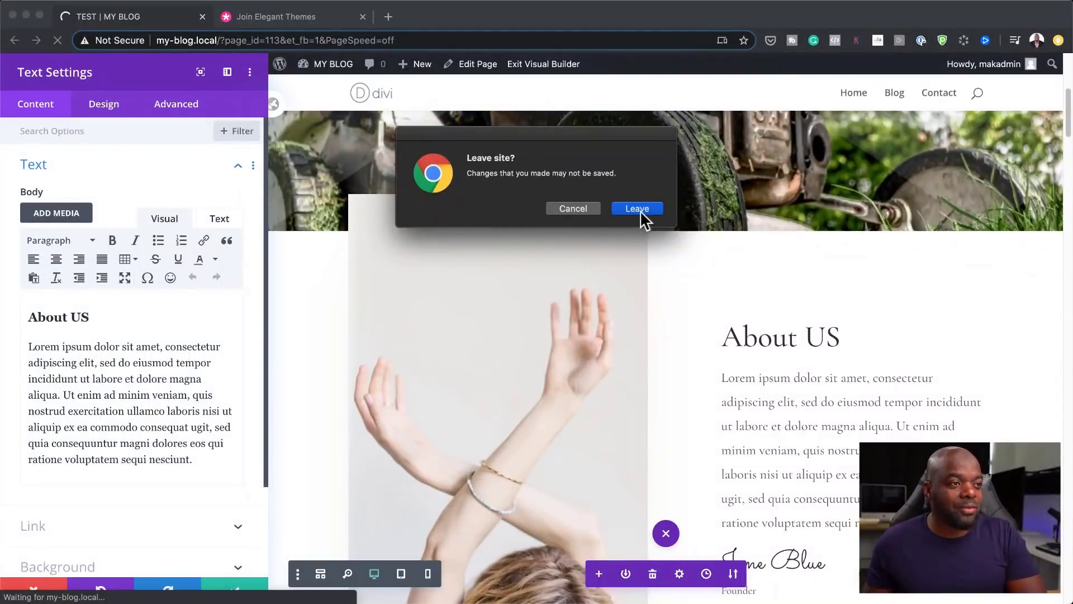
{"action": "left_click", "coordinate": [635, 208]}
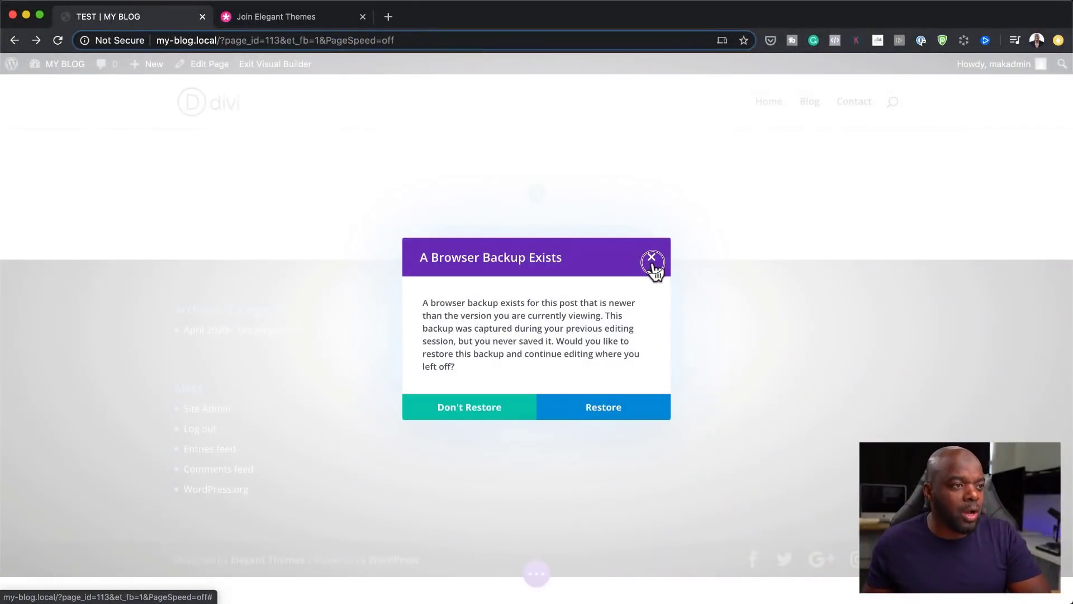
{"action": "left_click", "coordinate": [651, 263]}
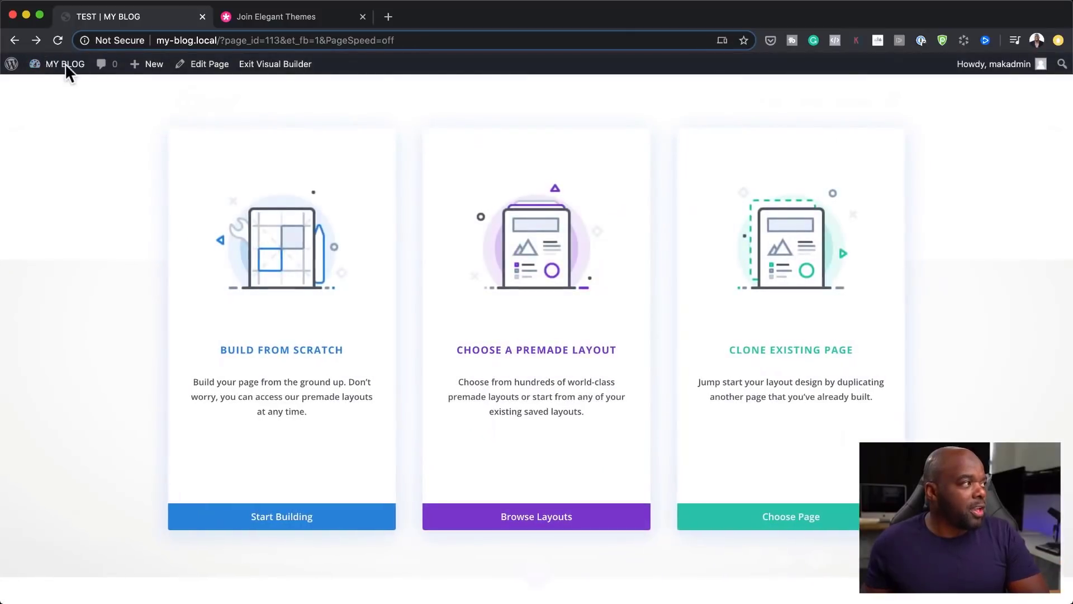
{"action": "left_click", "coordinate": [274, 64]}
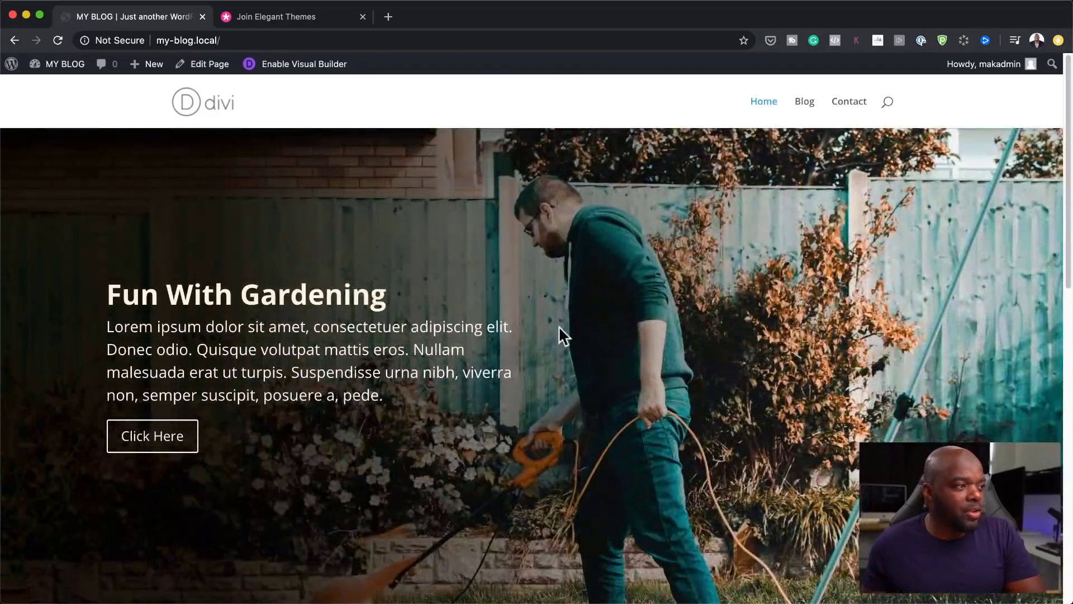
- Scroll through the home page and Post One down to its plain comment form
{"action": "scroll", "scroll_direction": "down", "scroll_amount": 3}
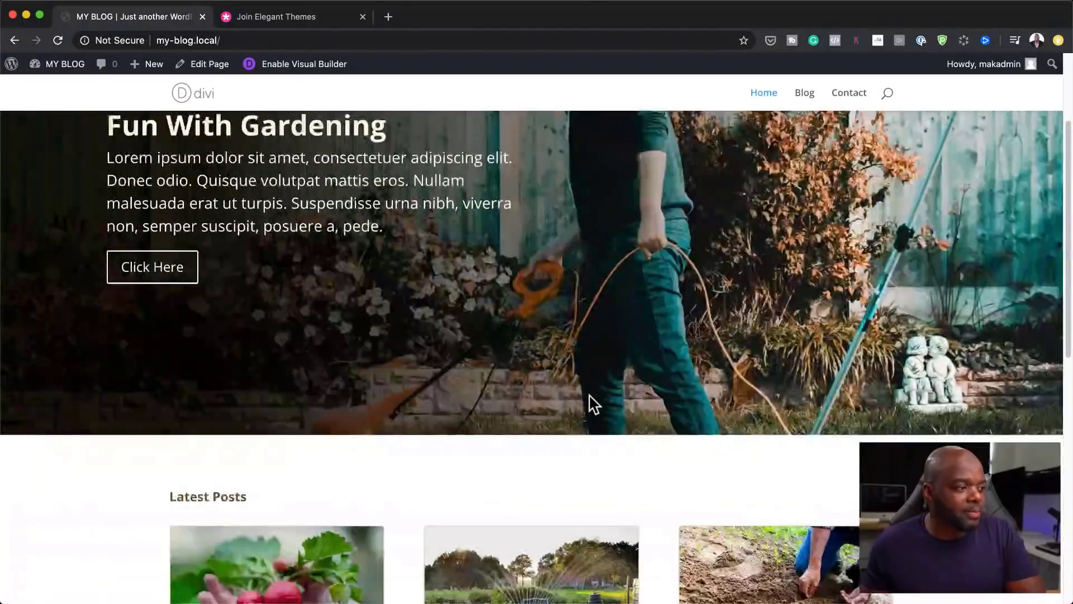
{"action": "scroll", "scroll_direction": "down", "scroll_amount": 3}
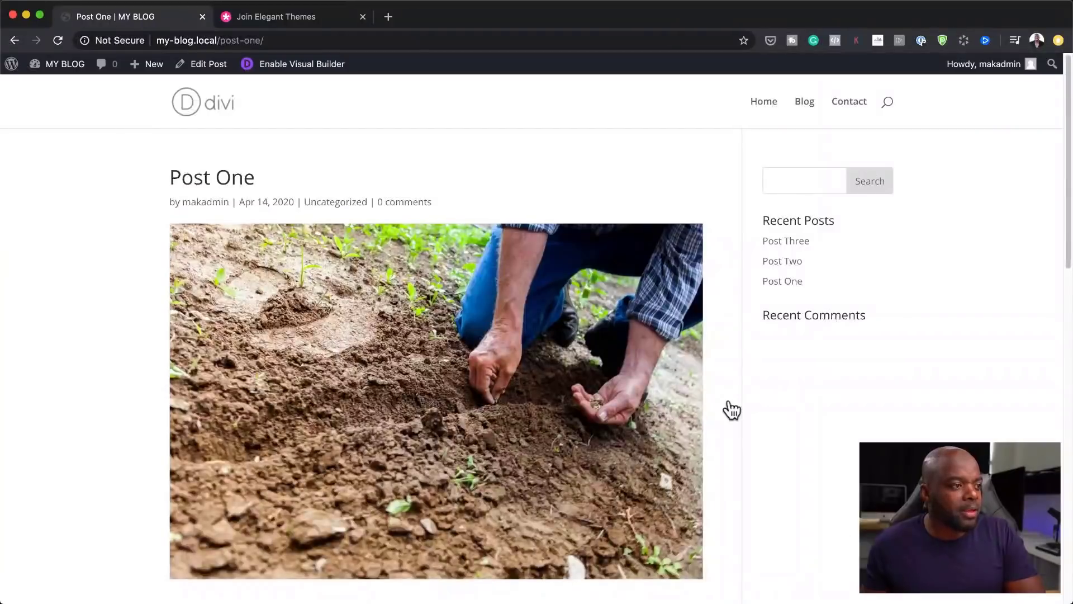
{"action": "scroll", "scroll_direction": "down", "scroll_amount": 3}
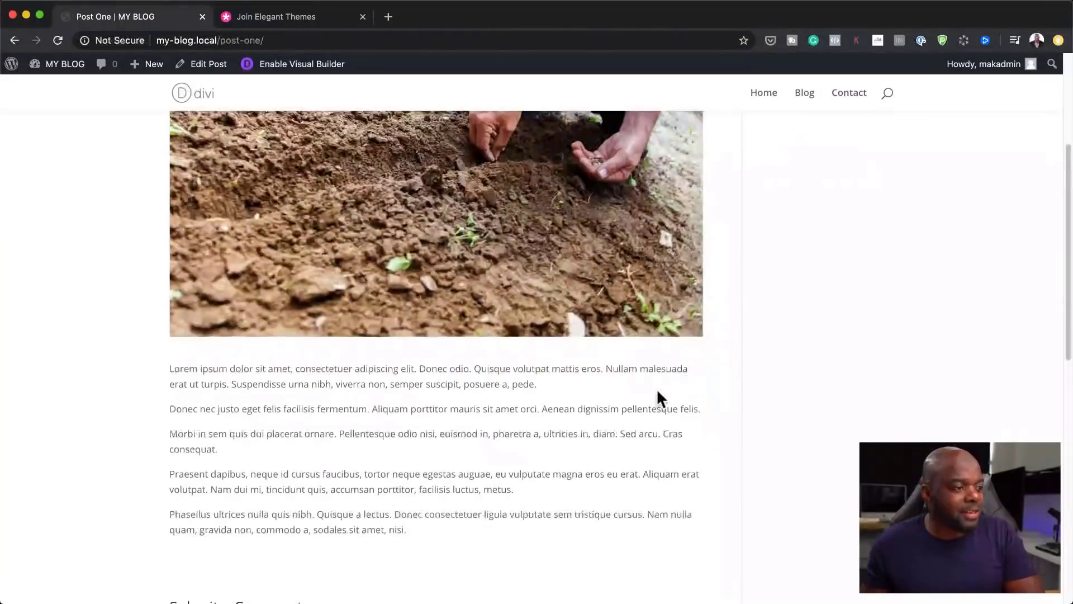
{"action": "scroll", "scroll_direction": "down", "scroll_amount": 3}
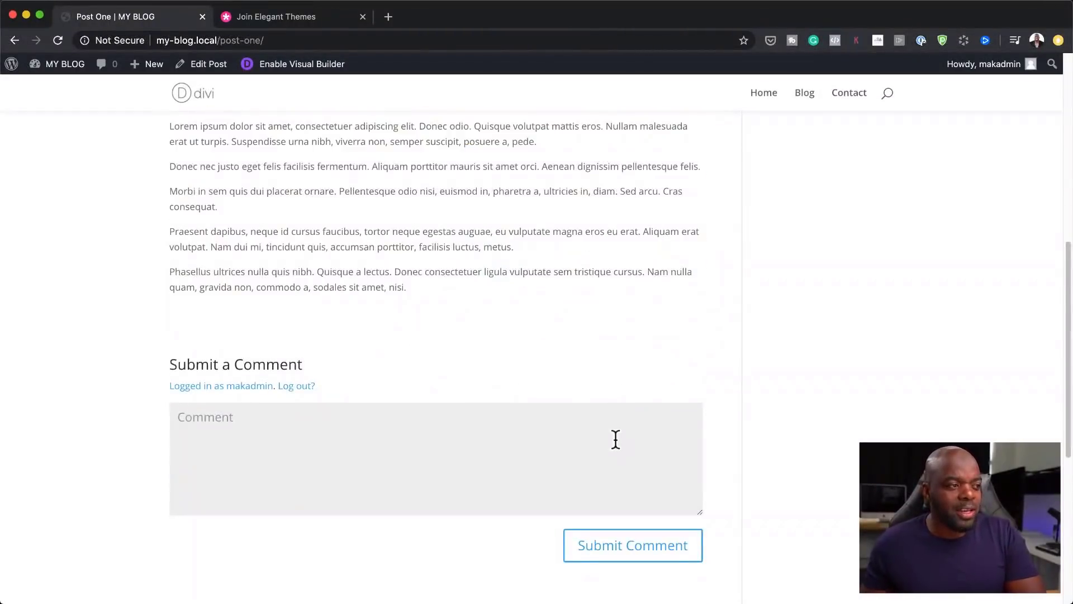
{"action": "scroll", "scroll_direction": "down", "scroll_amount": 3}
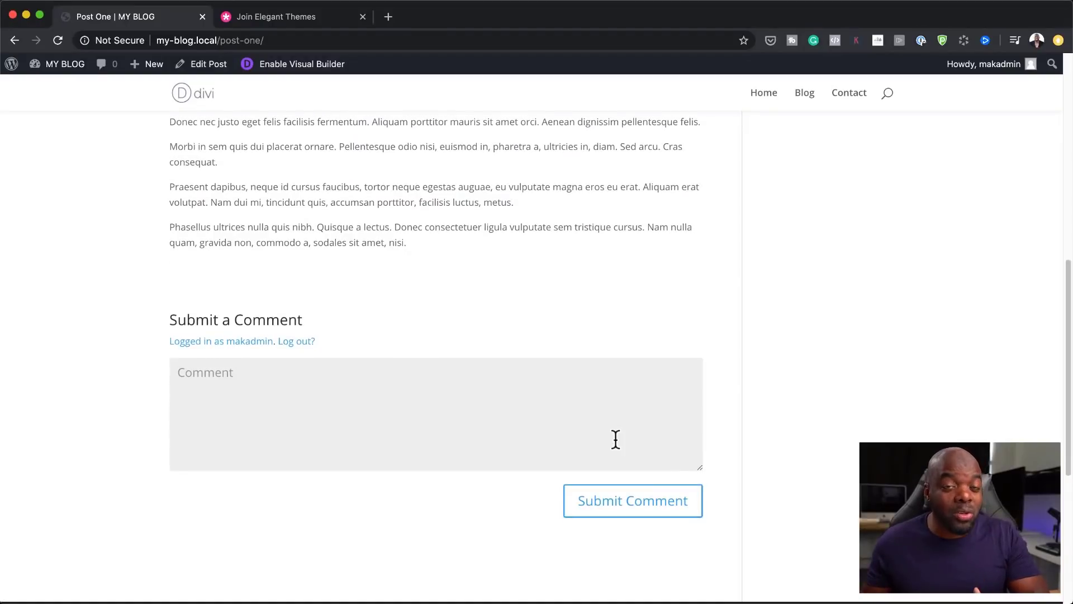
{"action": "scroll", "scroll_direction": "up", "scroll_amount": 3}
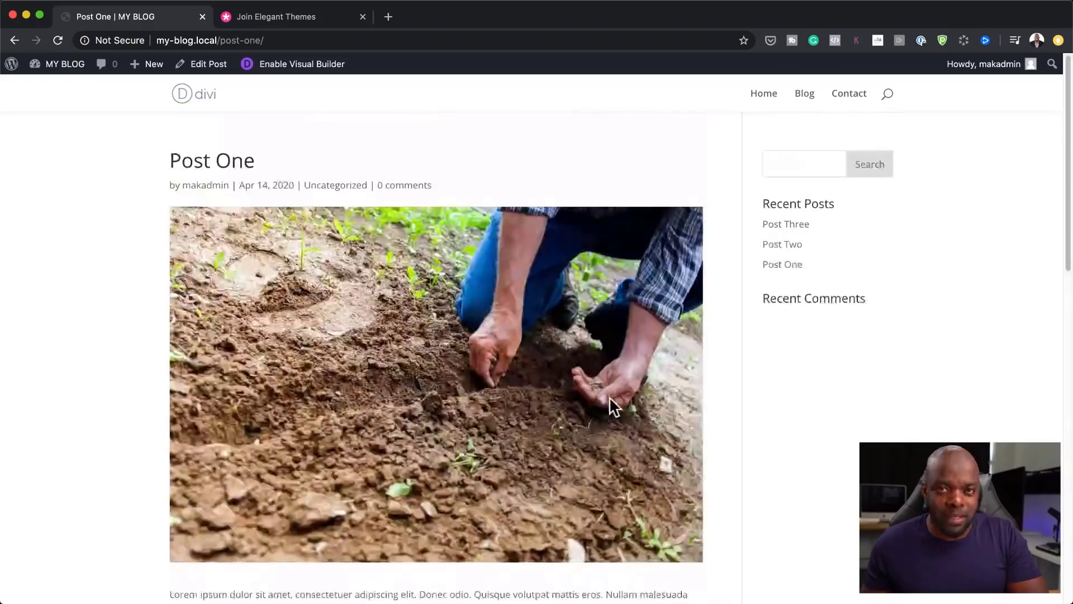
{"action": "scroll", "scroll_direction": "down", "scroll_amount": 3}
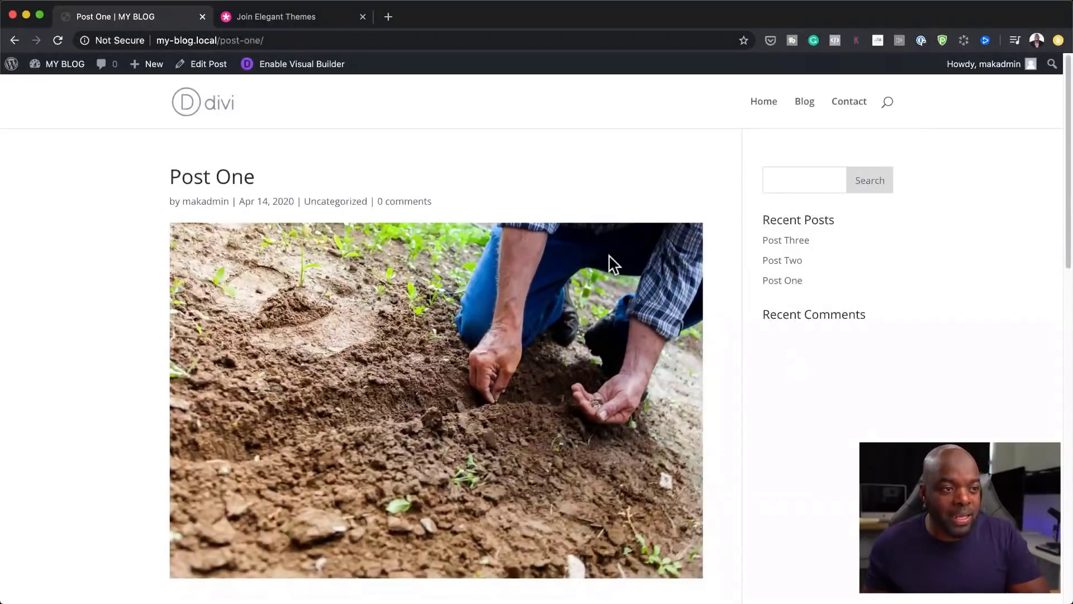
- Open the WordPress Dashboard in a new tab and go to Divi > Theme Builder
{"action": "left_click", "coordinate": [64, 63]}
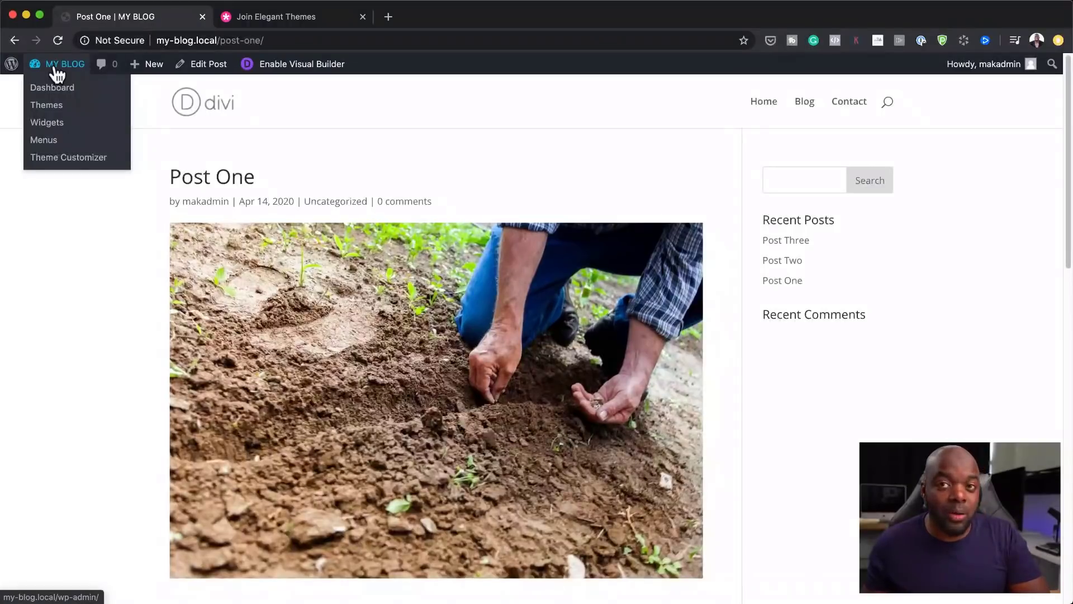
{"action": "left_click", "coordinate": [64, 63]}
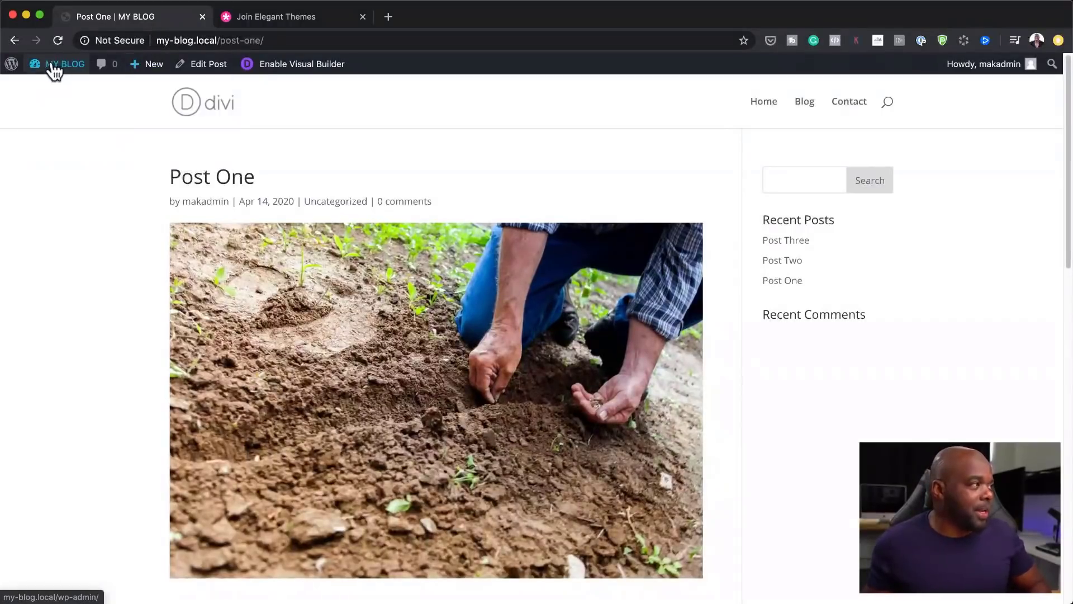
{"action": "left_click", "coordinate": [65, 64]}
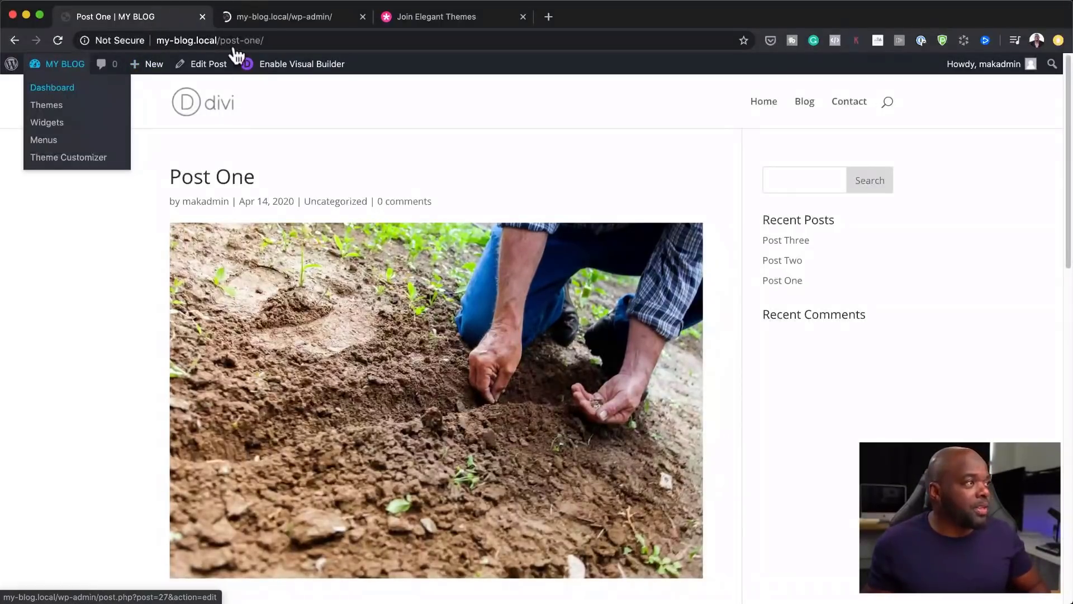
{"action": "left_click", "coordinate": [52, 87]}
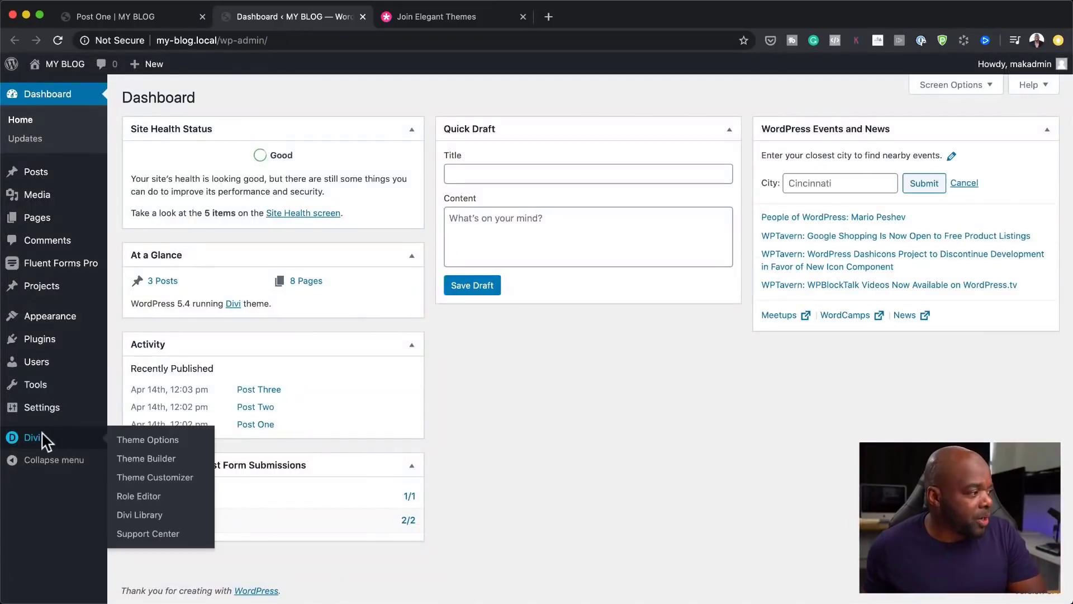
{"action": "mouse_move", "coordinate": [146, 458]}
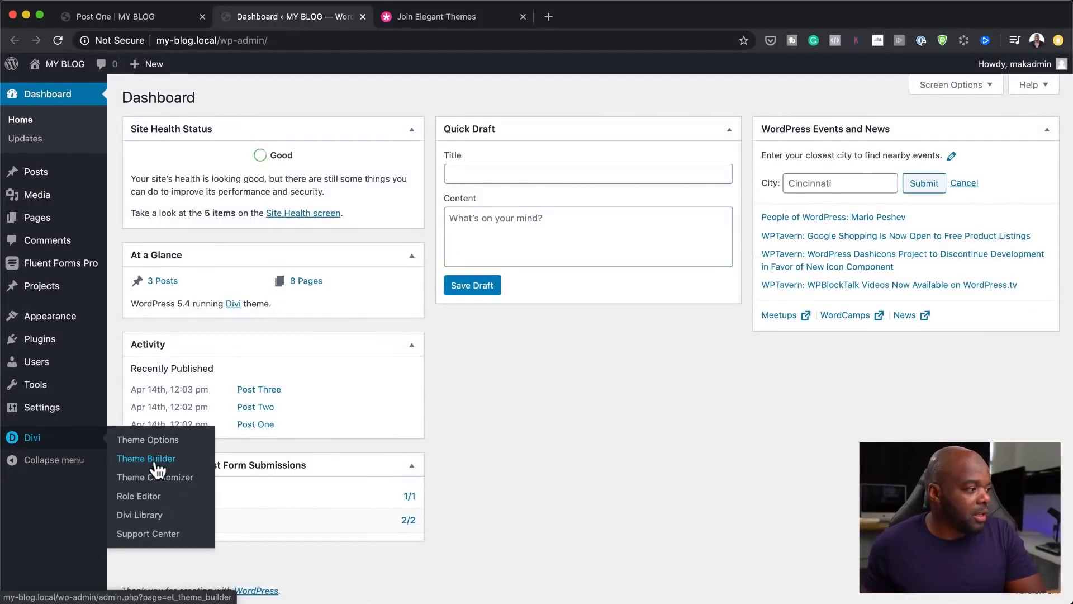
{"action": "left_click", "coordinate": [146, 458]}
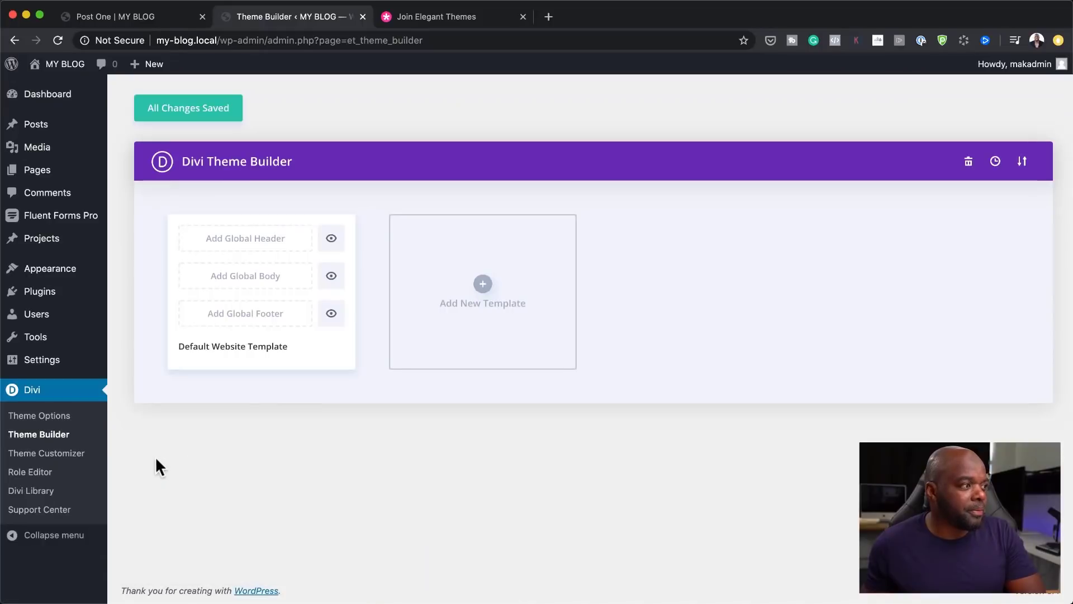
{"action": "mouse_move", "coordinate": [527, 338]}
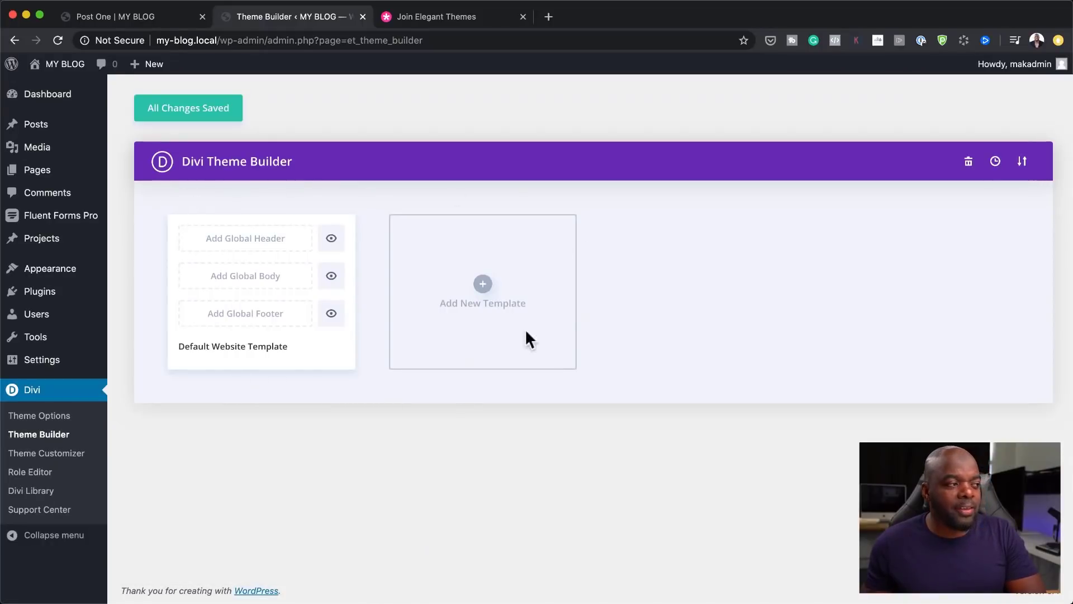
- Check the Post One tab and scroll the blog page tab
{"action": "left_click", "coordinate": [126, 15]}
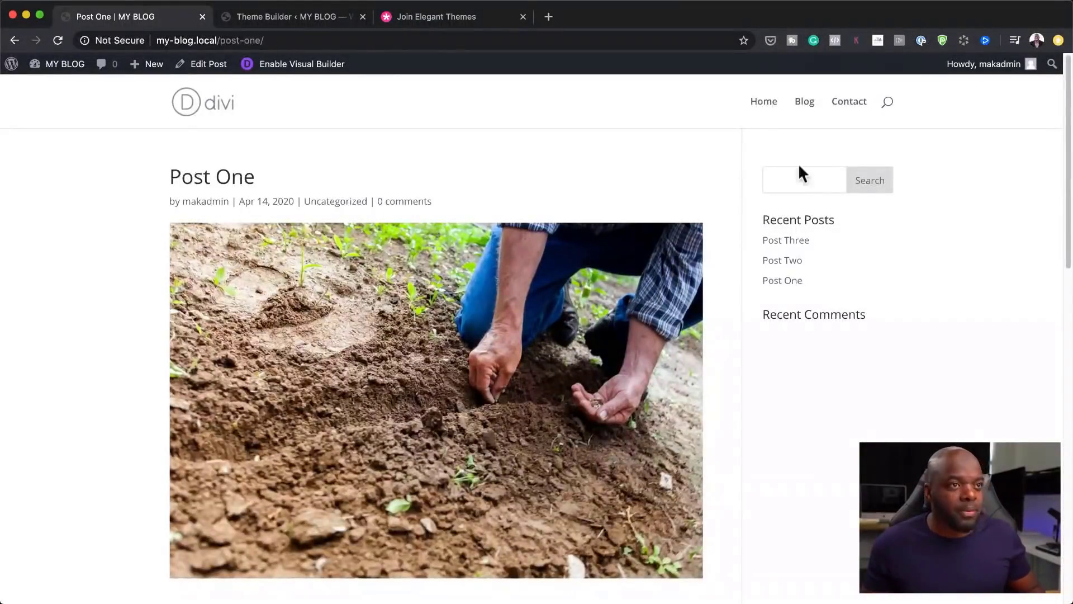
{"action": "mouse_move", "coordinate": [804, 101]}
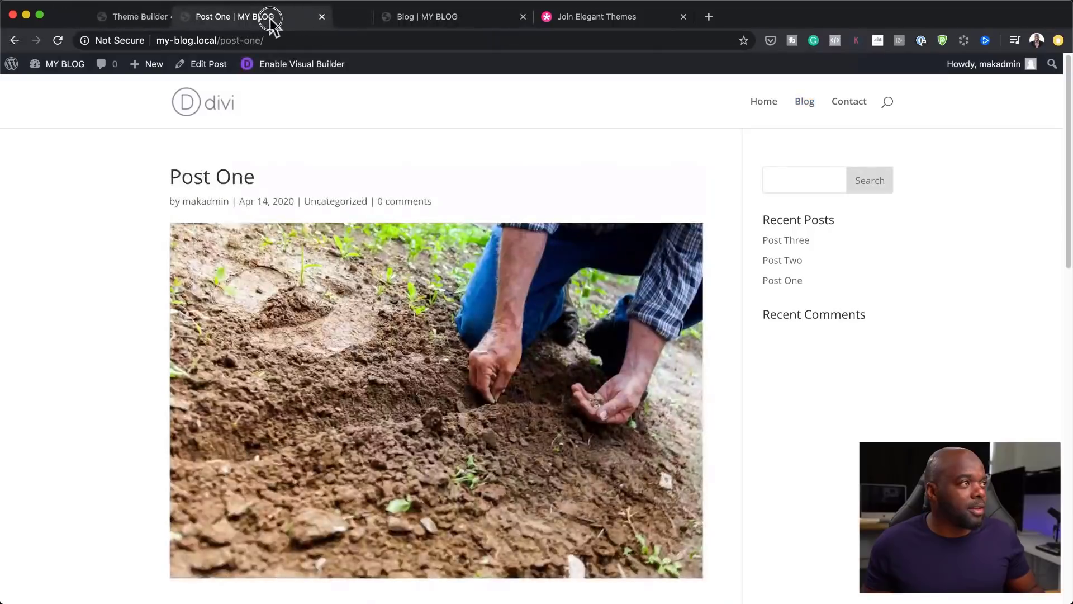
{"action": "left_click", "coordinate": [445, 16]}
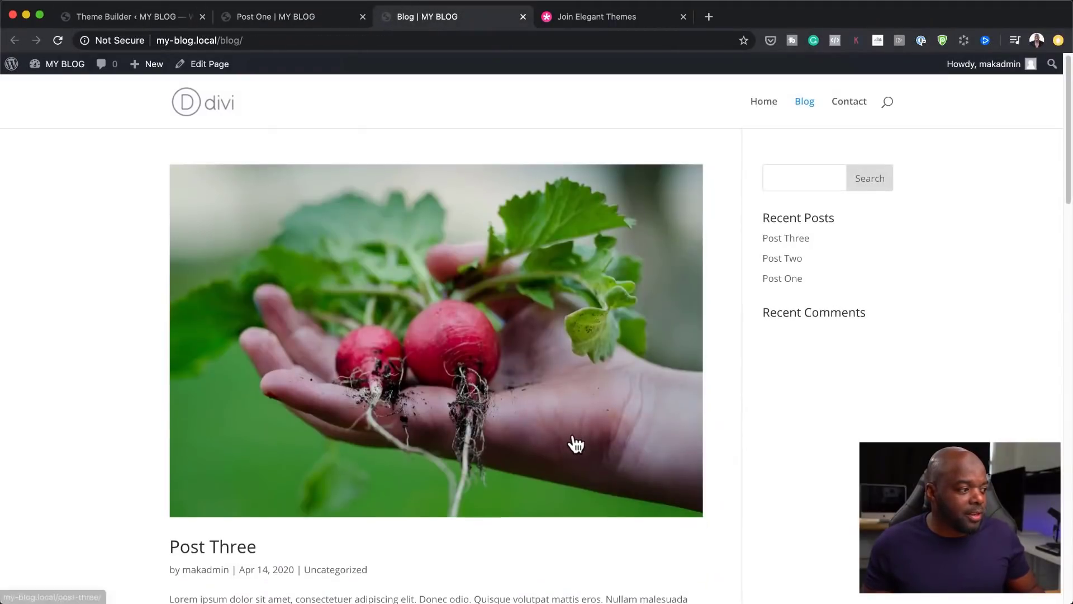
{"action": "scroll", "scroll_direction": "down", "scroll_amount": 3}
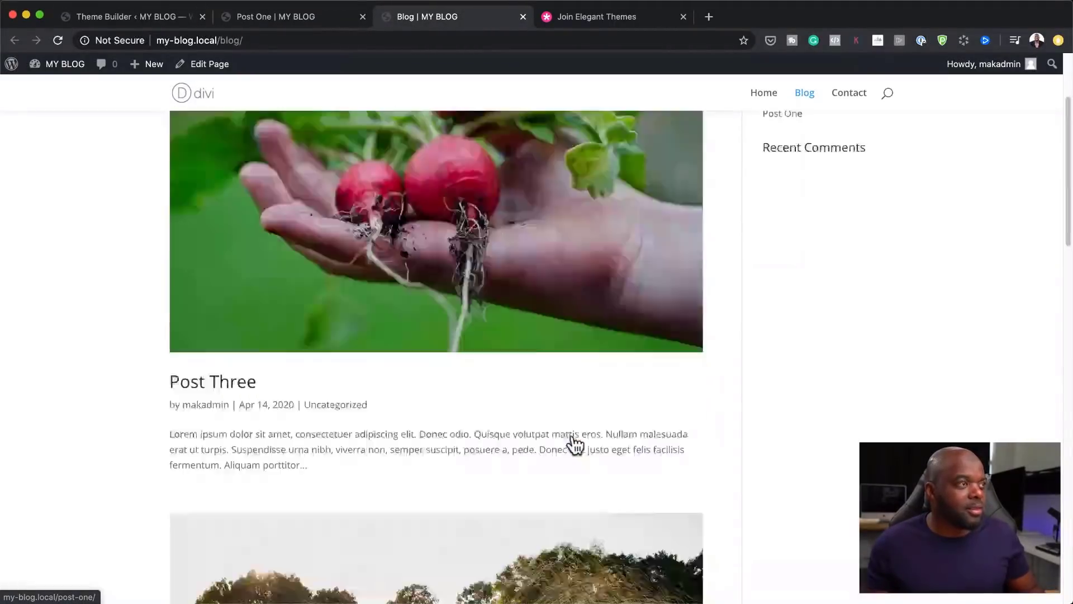
- Open another admin tab showing a 404 No Results Found page, then return to Theme Builder
{"action": "left_click", "coordinate": [64, 63]}
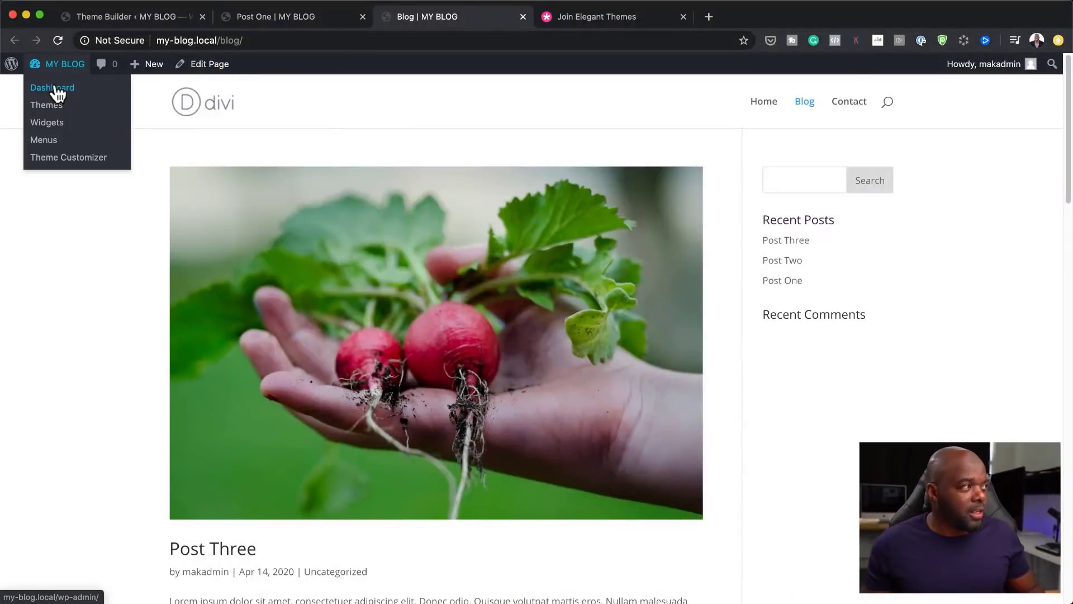
{"action": "left_click", "coordinate": [52, 88]}
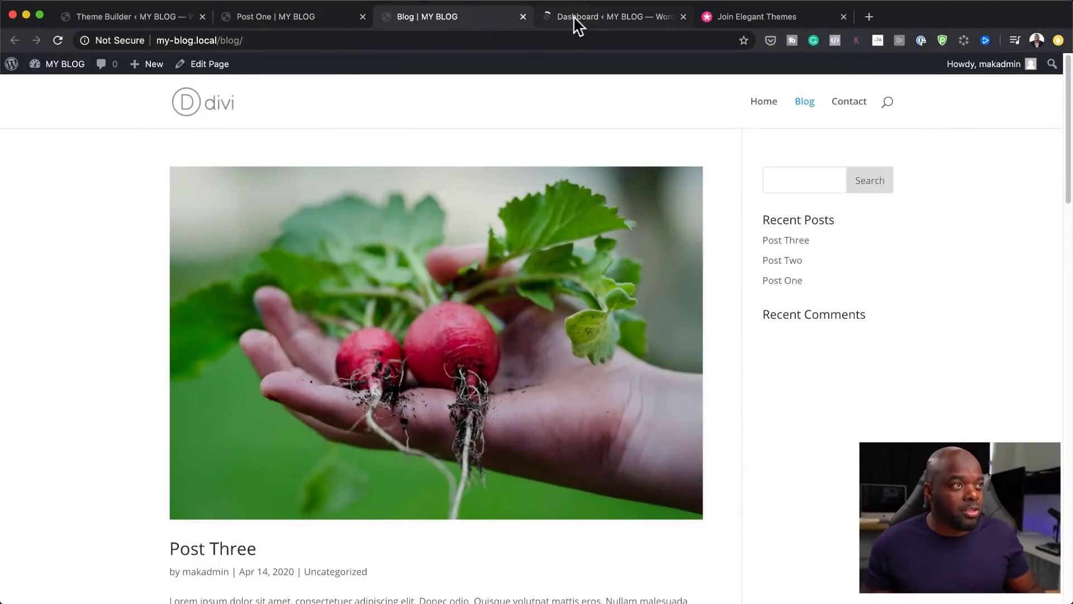
{"action": "left_click", "coordinate": [609, 16]}
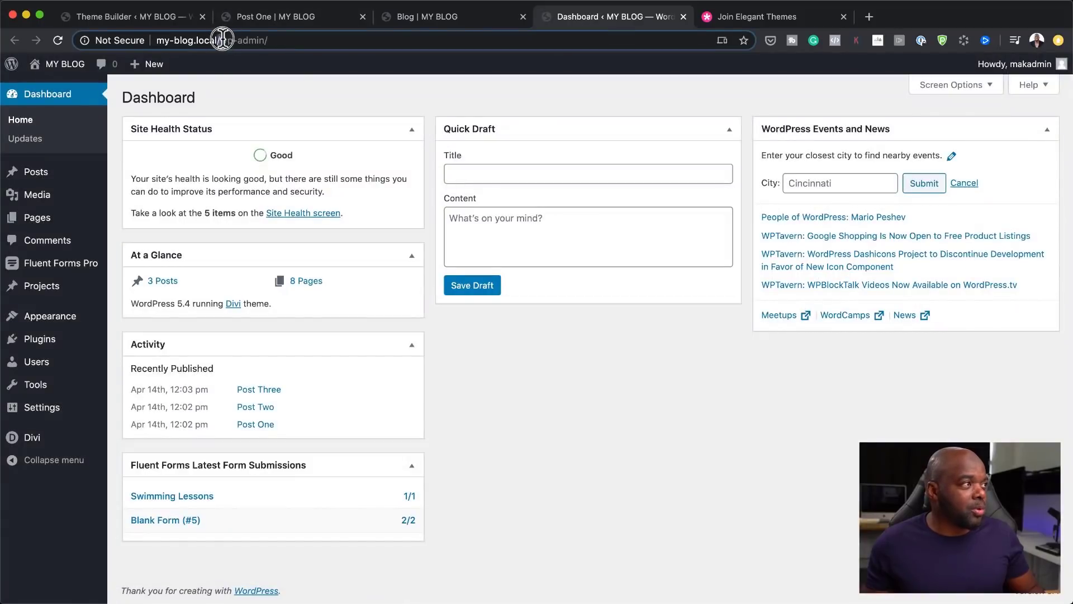
{"action": "type", "text": "ghg"}
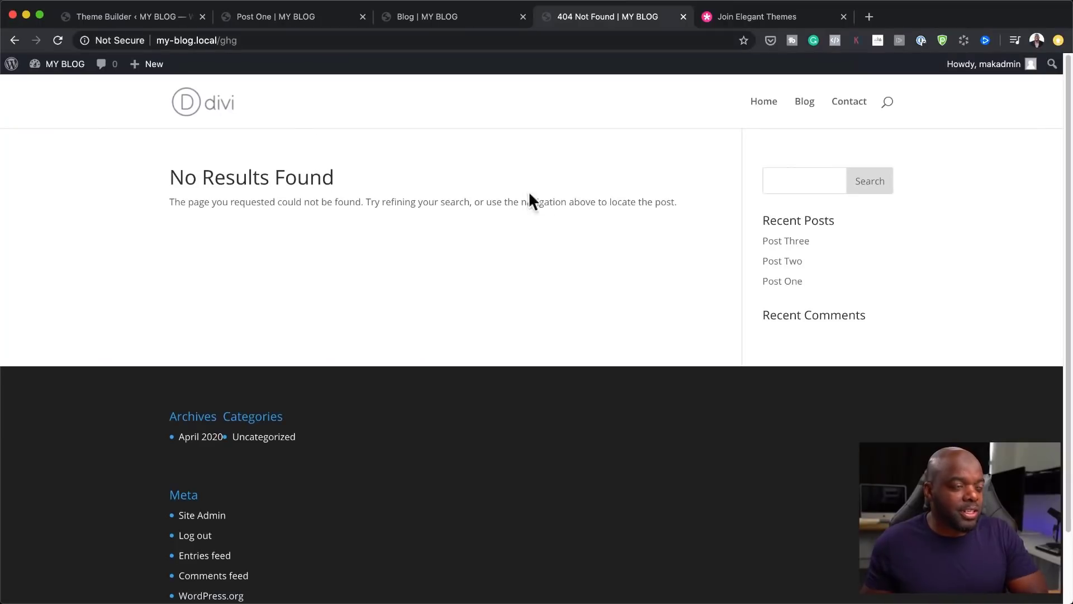
{"action": "left_click", "coordinate": [130, 16]}
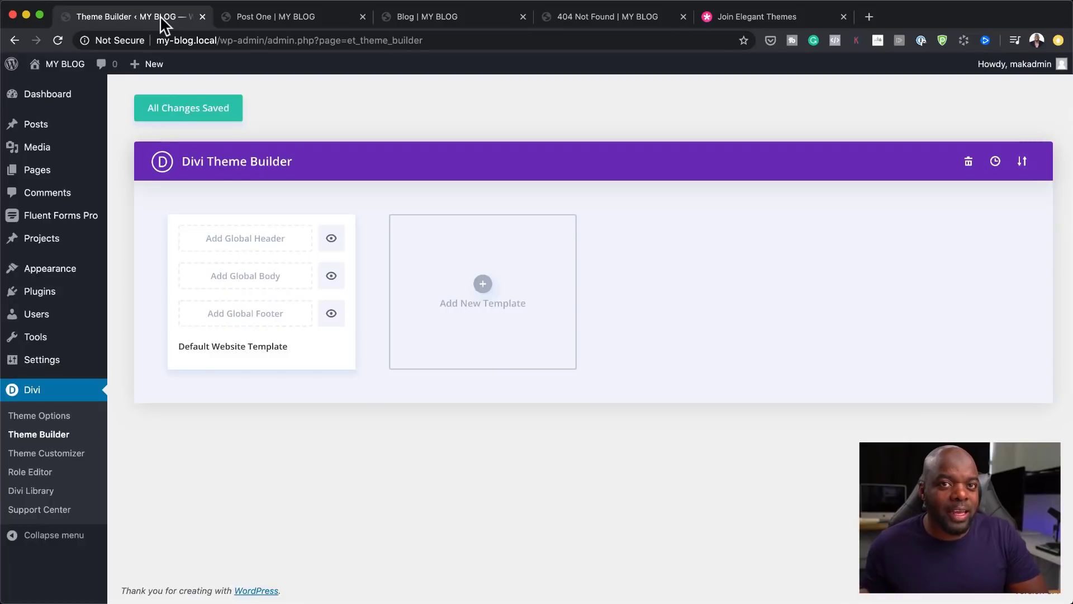
{"action": "mouse_move", "coordinate": [951, 177]}
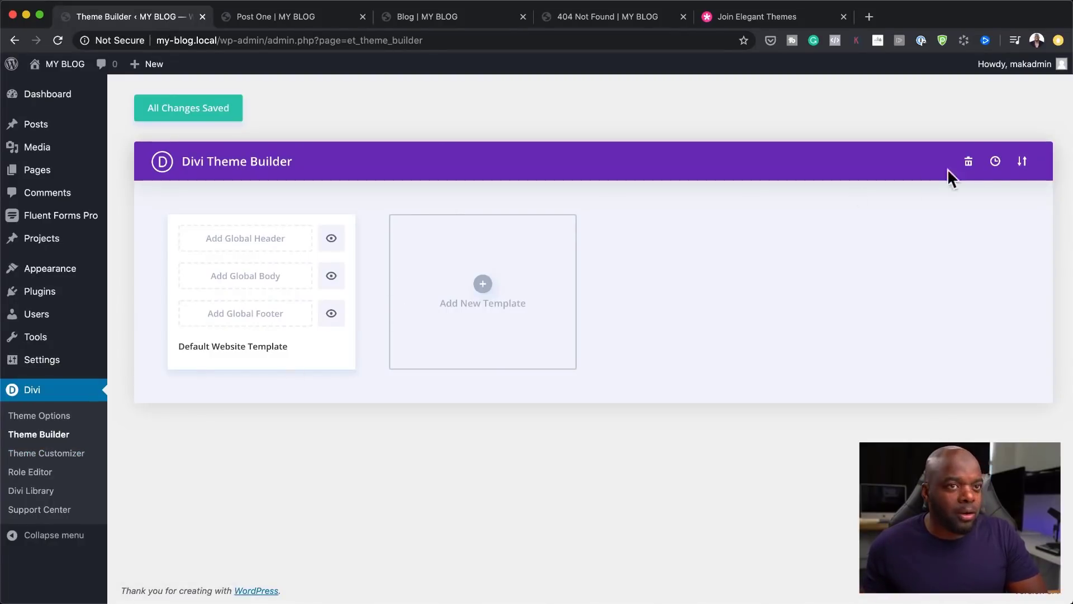
- Import BLOGGER-PRO (1).json from the Desktop through the portability Import tab
{"action": "left_click", "coordinate": [1021, 161]}
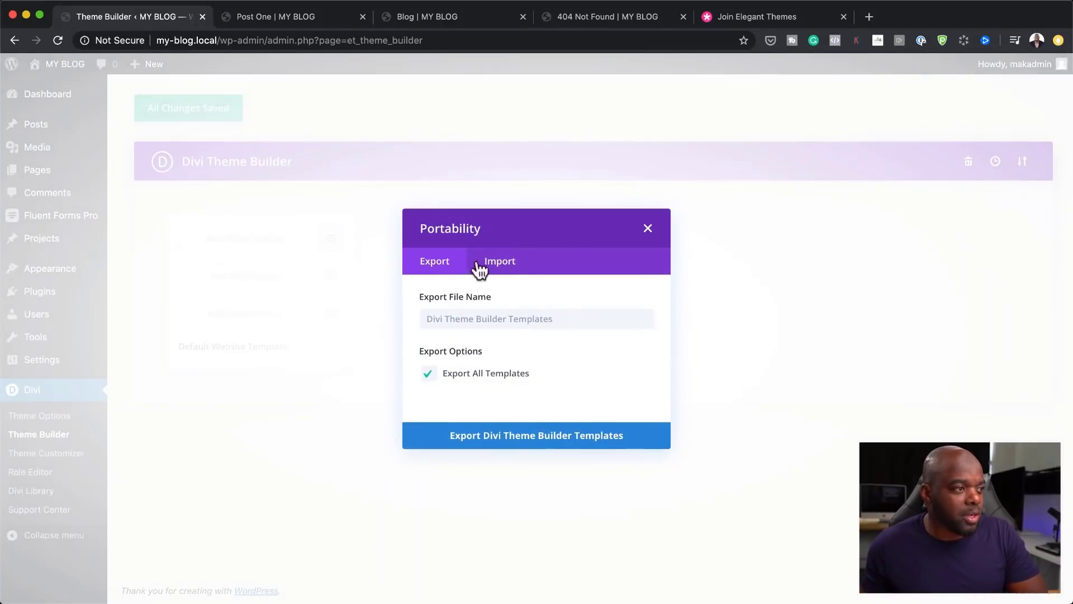
{"action": "left_click", "coordinate": [499, 261]}
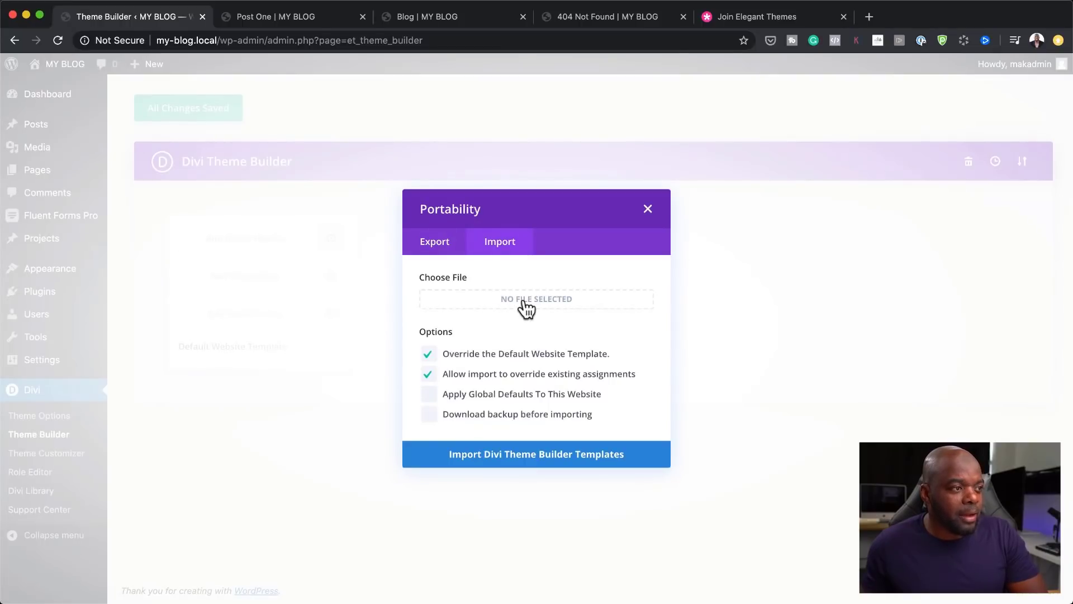
{"action": "left_click", "coordinate": [536, 299]}
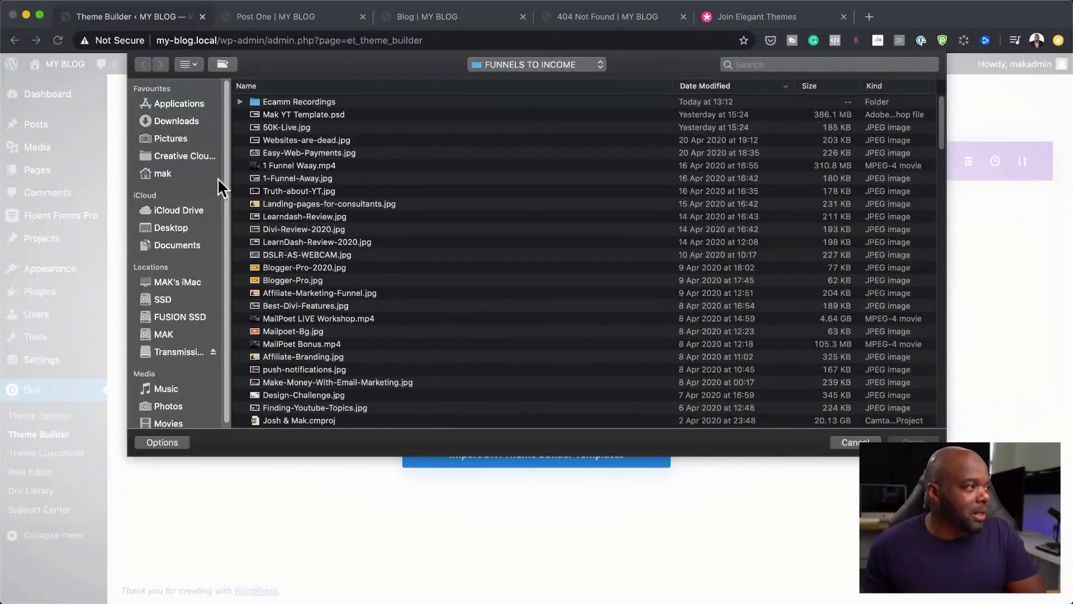
{"action": "left_click", "coordinate": [171, 227]}
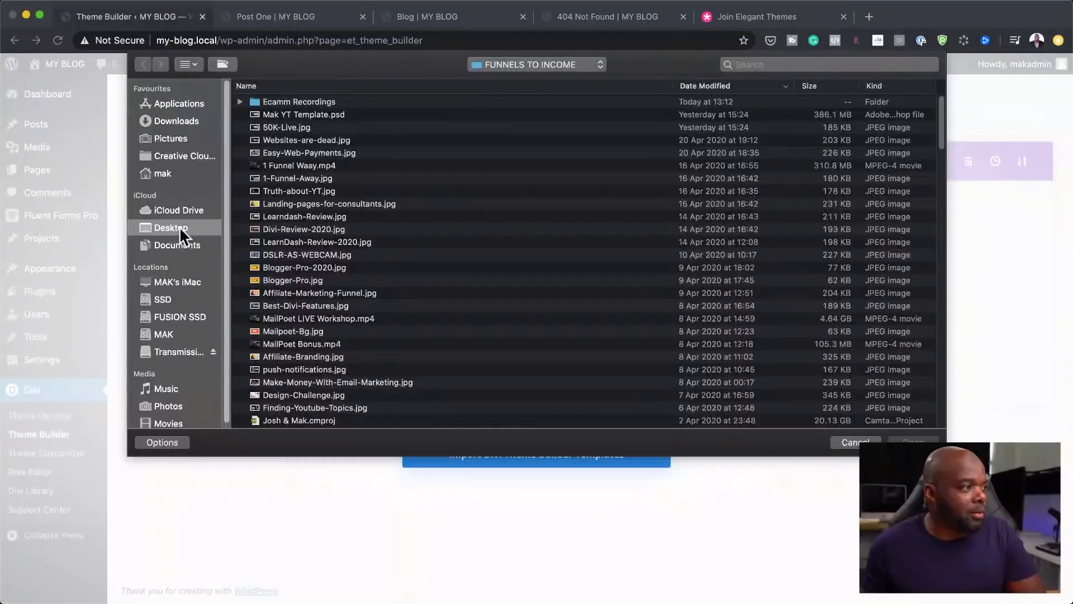
{"action": "left_click", "coordinate": [170, 228]}
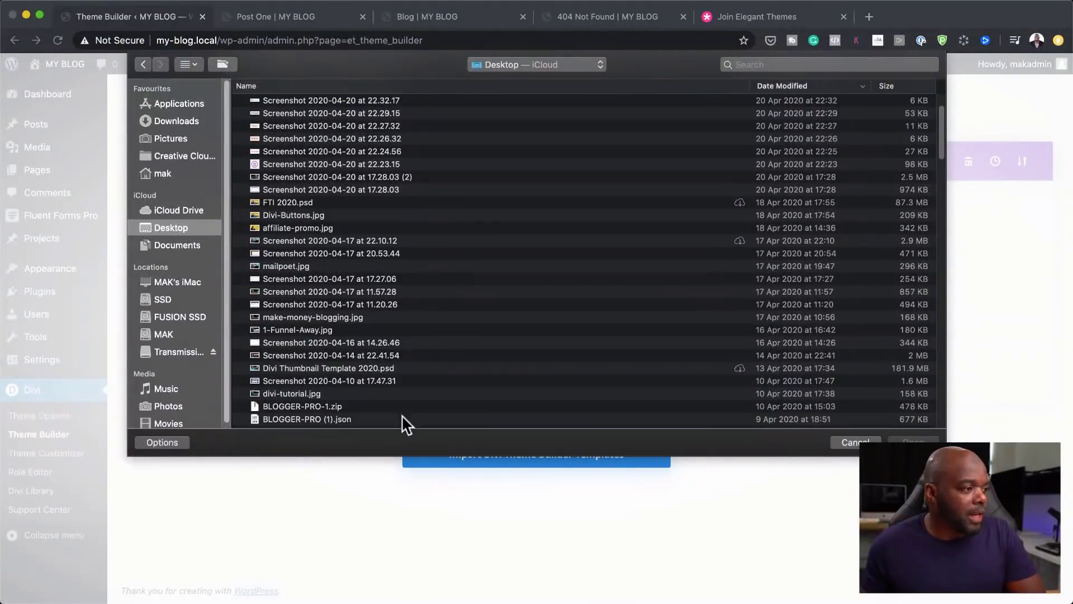
{"action": "left_click", "coordinate": [308, 419]}
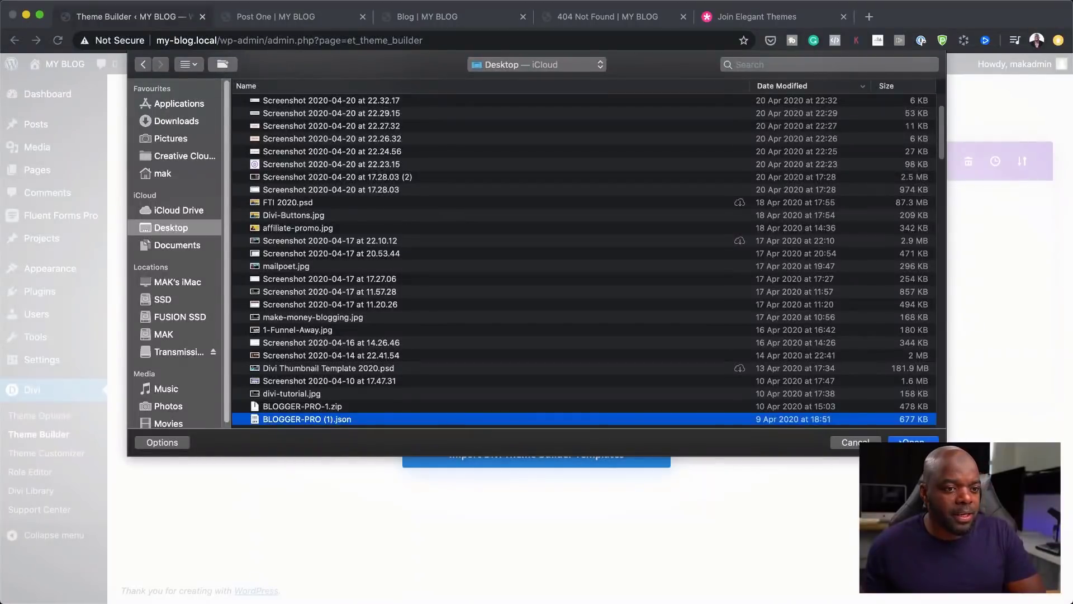
{"action": "left_click", "coordinate": [912, 441]}
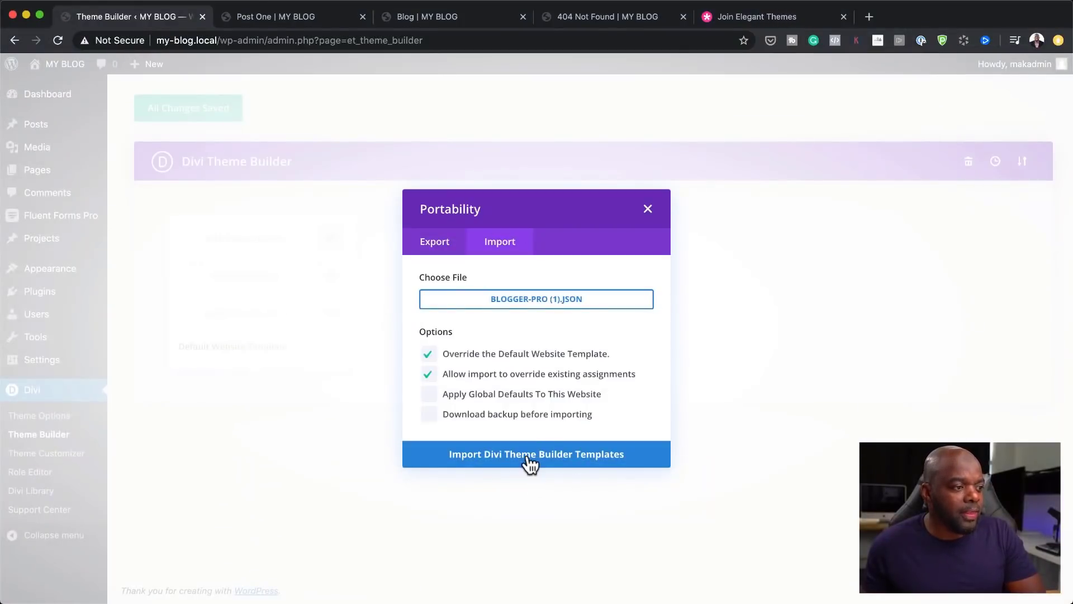
{"action": "left_click", "coordinate": [536, 454]}
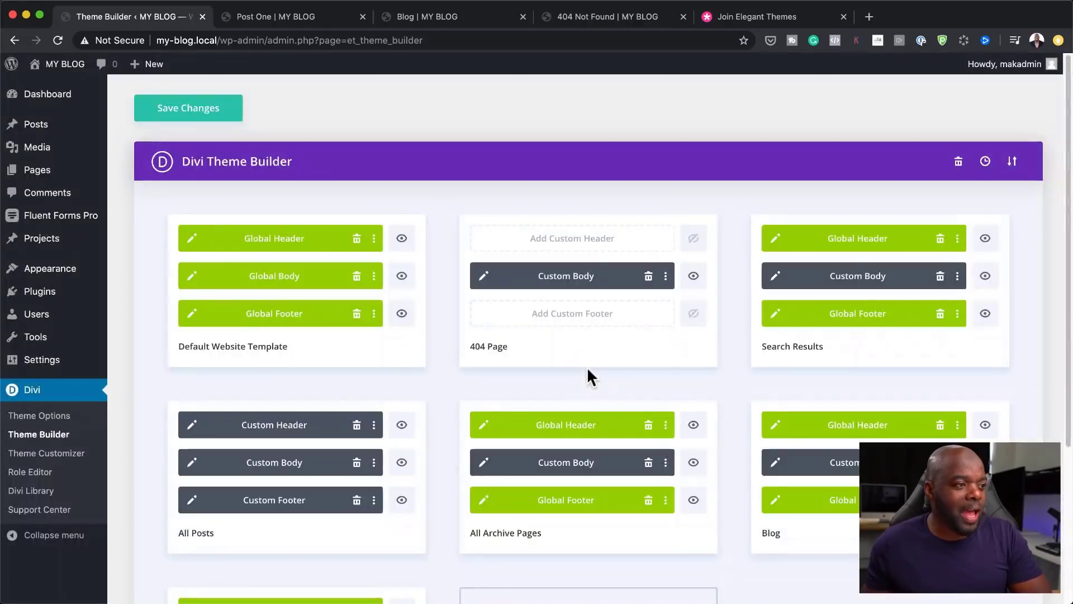
- Save the imported 404, search, post, archive and blog templates and return to Post One
{"action": "left_click", "coordinate": [188, 107]}
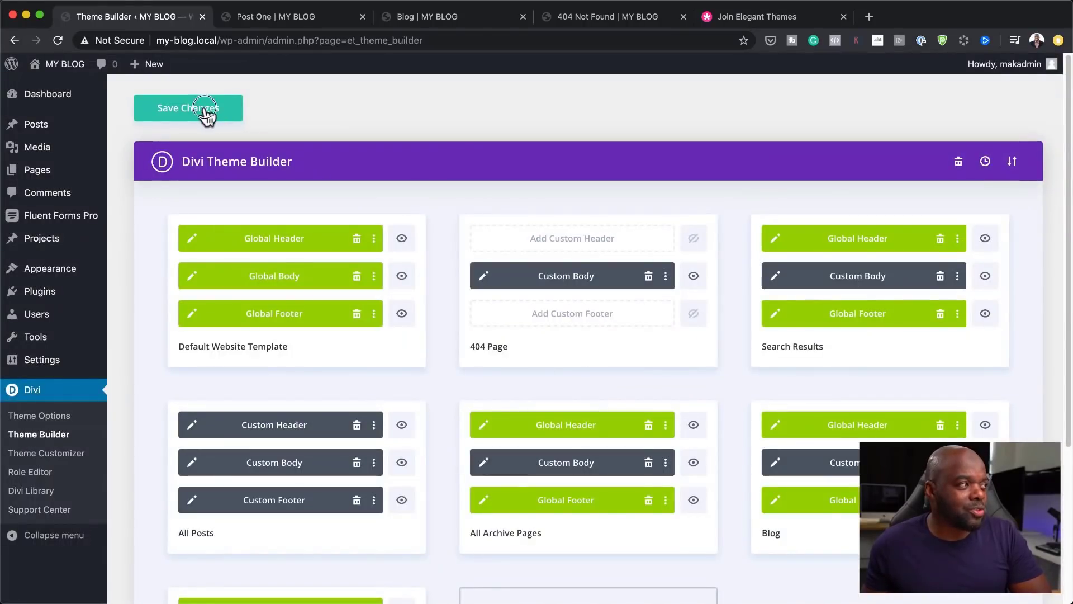
{"action": "left_click", "coordinate": [188, 107]}
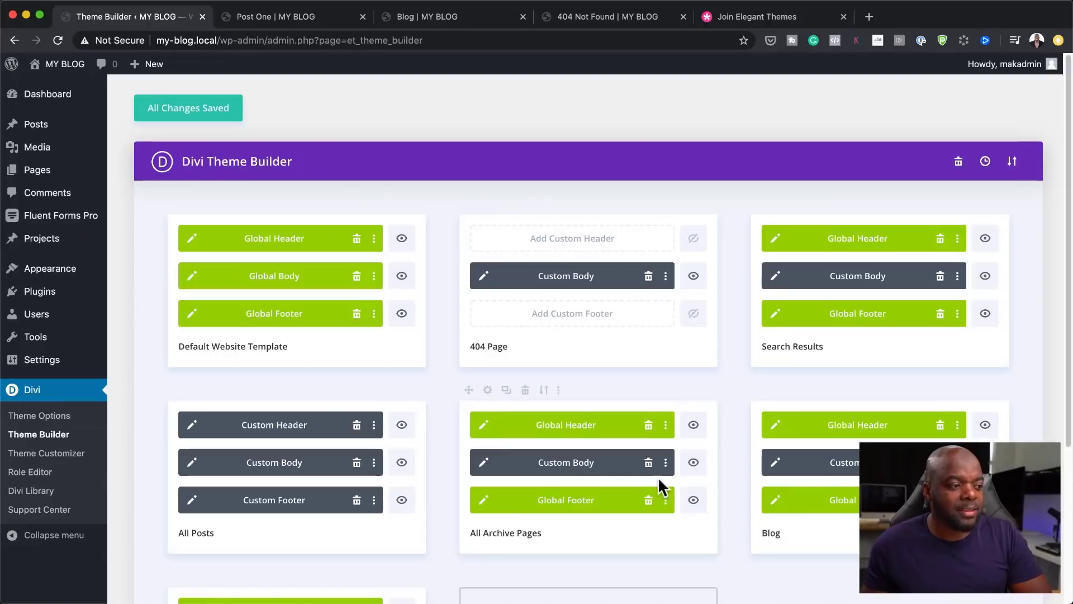
{"action": "scroll", "scroll_direction": "down", "scroll_amount": 3}
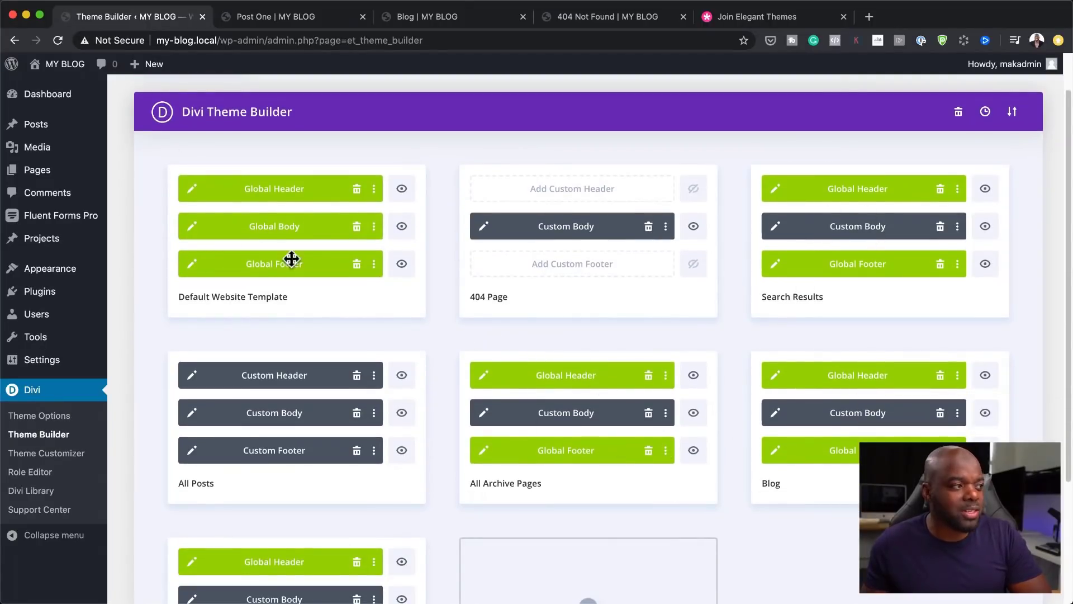
{"action": "left_click", "coordinate": [274, 16]}
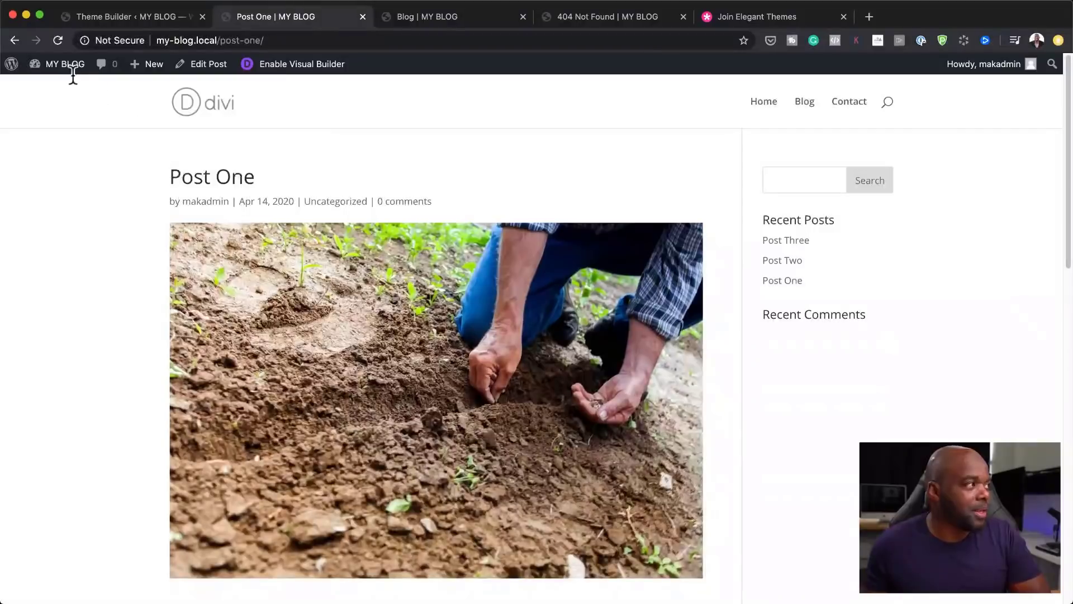
- Reload Post One and scroll past its newsletter signup, related post, comment form and footer
{"action": "left_click", "coordinate": [58, 40]}
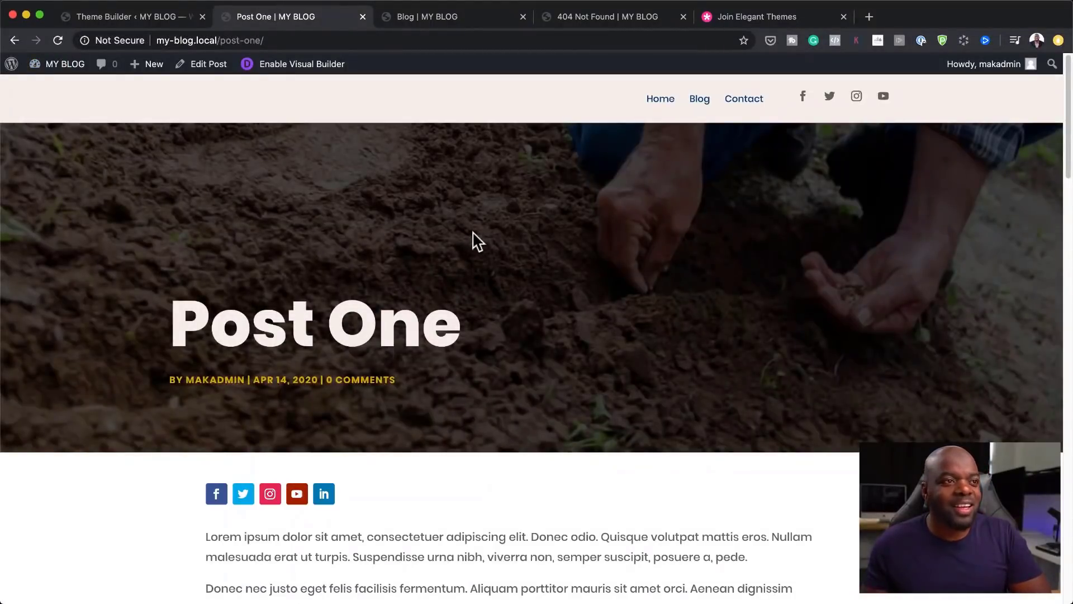
{"action": "mouse_move", "coordinate": [848, 298]}
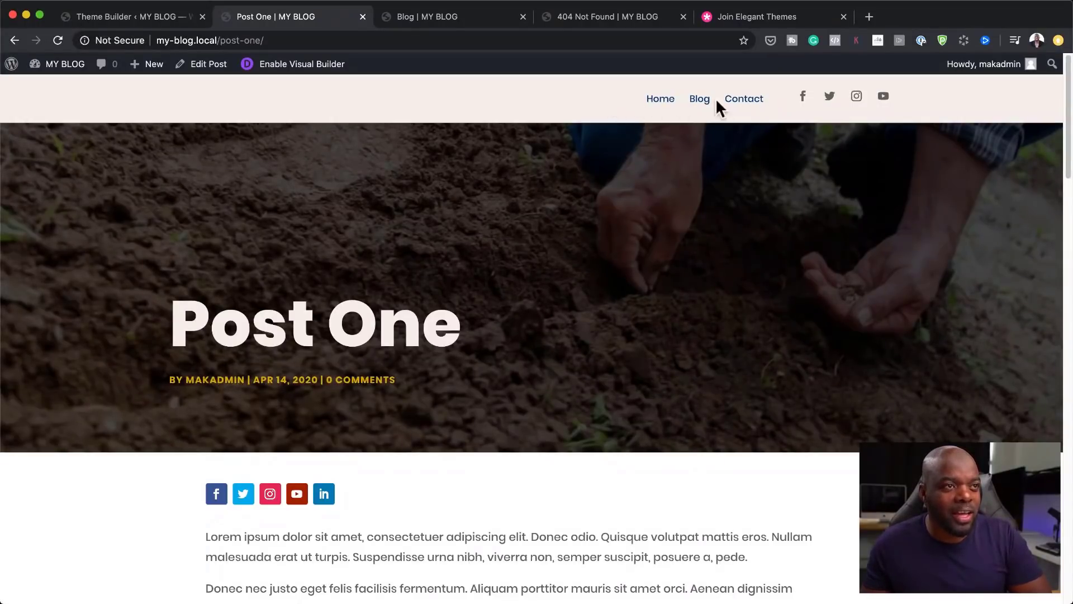
{"action": "mouse_move", "coordinate": [856, 96]}
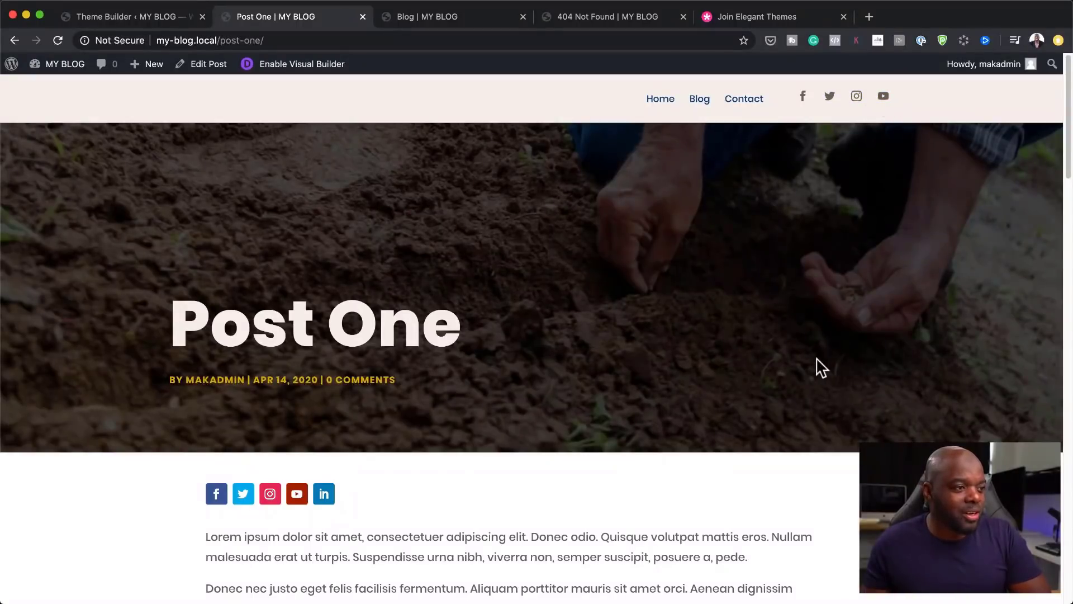
{"action": "scroll", "scroll_direction": "down", "scroll_amount": 3}
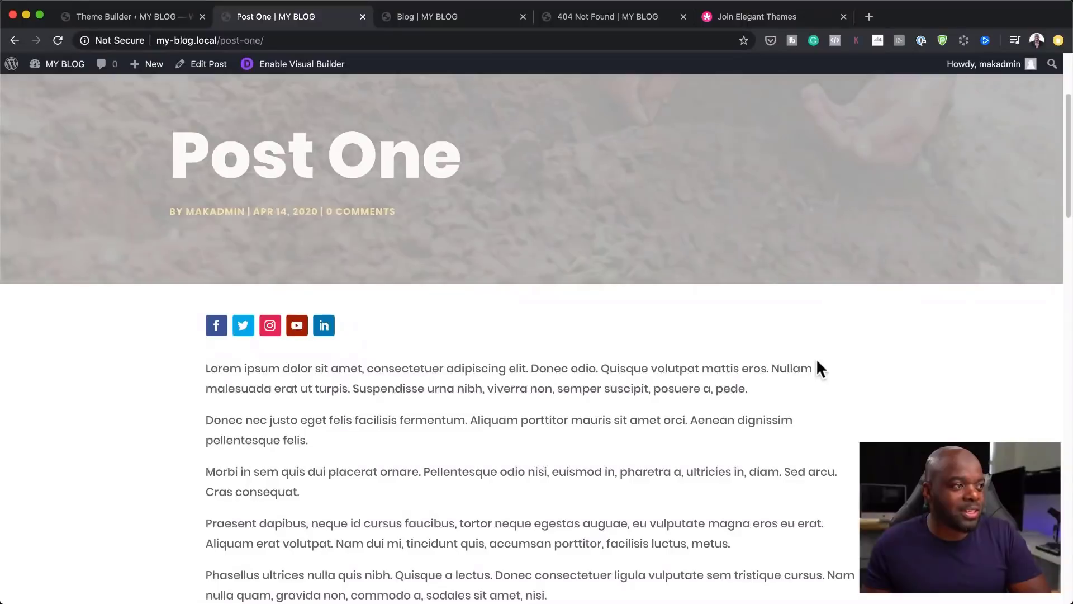
{"action": "scroll", "scroll_direction": "down", "scroll_amount": 3}
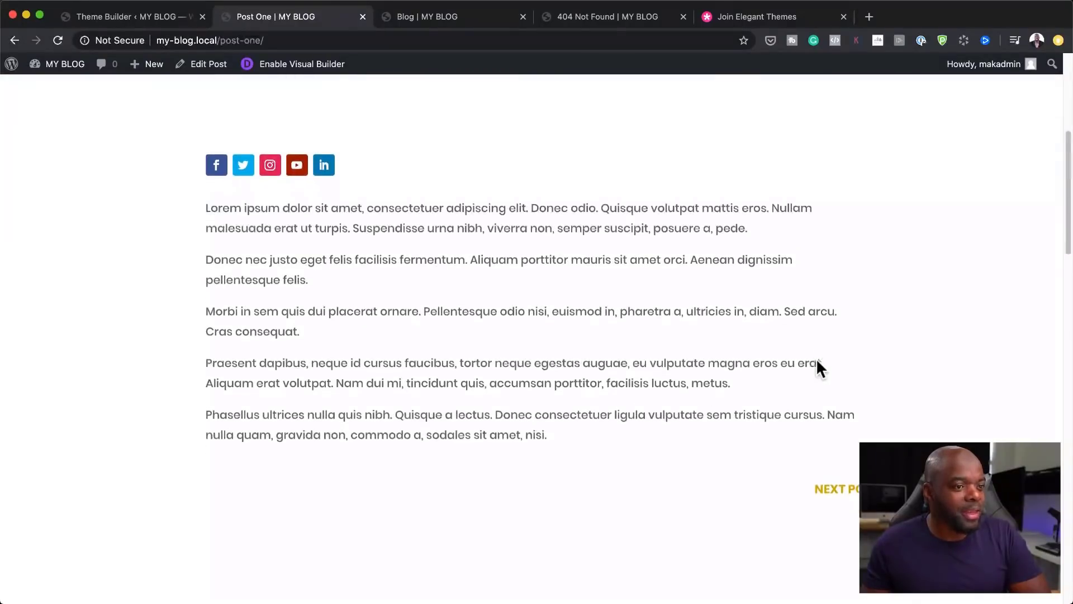
{"action": "scroll", "scroll_direction": "down", "scroll_amount": 3}
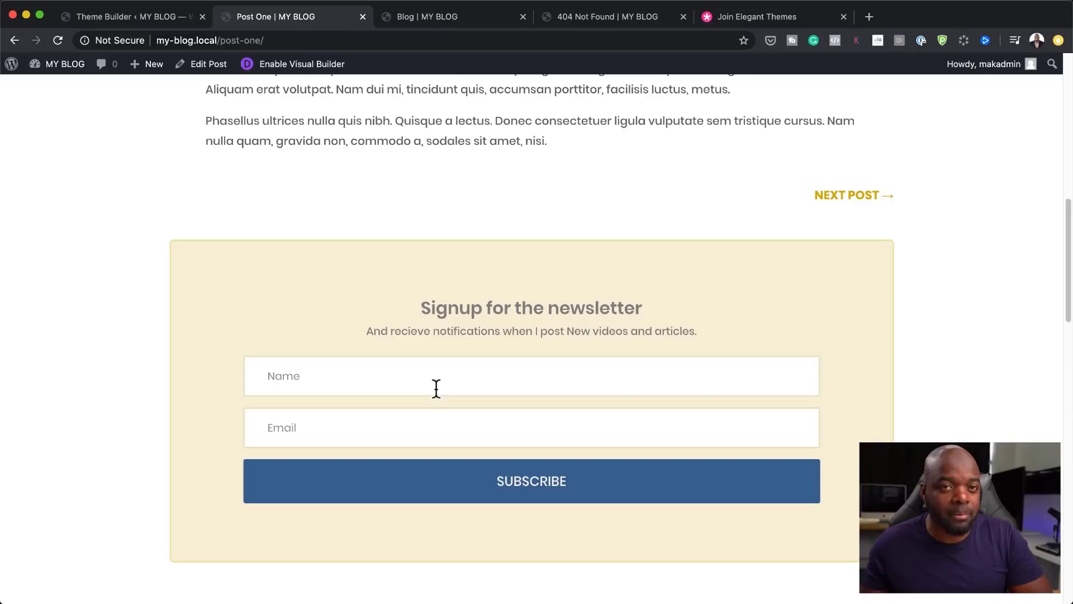
{"action": "scroll", "scroll_direction": "down", "scroll_amount": 3}
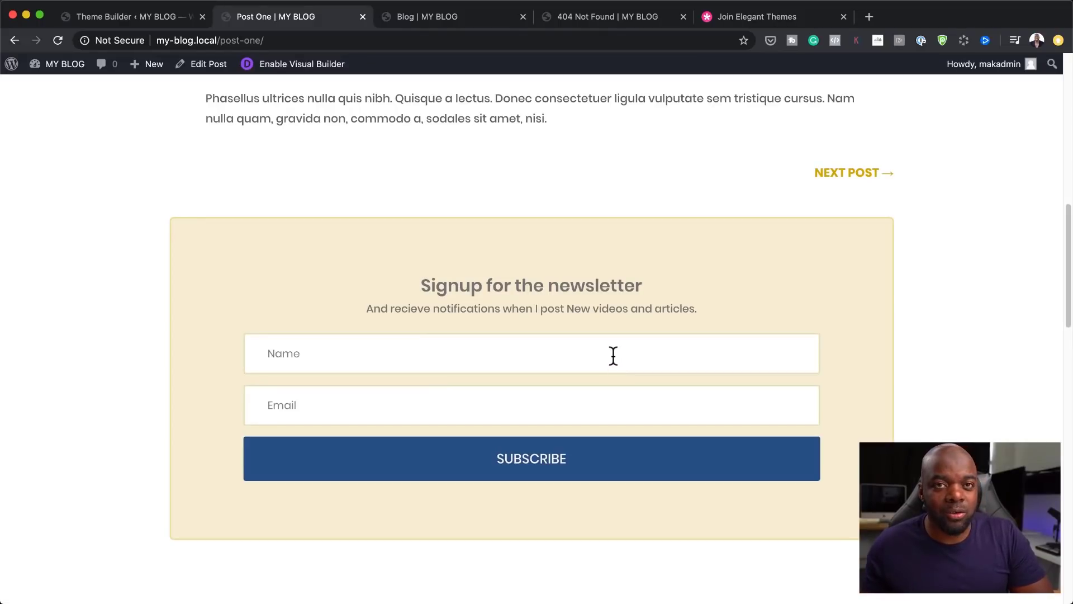
{"action": "mouse_move", "coordinate": [441, 392]}
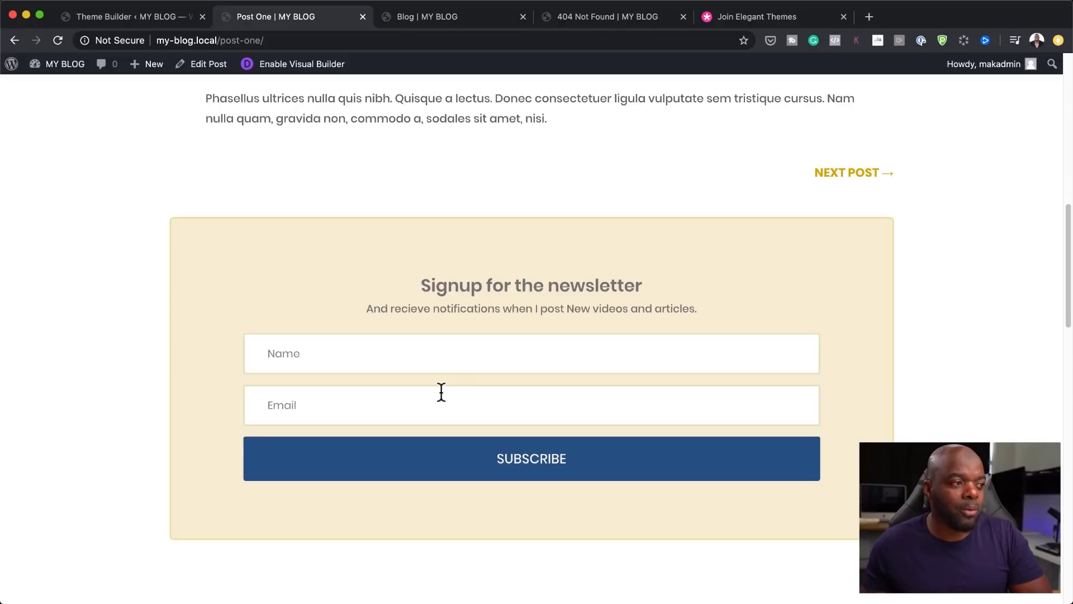
{"action": "scroll", "scroll_direction": "down", "scroll_amount": 3}
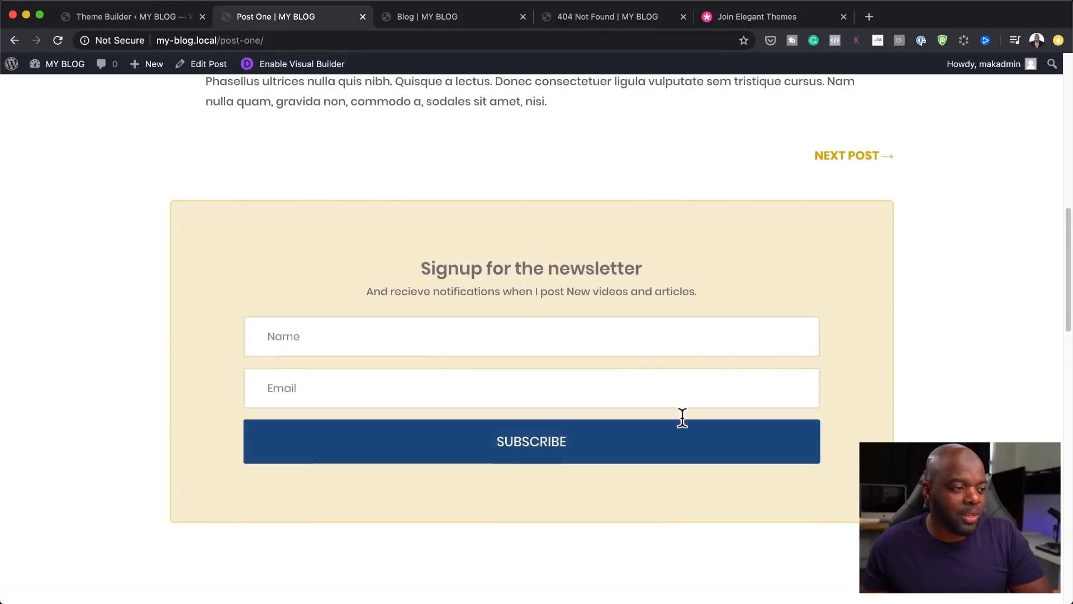
{"action": "scroll", "scroll_direction": "down", "scroll_amount": 3}
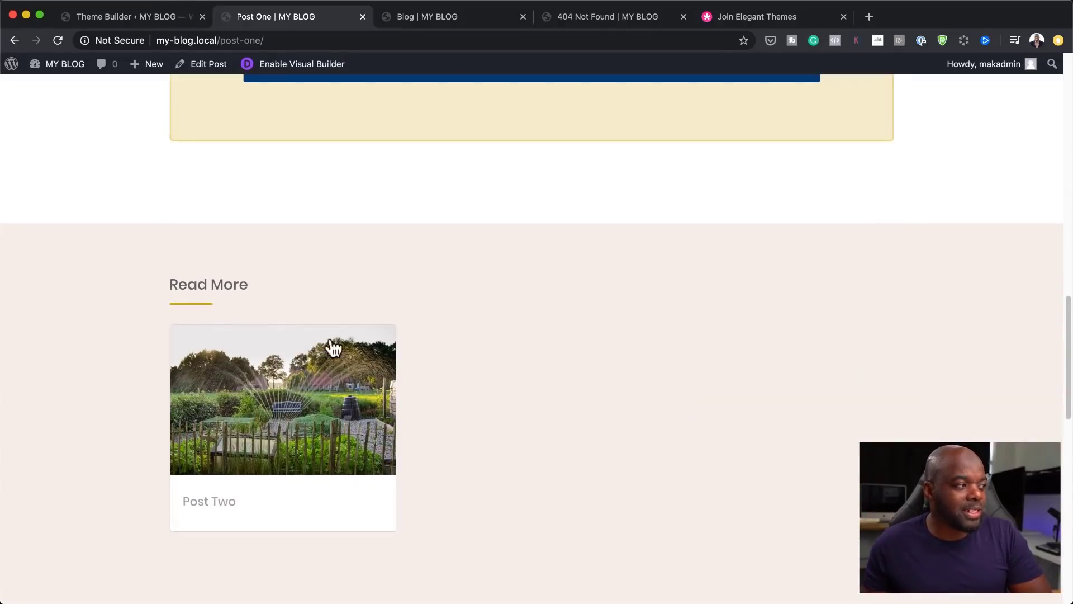
{"action": "mouse_move", "coordinate": [410, 490]}
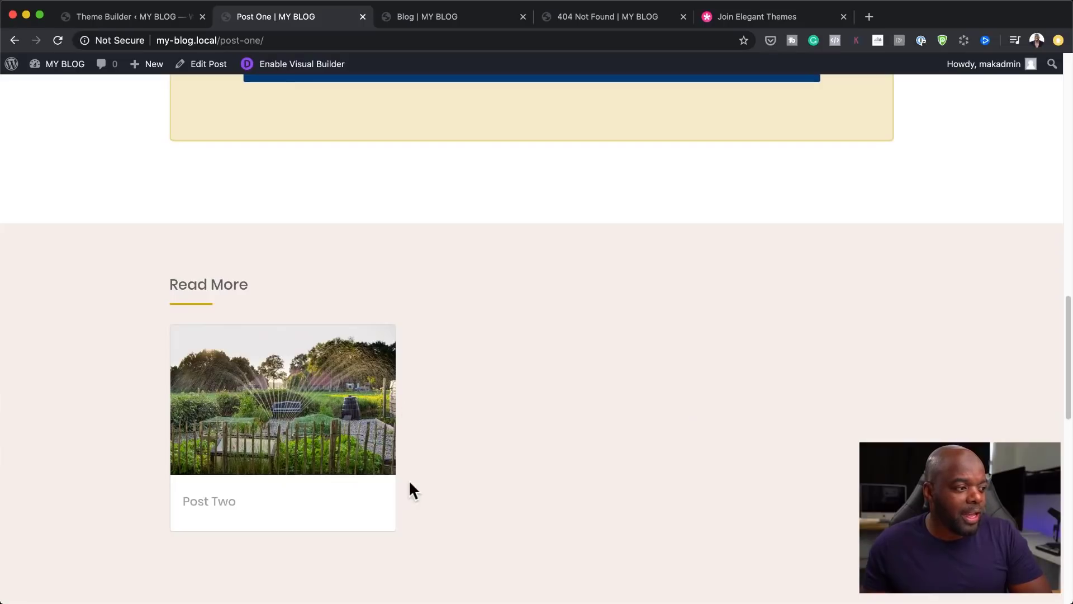
{"action": "scroll", "scroll_direction": "down", "scroll_amount": 3}
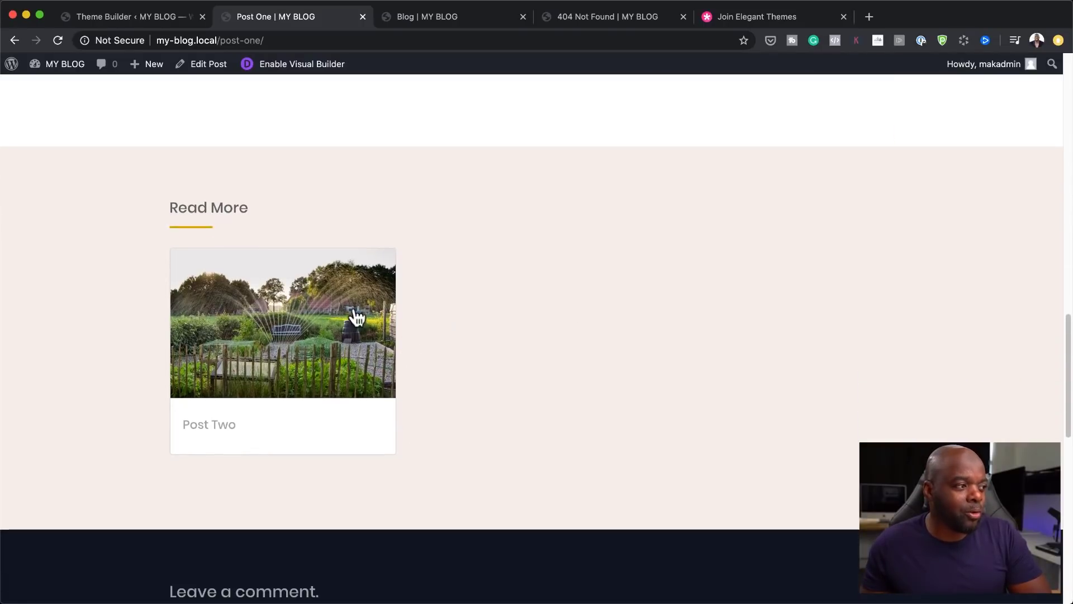
{"action": "mouse_move", "coordinate": [466, 390]}
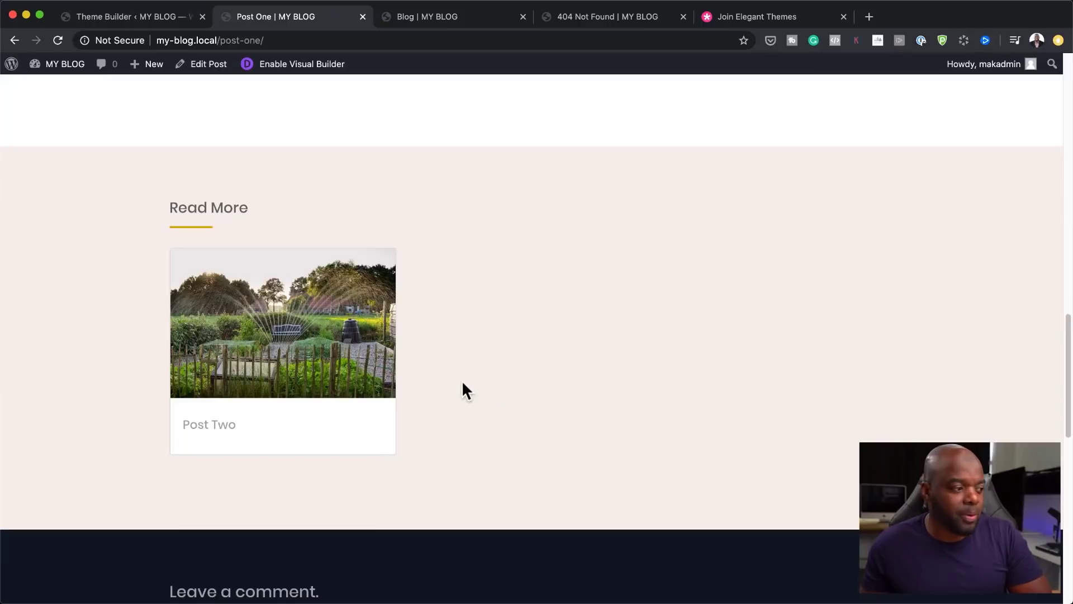
{"action": "scroll", "scroll_direction": "down", "scroll_amount": 3}
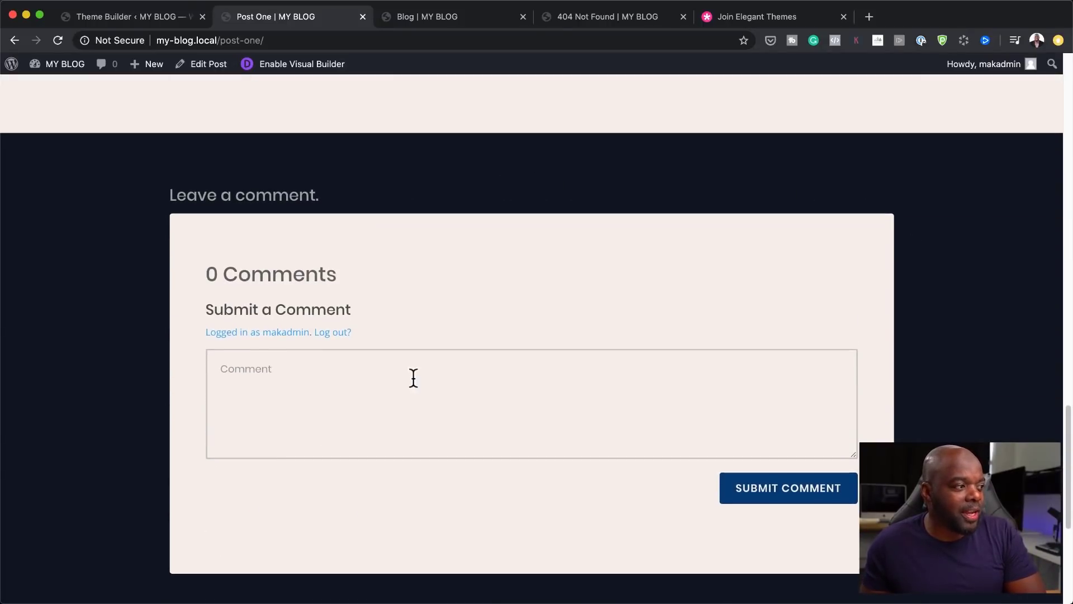
{"action": "scroll", "scroll_direction": "down", "scroll_amount": 3}
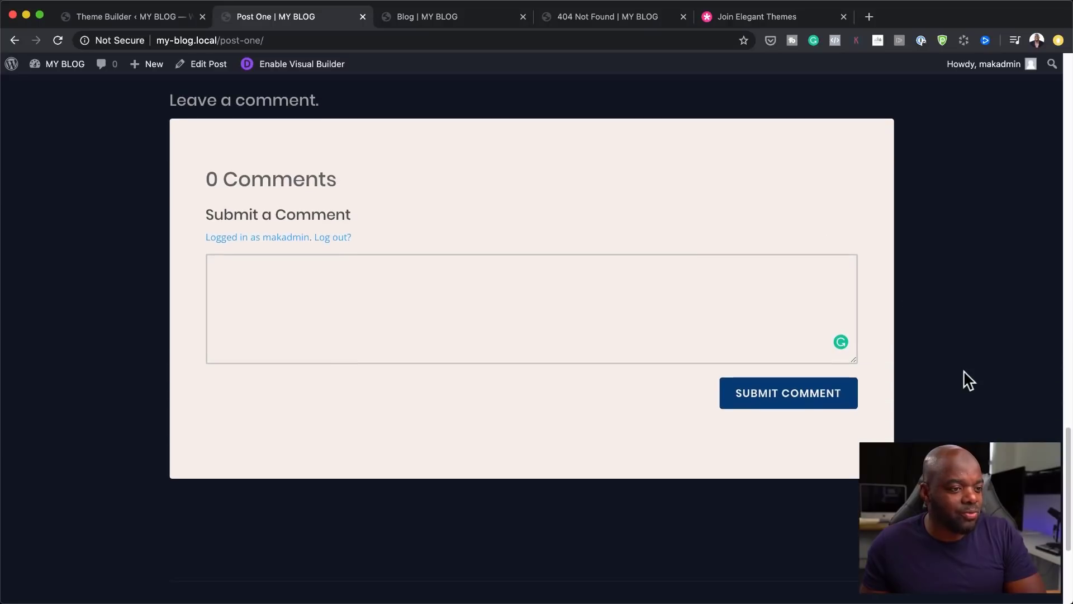
{"action": "scroll", "scroll_direction": "down", "scroll_amount": 3}
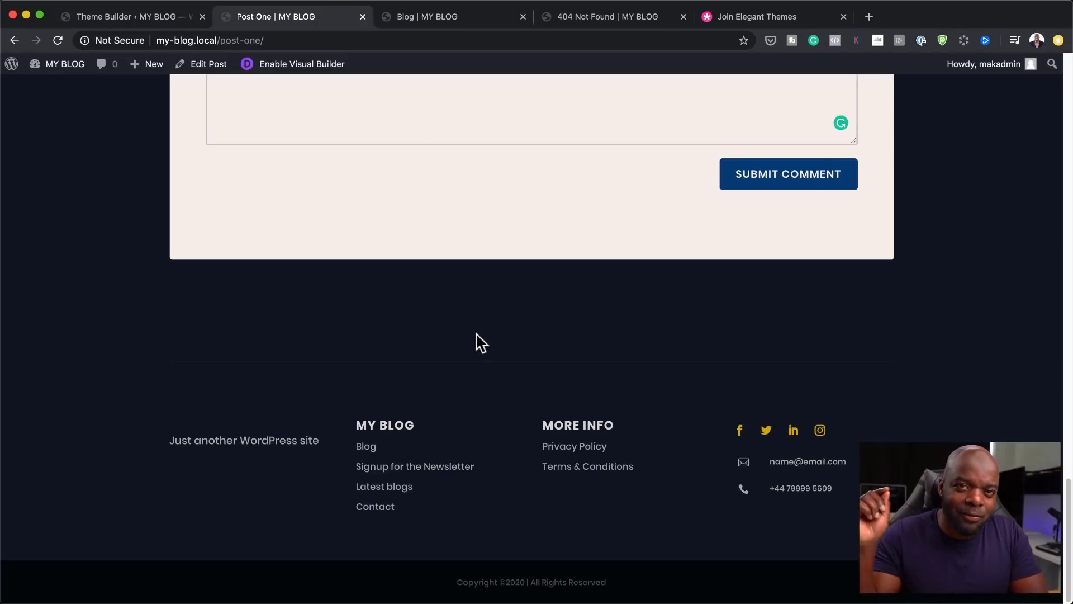
{"action": "mouse_move", "coordinate": [479, 60]}
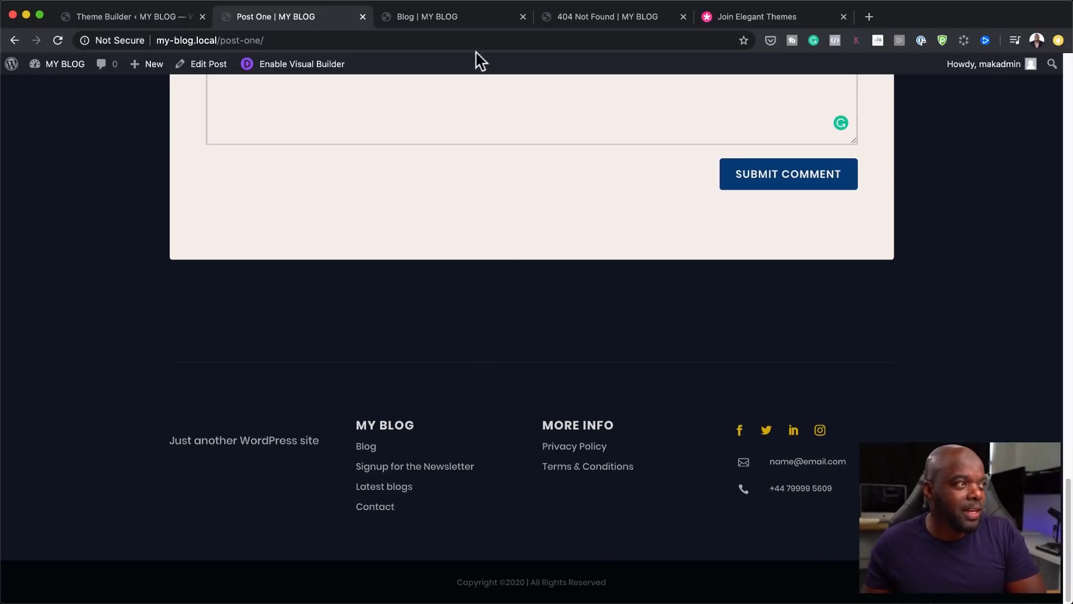
- Reload the blog page and cycle the post slider through Post Two and Post One
{"action": "left_click", "coordinate": [445, 16]}
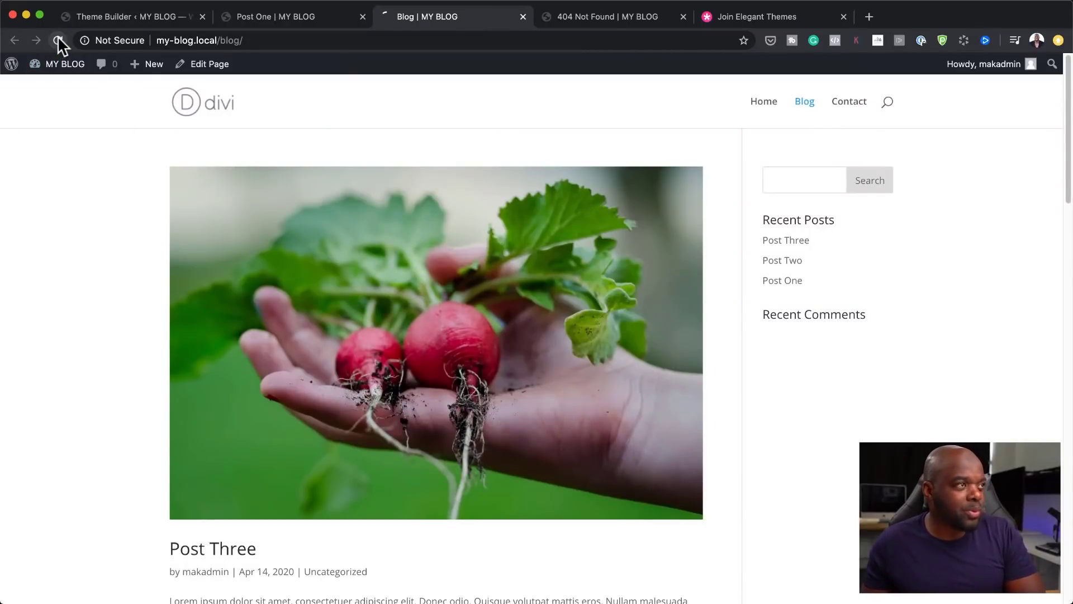
{"action": "left_click", "coordinate": [58, 40]}
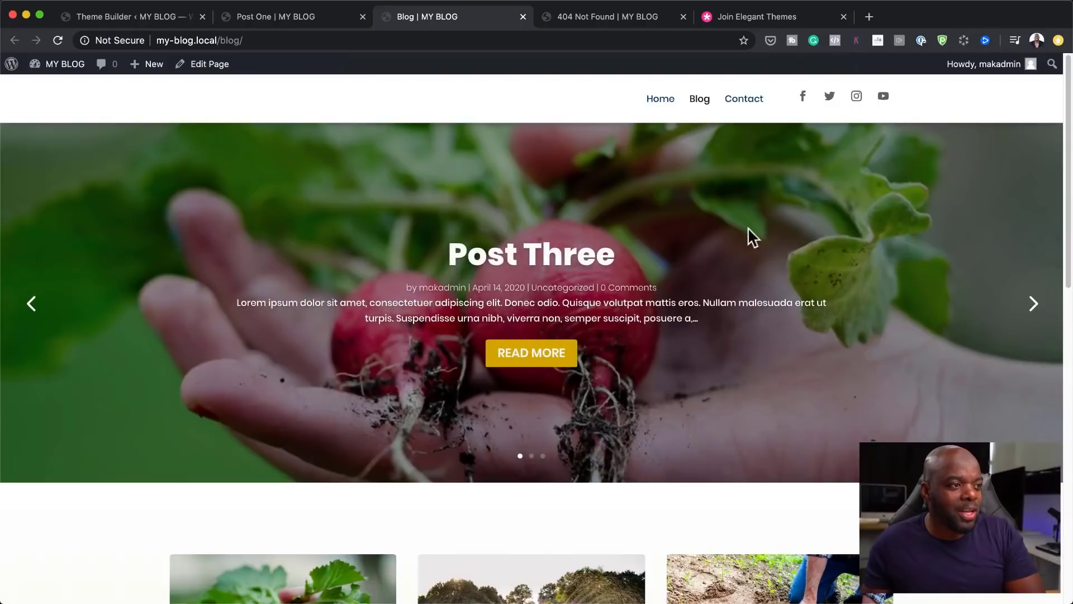
{"action": "left_click", "coordinate": [1034, 303]}
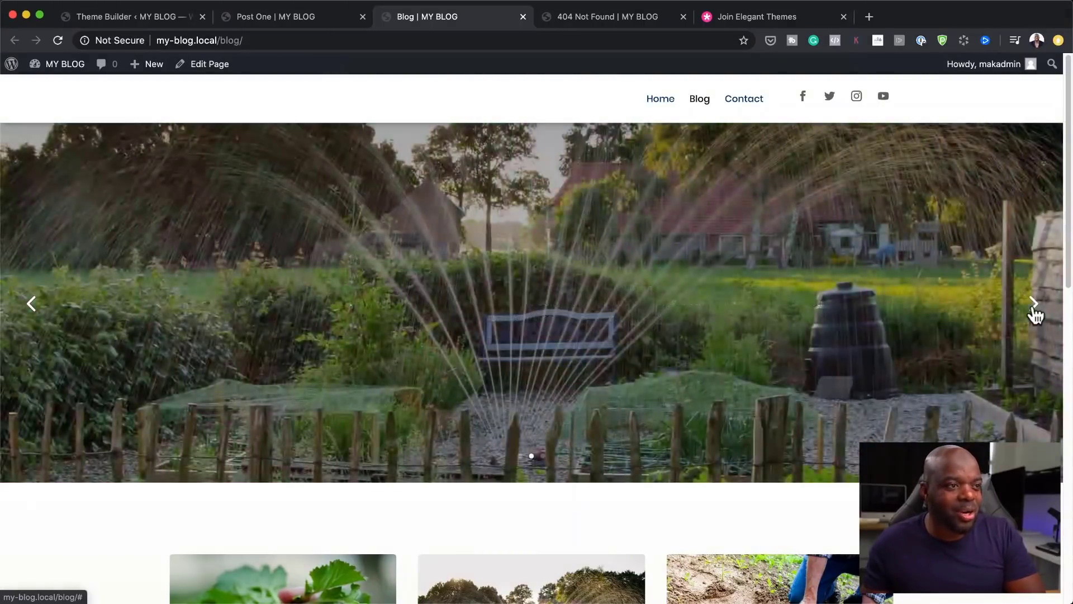
{"action": "left_click", "coordinate": [1033, 303]}
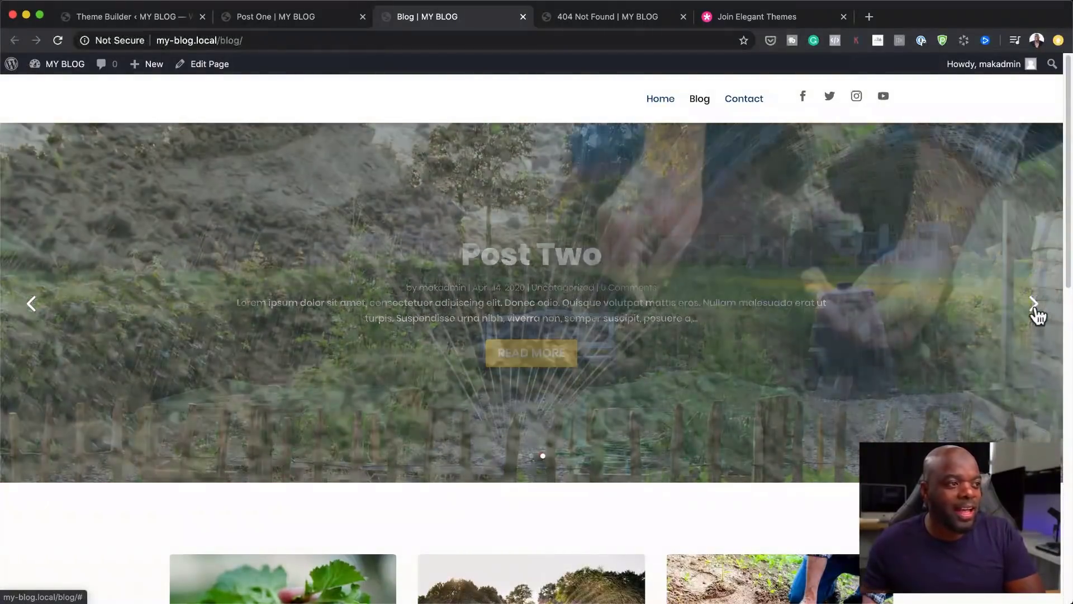
{"action": "left_click", "coordinate": [1033, 303]}
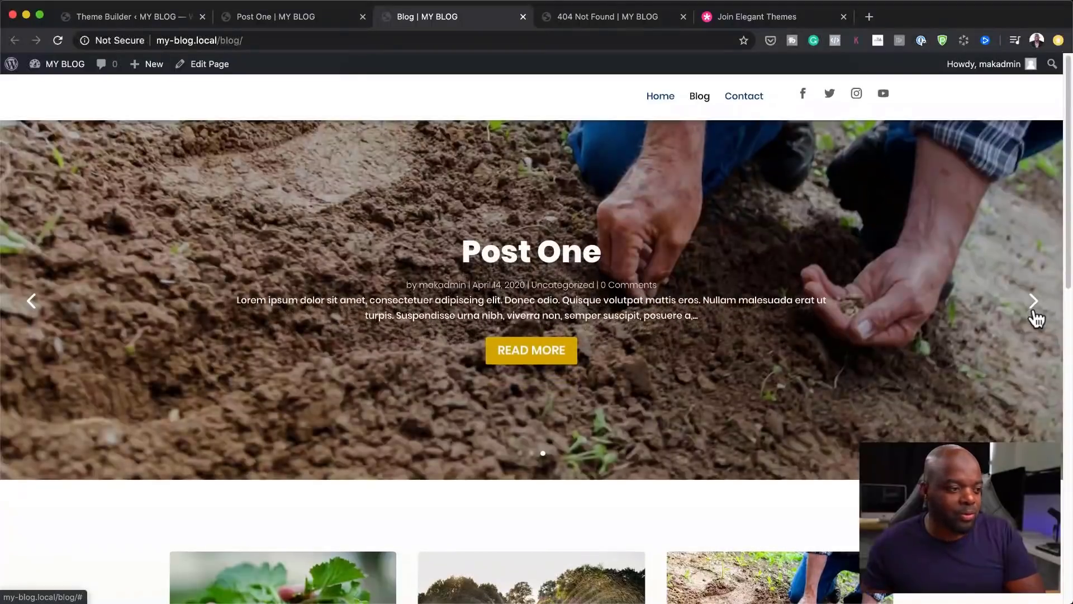
- Open Post Two from the post card grid and scroll its templated page
{"action": "scroll", "scroll_direction": "down", "scroll_amount": 3}
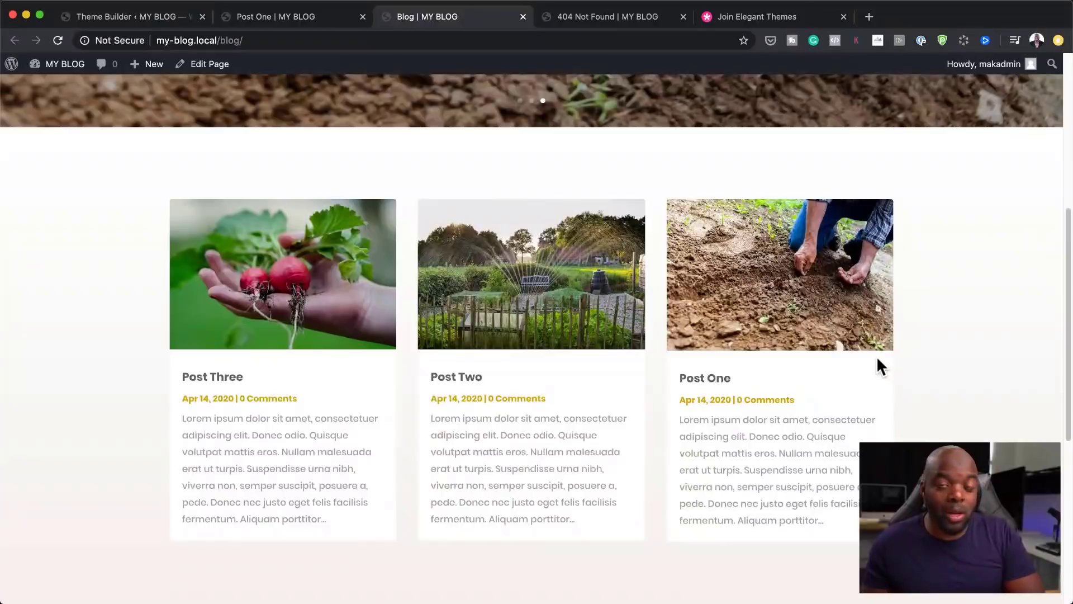
{"action": "left_click", "coordinate": [530, 274]}
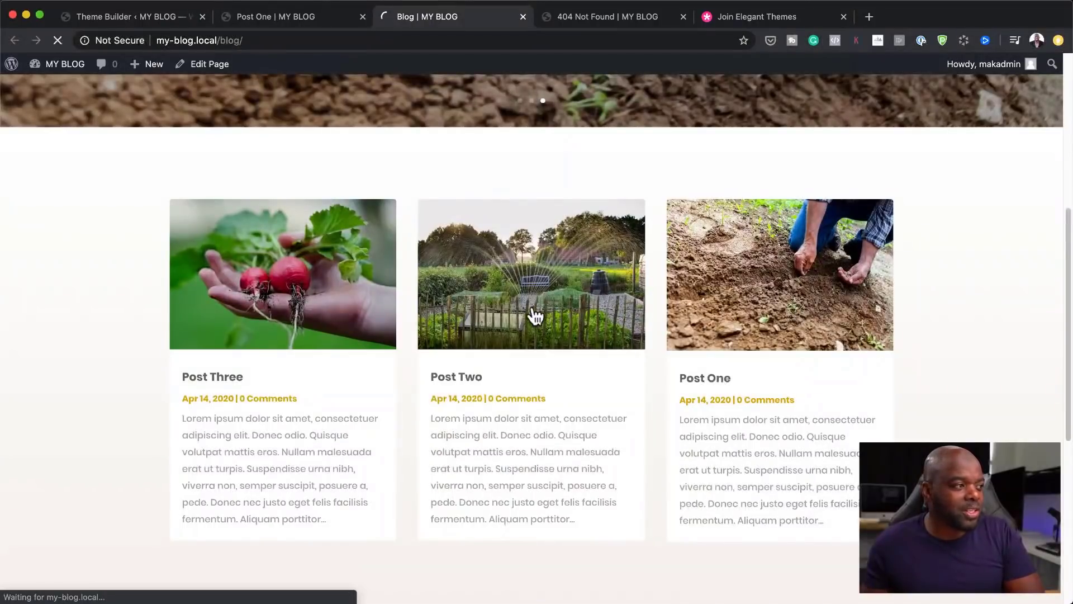
{"action": "left_click", "coordinate": [530, 274]}
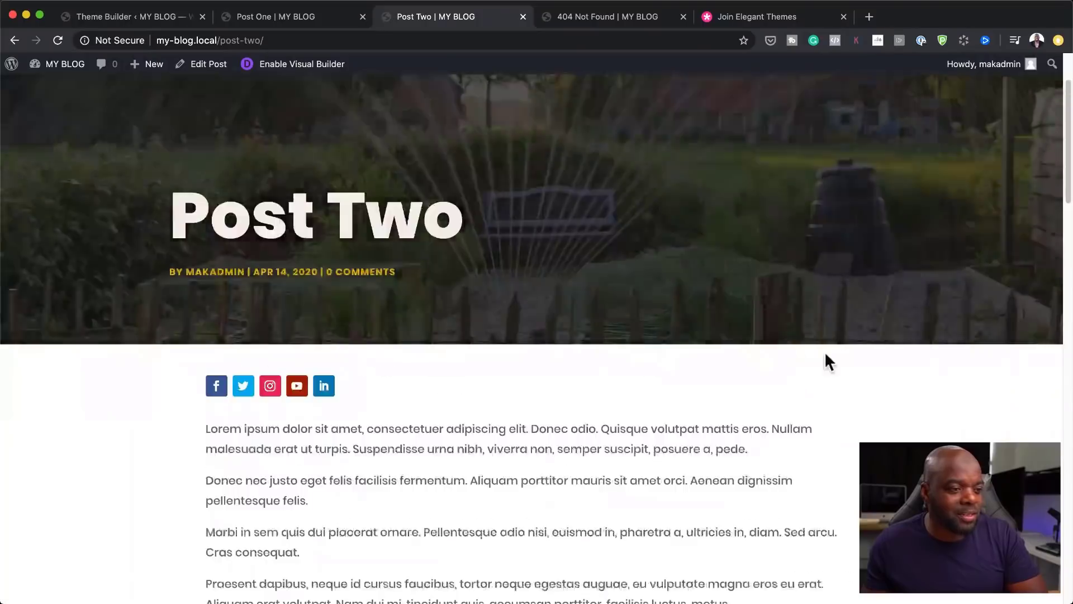
{"action": "scroll", "scroll_direction": "down", "scroll_amount": 3}
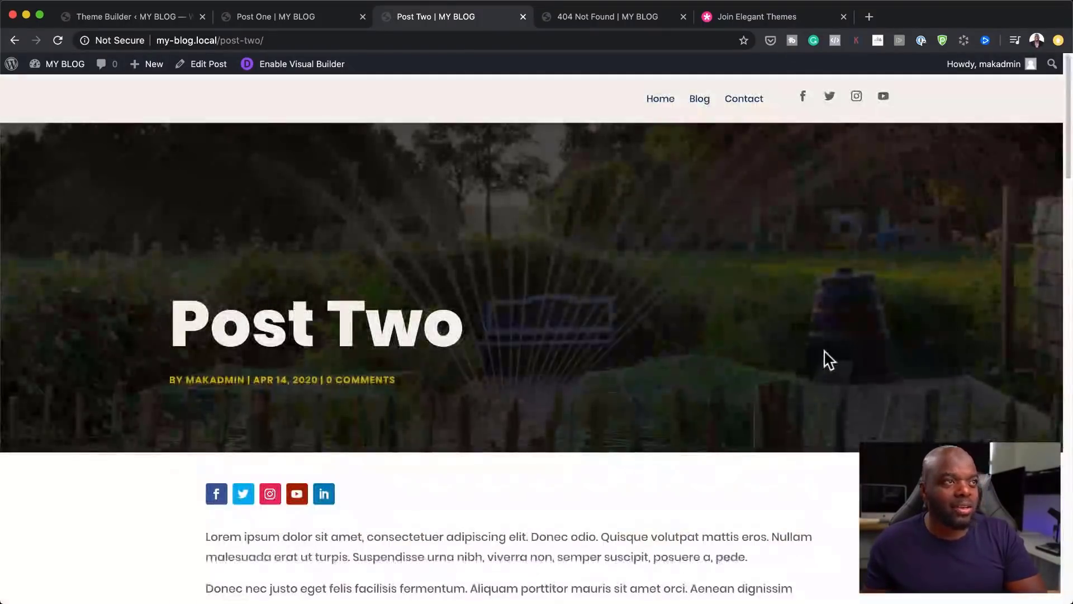
- Reload the 404 Not Found tab to confirm the OOPS! design, then follow 'Go to Homepage'
{"action": "left_click", "coordinate": [608, 16]}
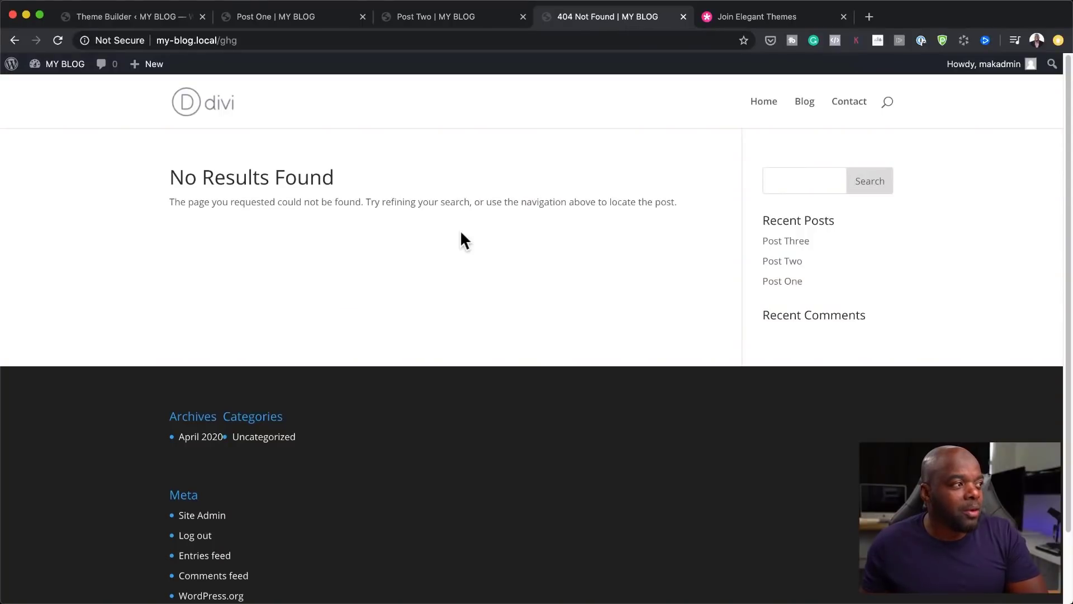
{"action": "mouse_move", "coordinate": [437, 228]}
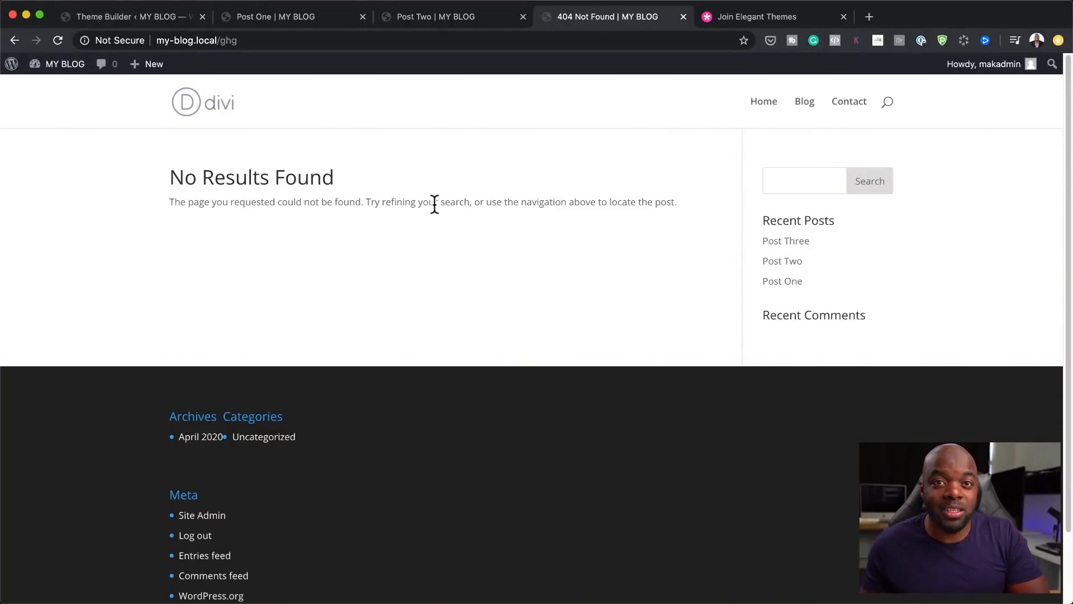
{"action": "left_click", "coordinate": [59, 40]}
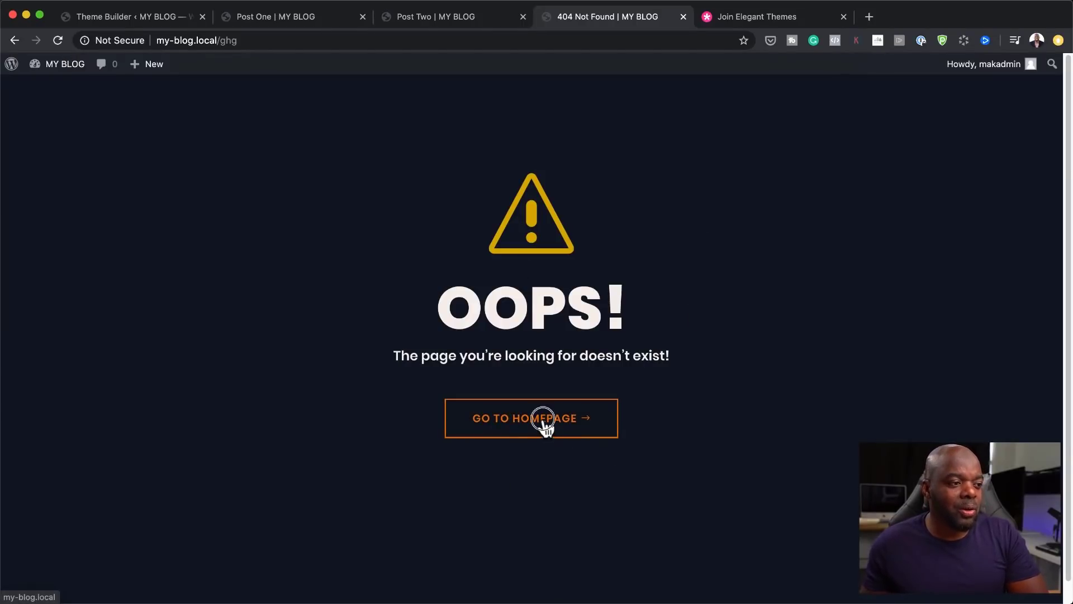
{"action": "left_click", "coordinate": [531, 418]}
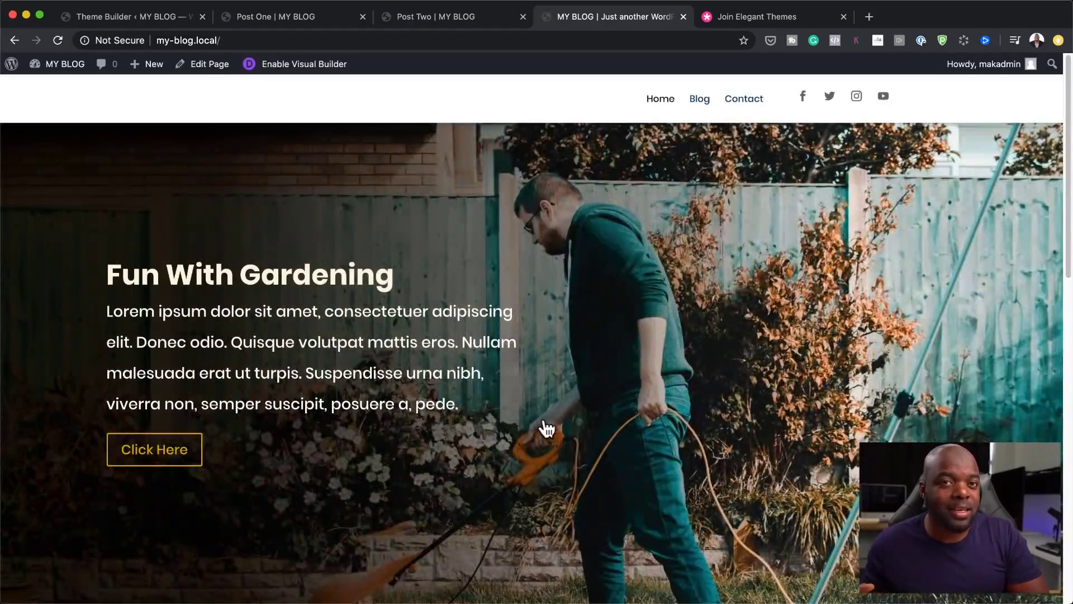
{"action": "mouse_move", "coordinate": [603, 415]}
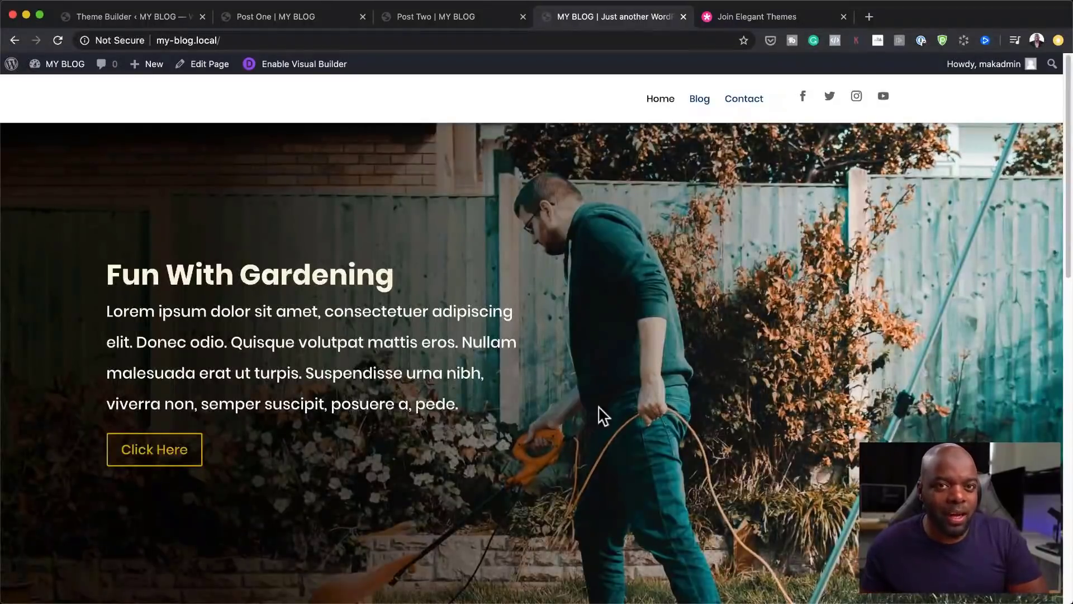
{"action": "scroll", "scroll_direction": "down", "scroll_amount": 3}
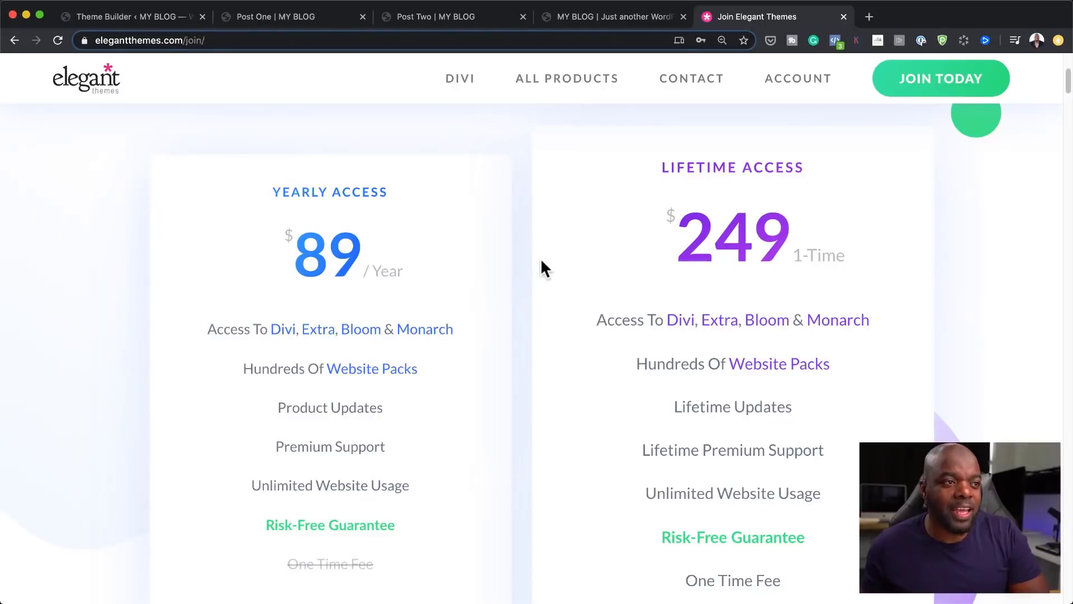
{"action": "mouse_move", "coordinate": [591, 265]}
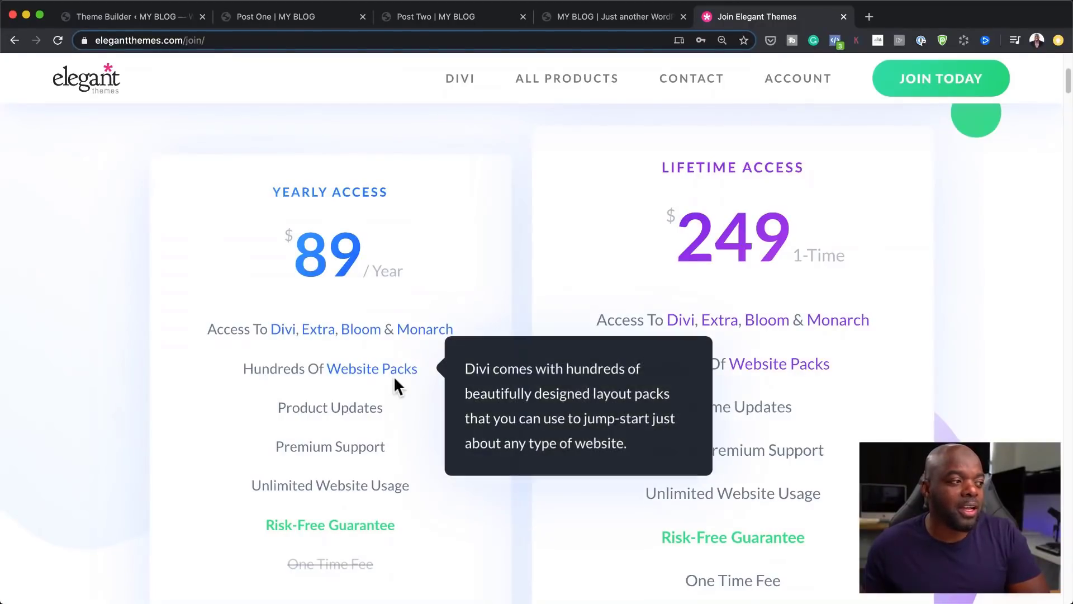
{"action": "mouse_move", "coordinate": [281, 329]}
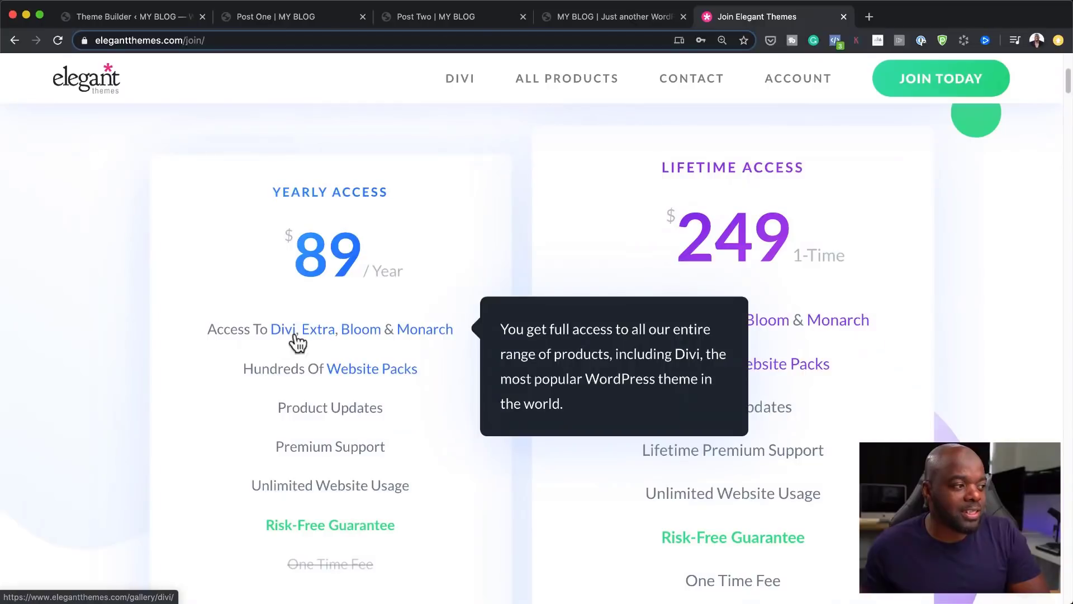
{"action": "mouse_move", "coordinate": [430, 340]}
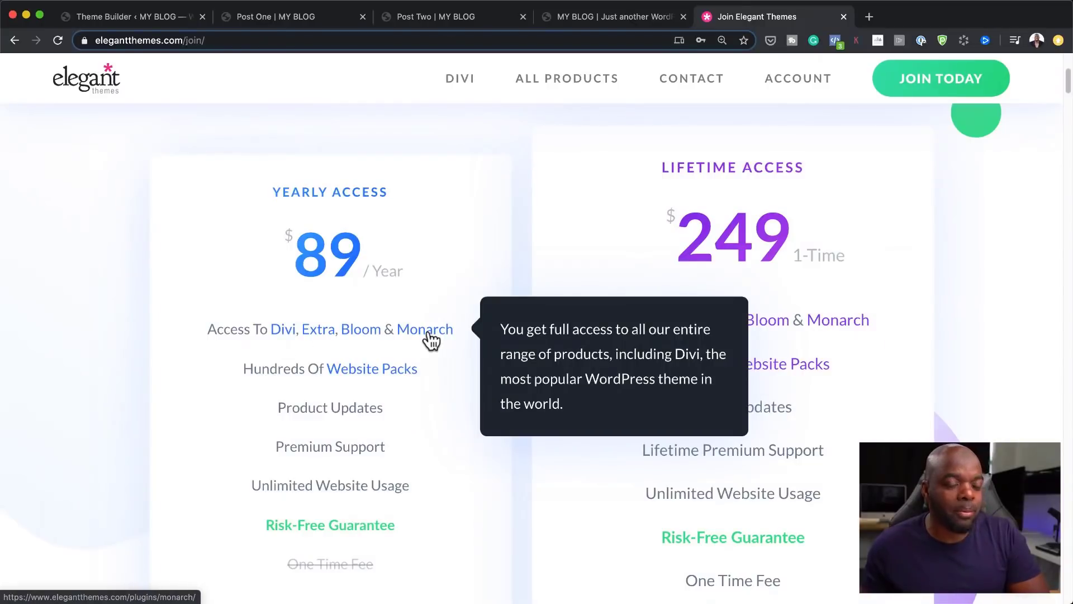
{"action": "mouse_move", "coordinate": [426, 341]}
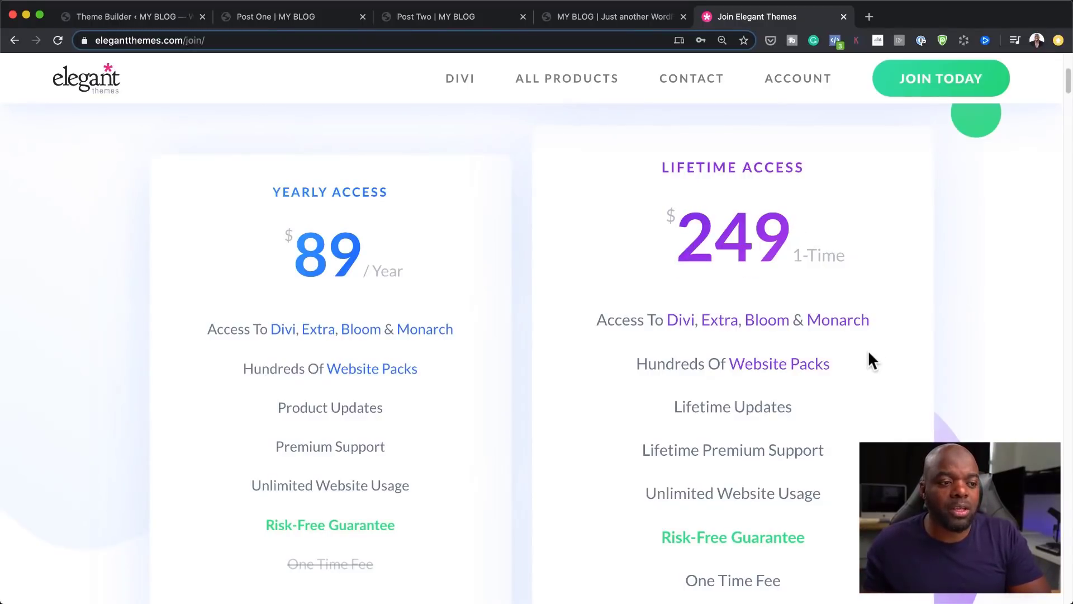
- Scroll the Elegant Themes Join page down to the Trustpilot customer review cards
{"action": "scroll", "scroll_direction": "down", "scroll_amount": 3}
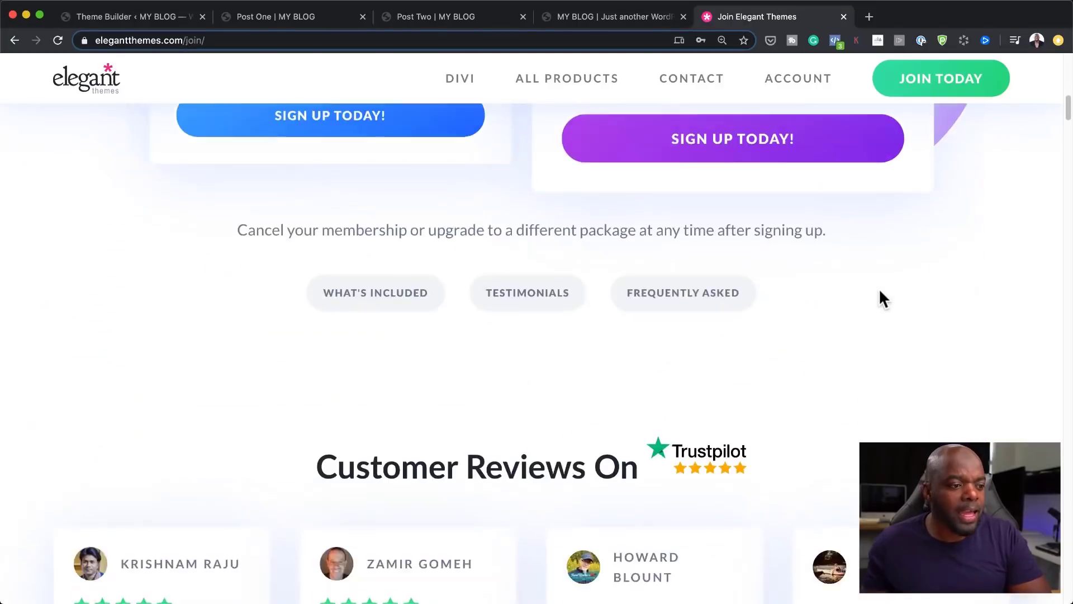
{"action": "scroll", "scroll_direction": "down", "scroll_amount": 3}
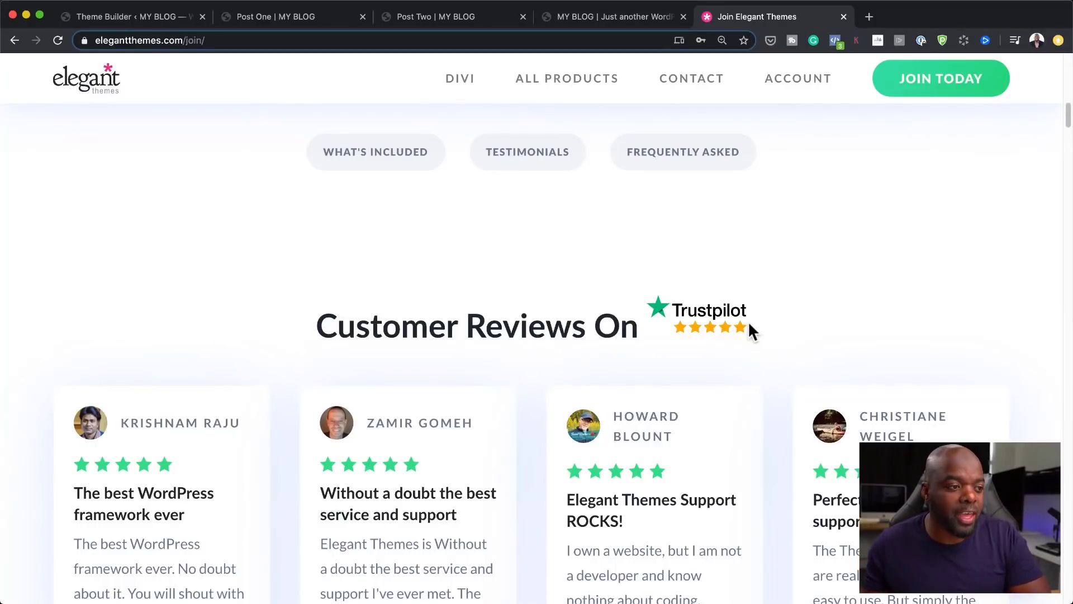
{"action": "scroll", "scroll_direction": "down", "scroll_amount": 3}
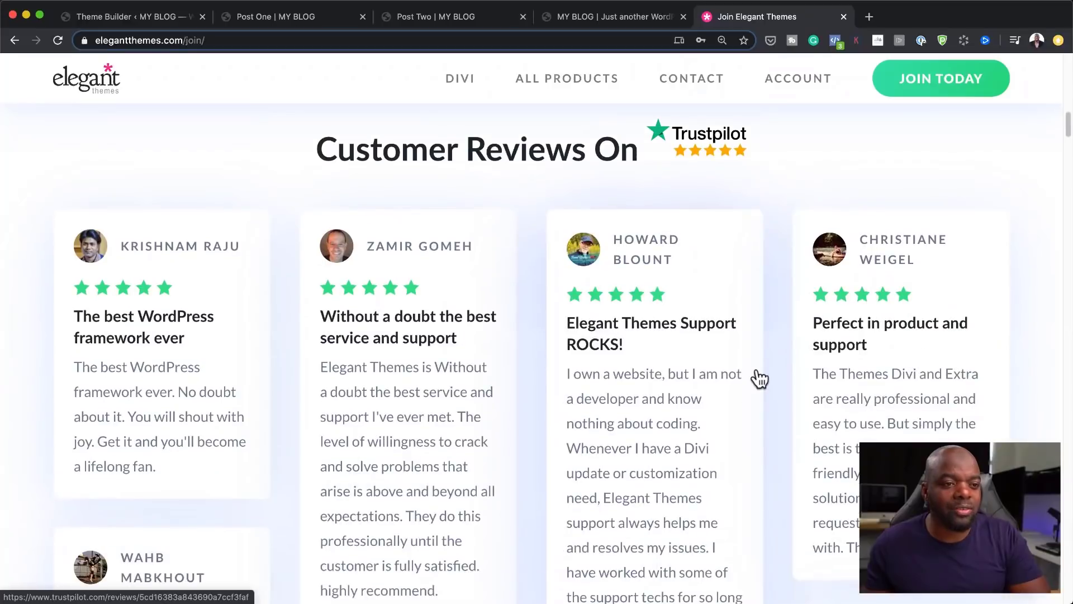
{"action": "scroll", "scroll_direction": "down", "scroll_amount": 3}
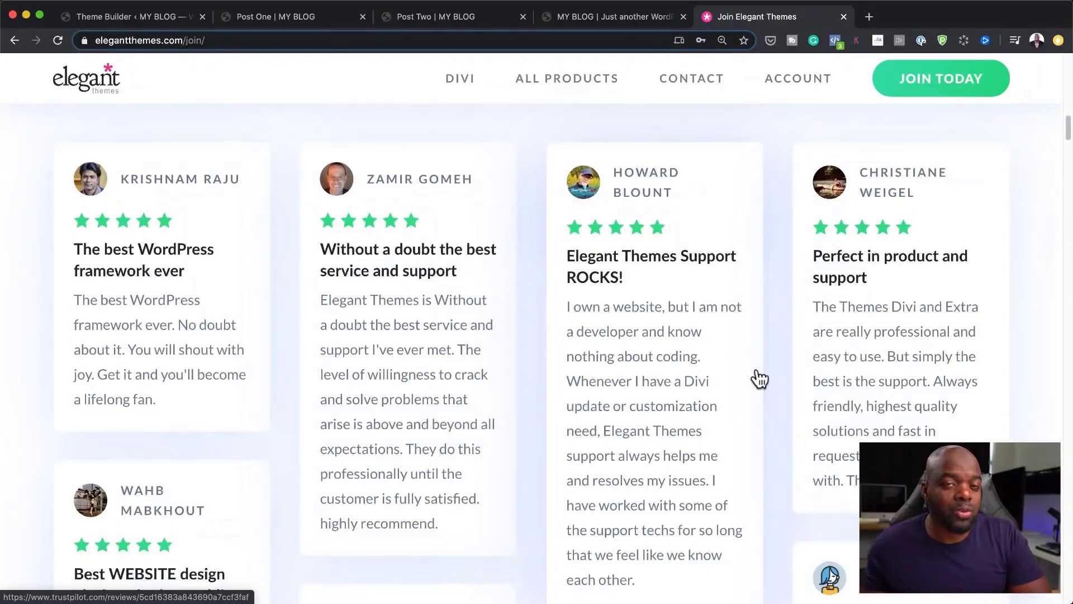